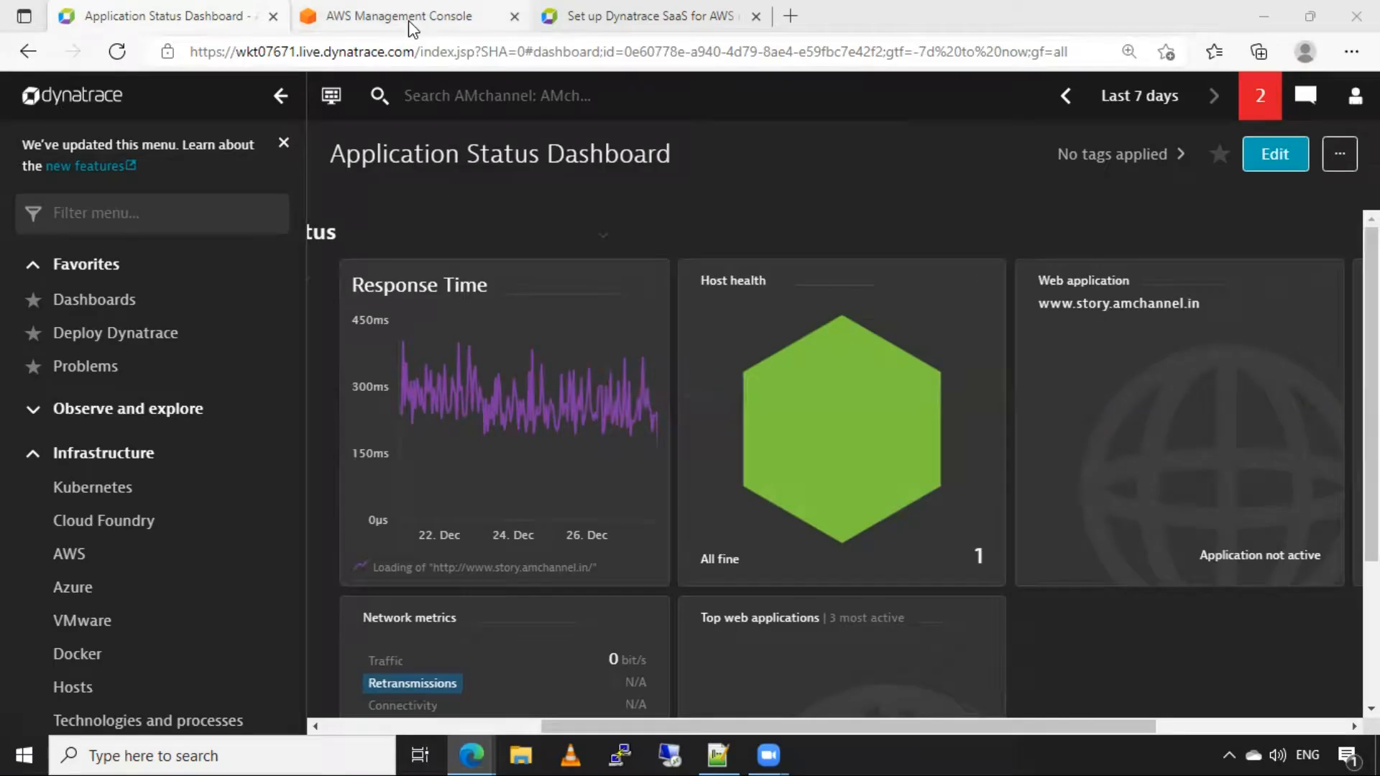
Step: From the AWS console home, enter IAM and show its Policies list
left_click(396, 16)
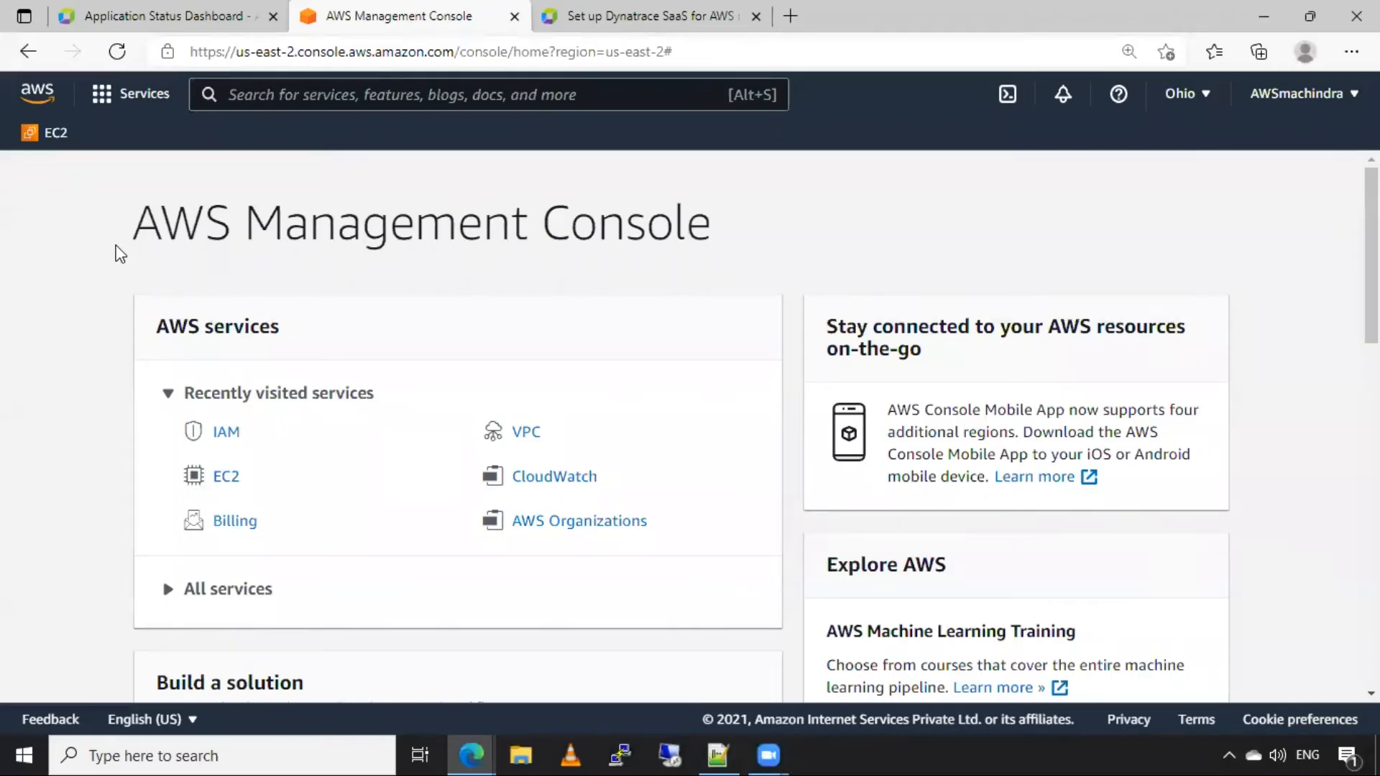
mouse_move(226, 431)
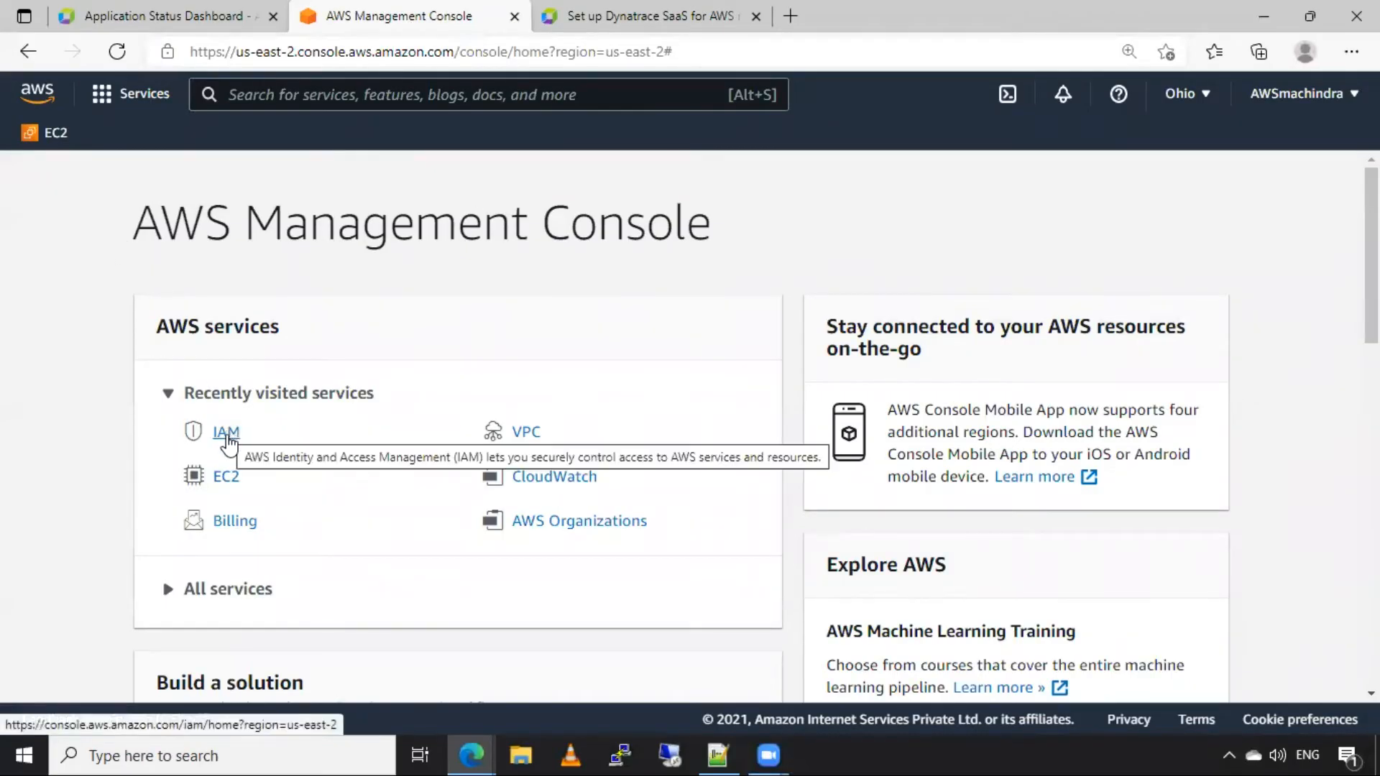
left_click(225, 431)
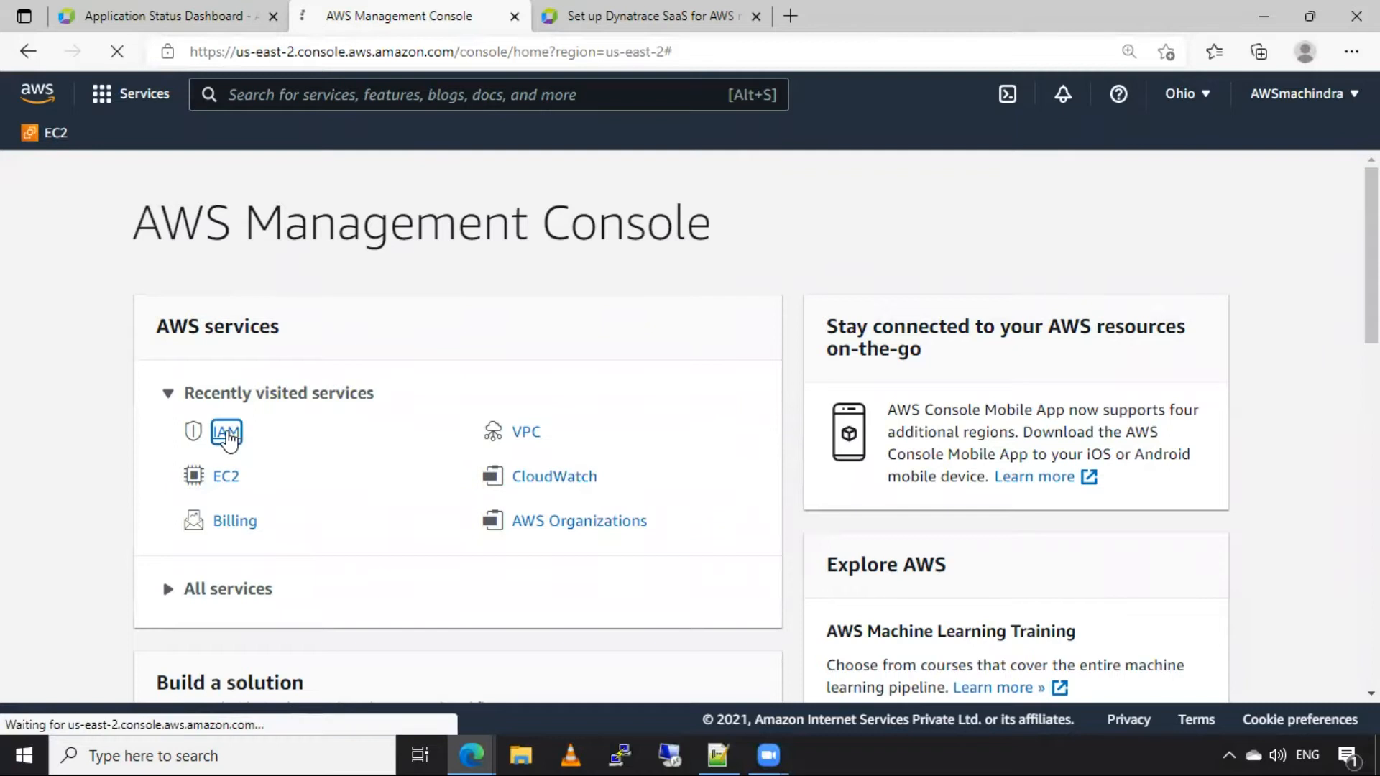
left_click(225, 431)
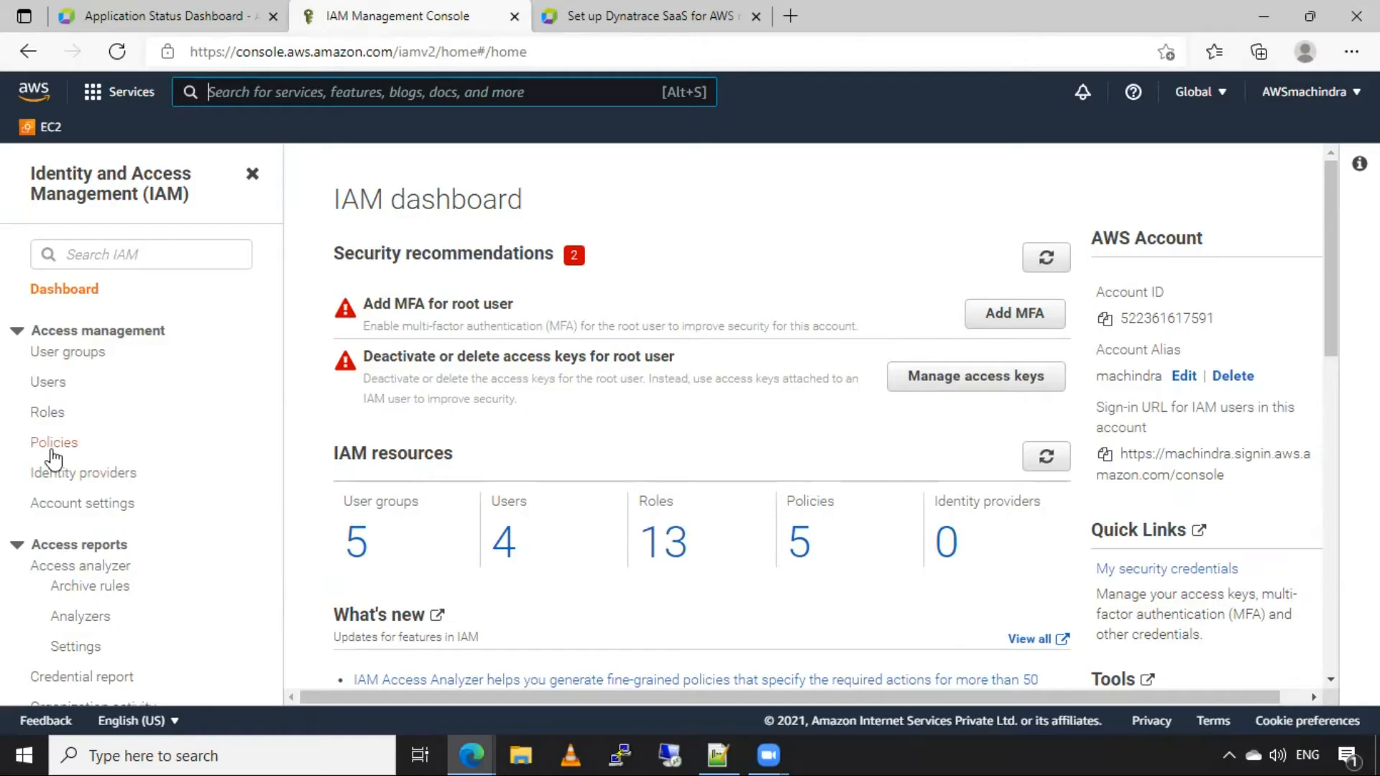
left_click(53, 441)
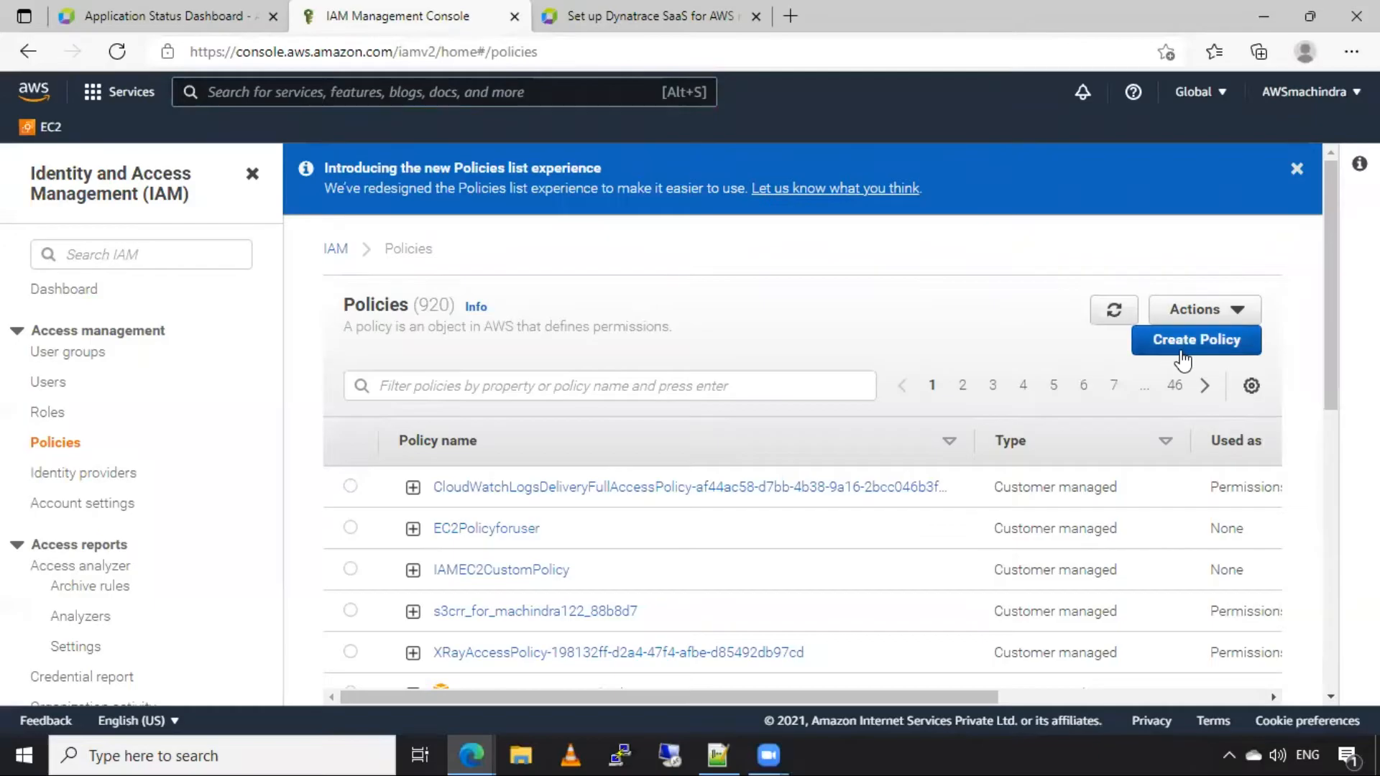
Step: Create a new IAM policy and paste the predefined Dynatrace monitoring JSON copied from the setup guide
left_click(1194, 339)
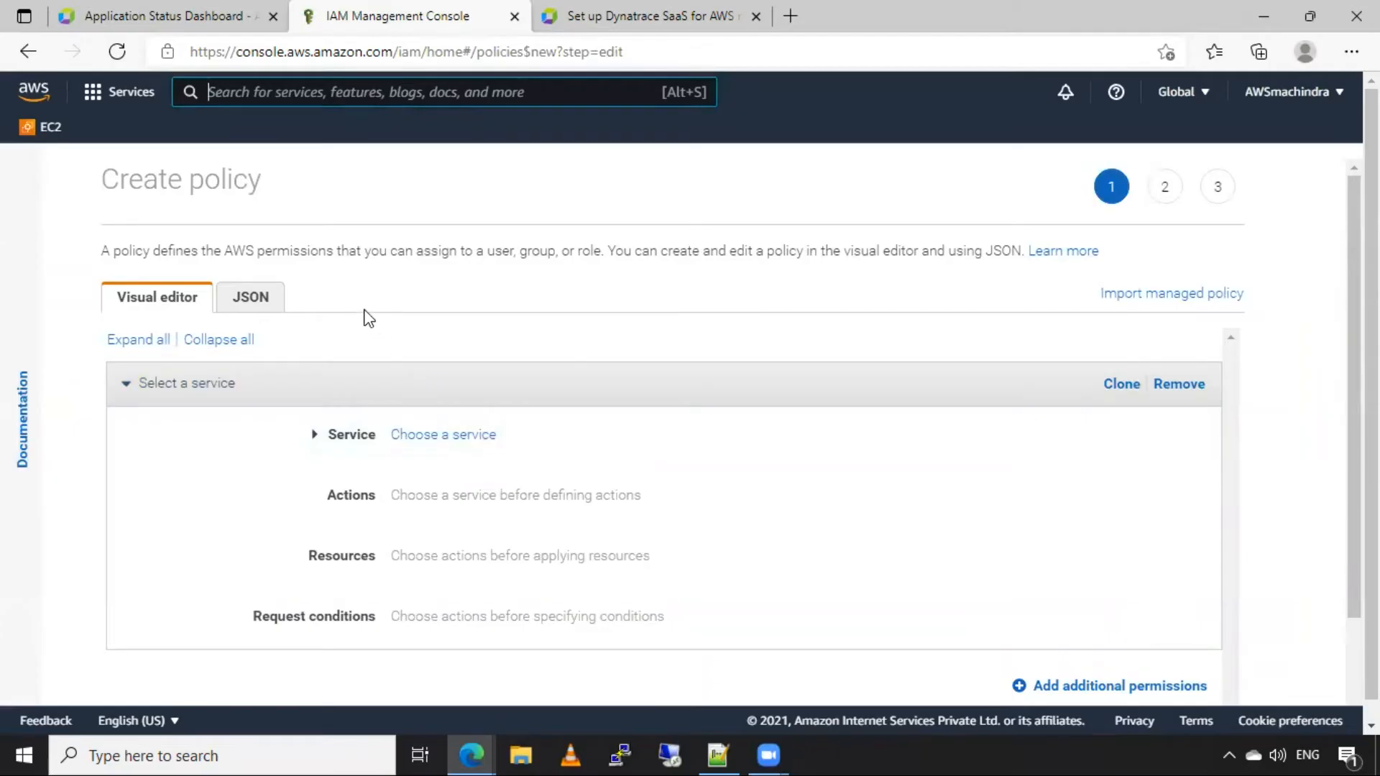
mouse_move(250, 301)
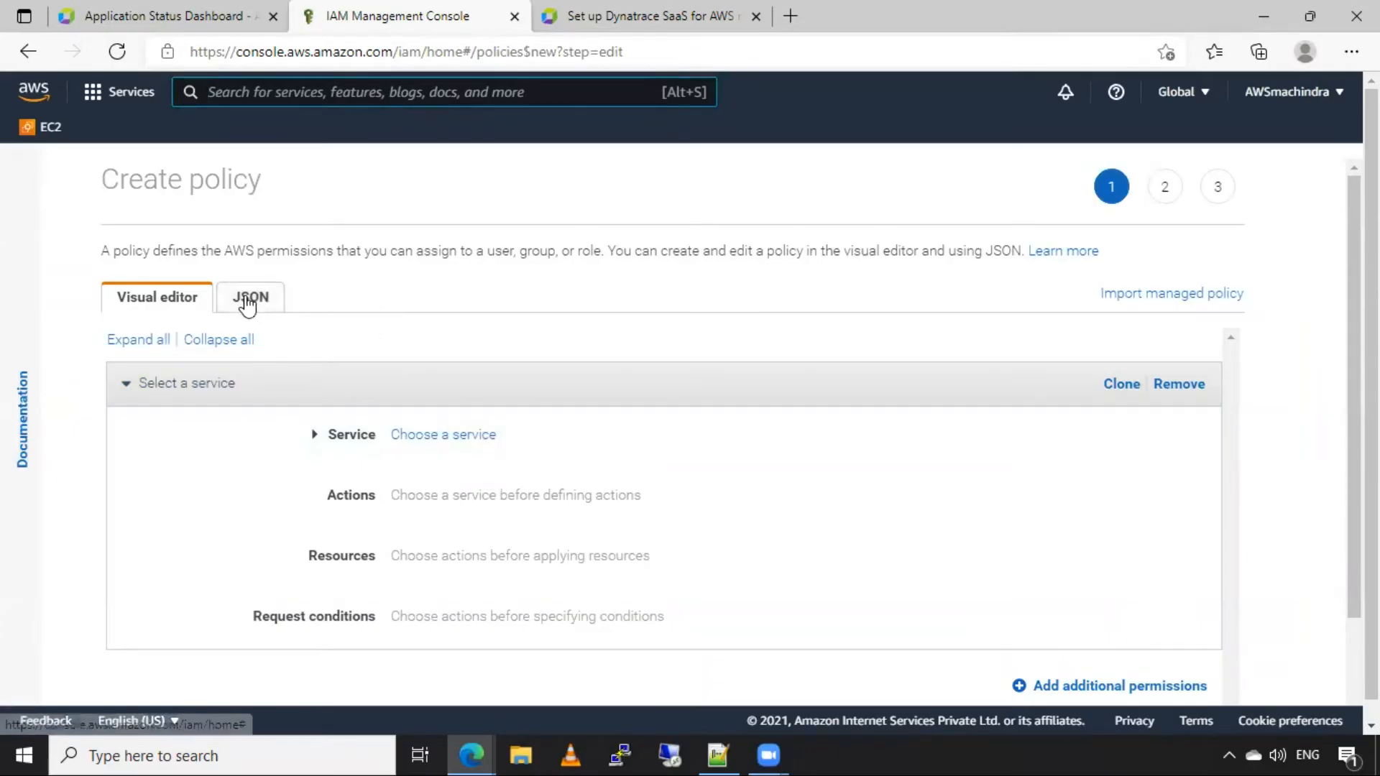
left_click(250, 297)
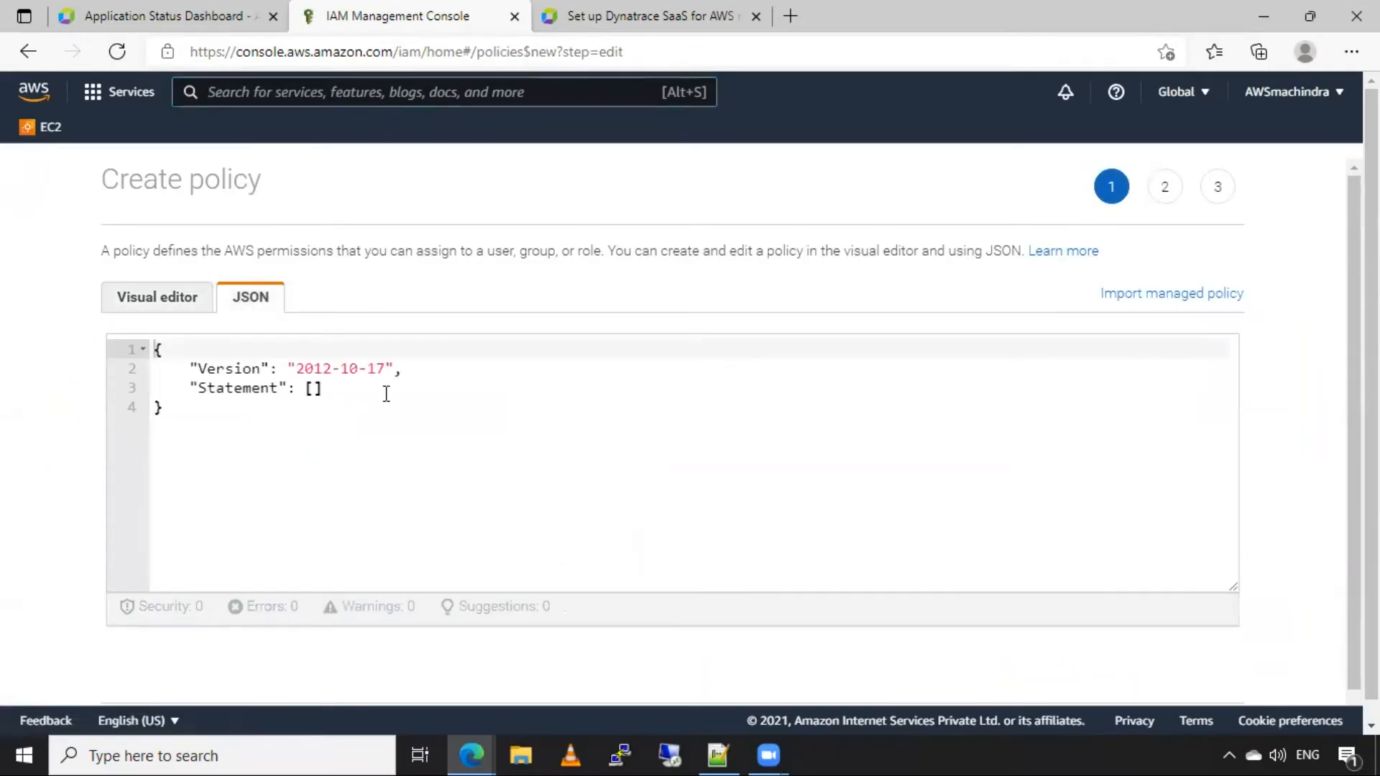
mouse_move(600, 9)
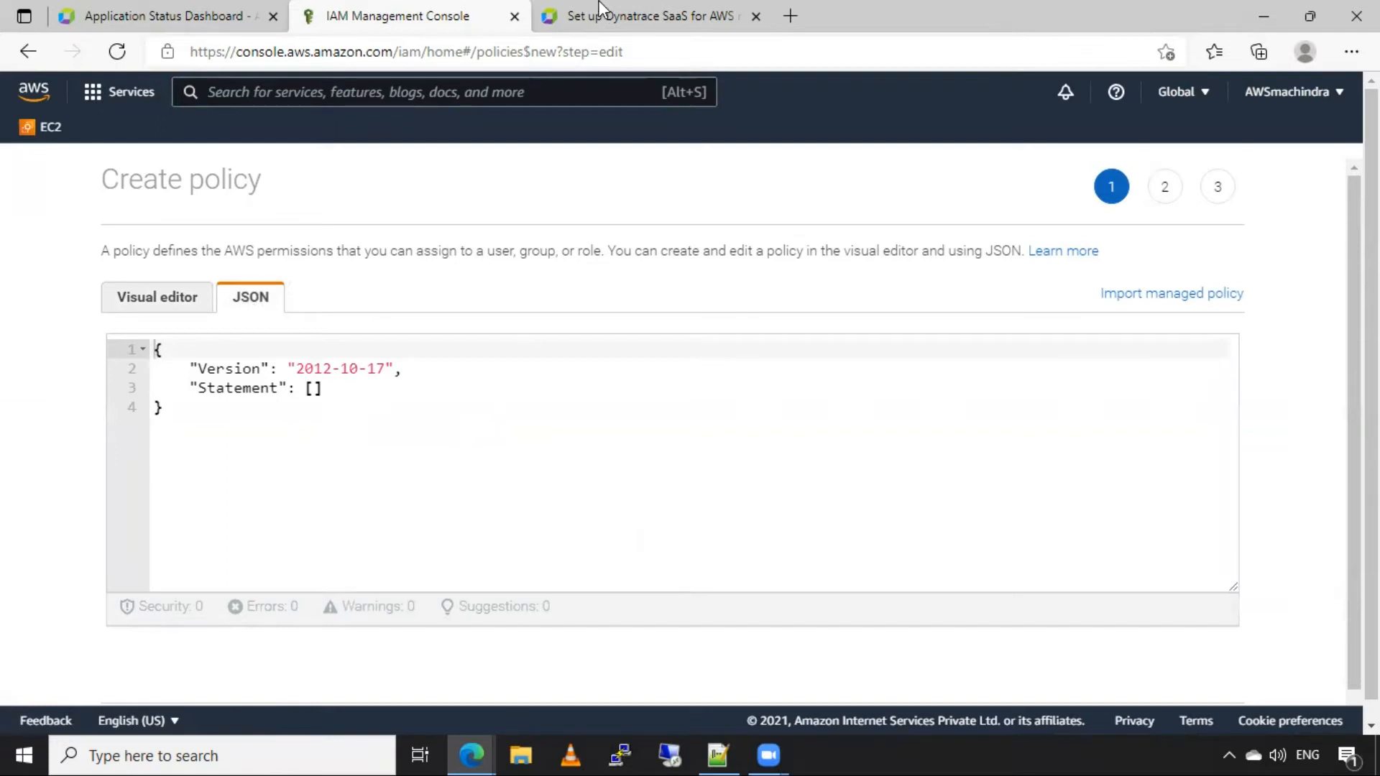
left_click(649, 15)
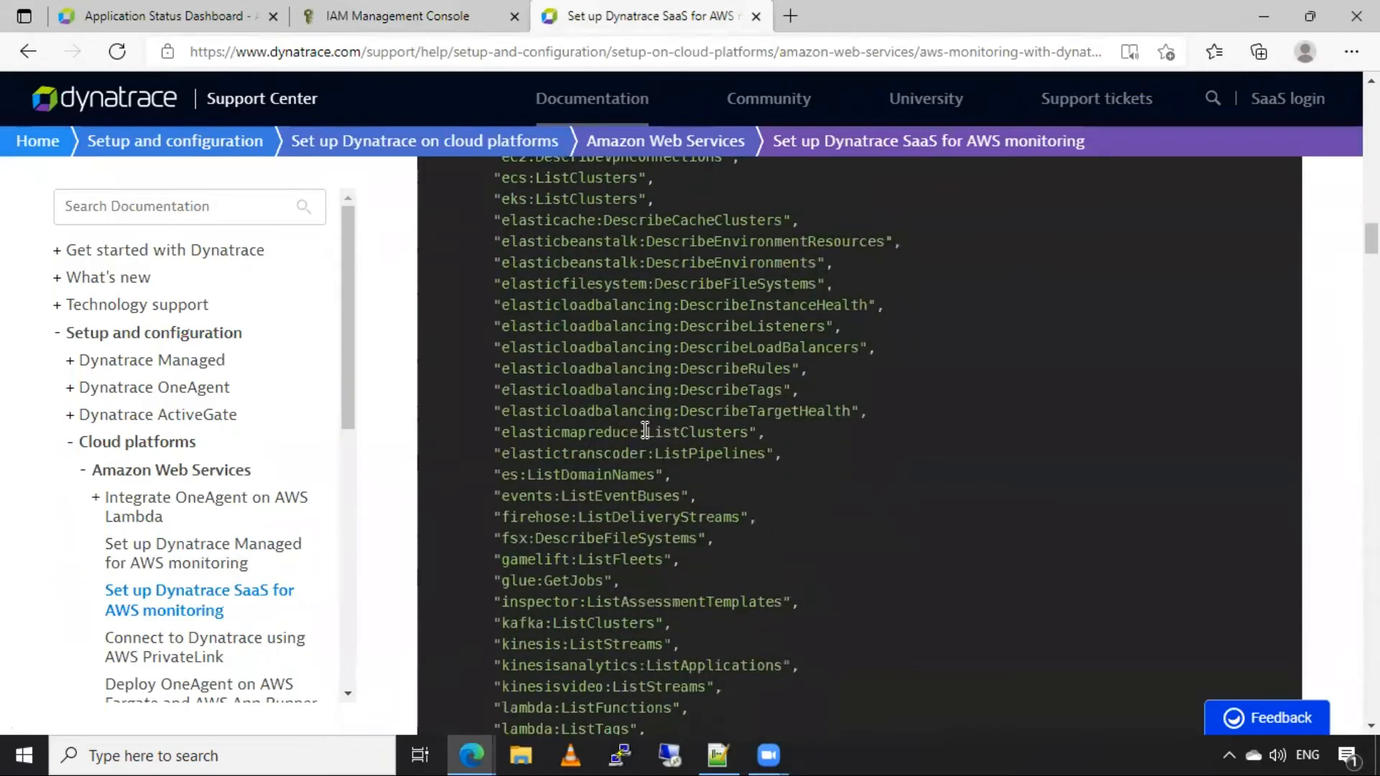
scroll("up", 3)
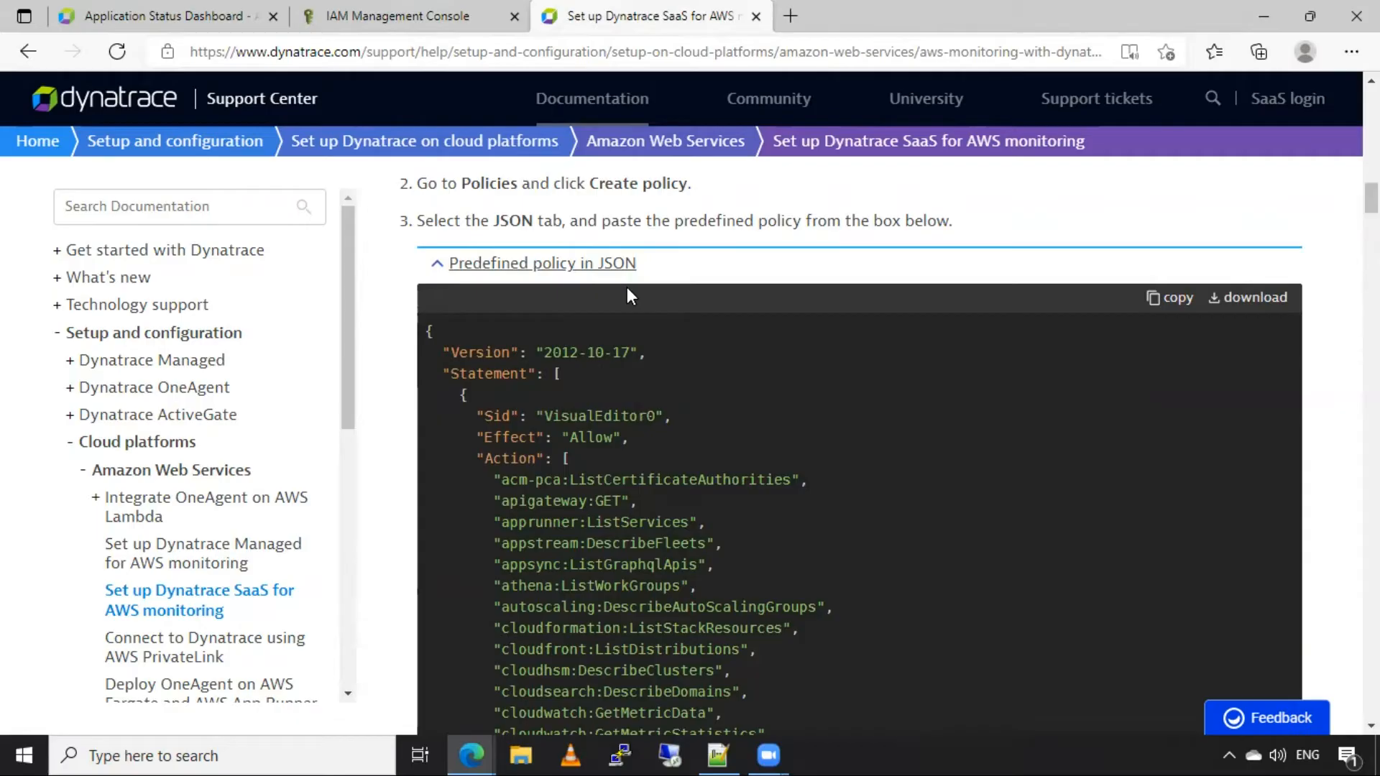
mouse_move(713, 271)
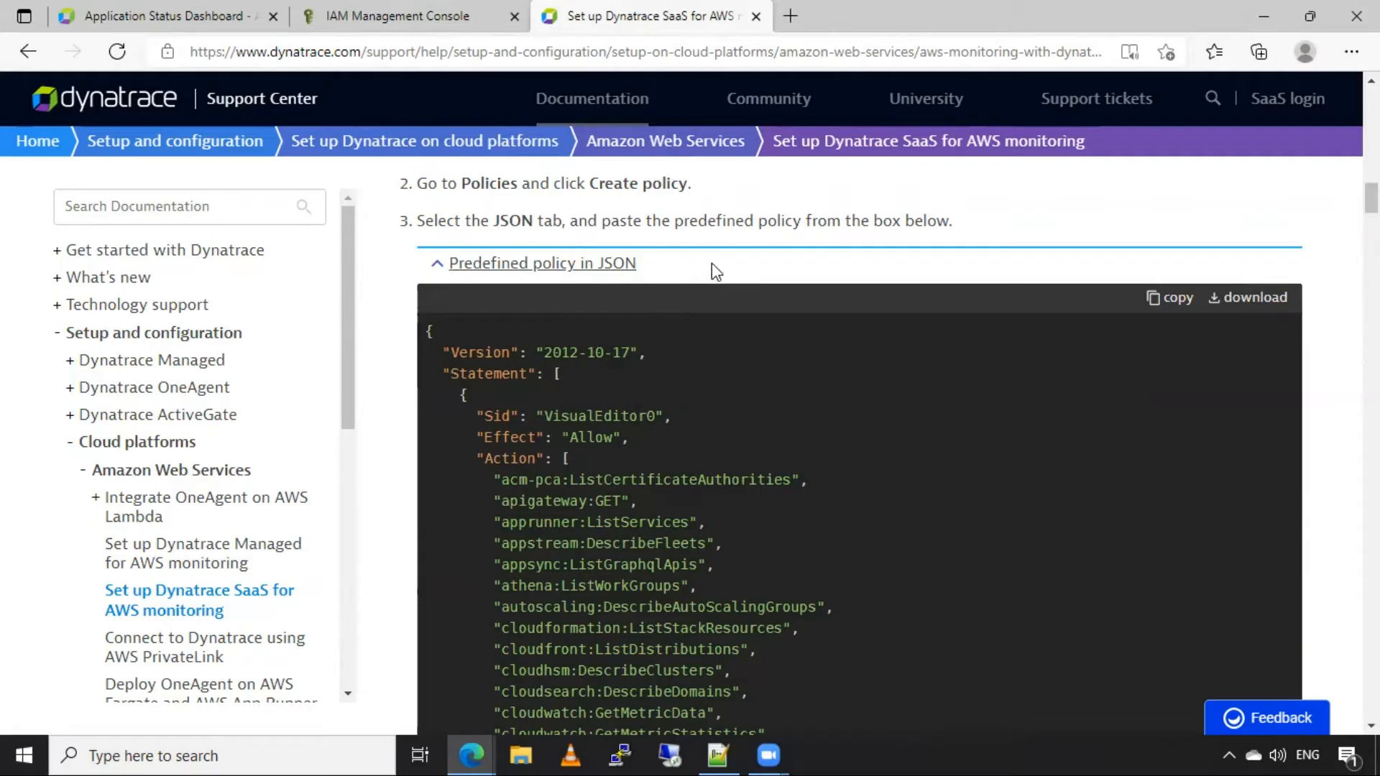
mouse_move(744, 276)
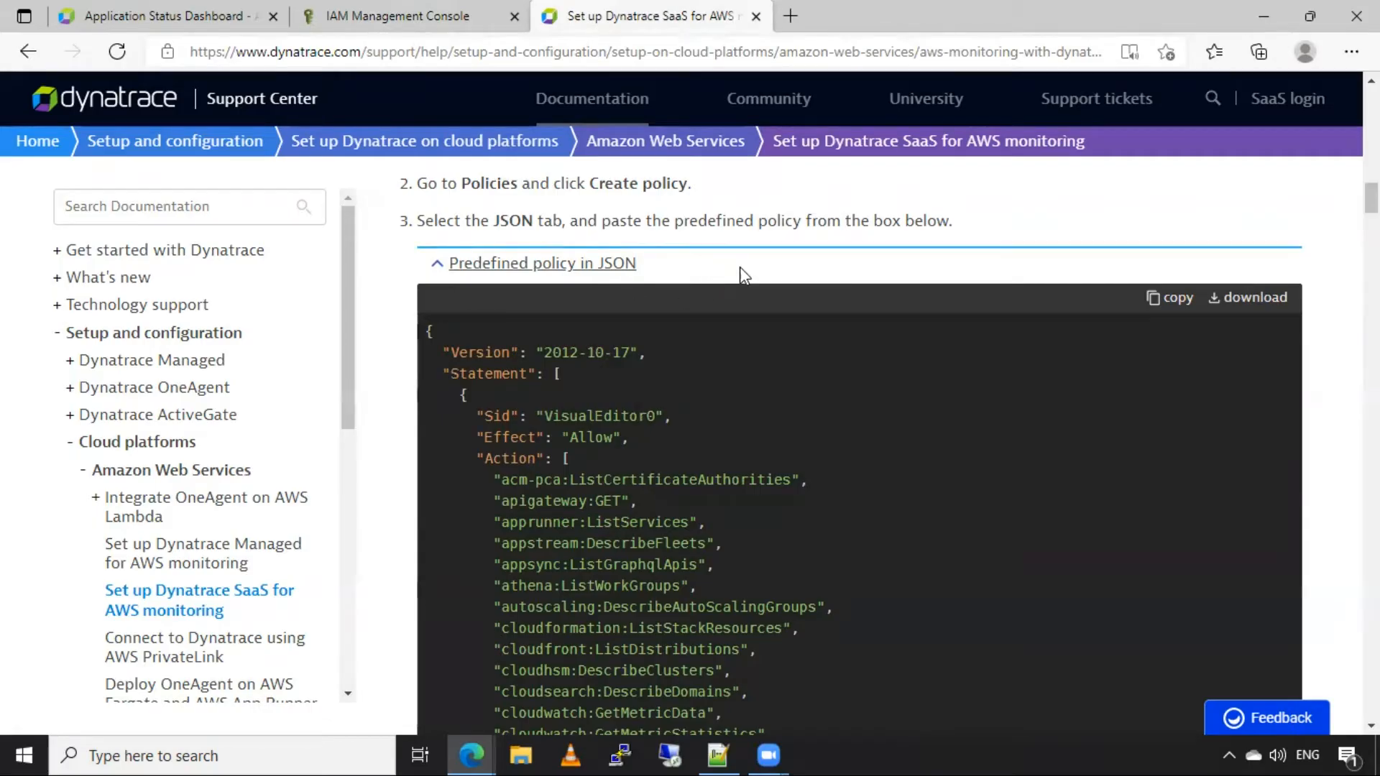
left_click(1171, 296)
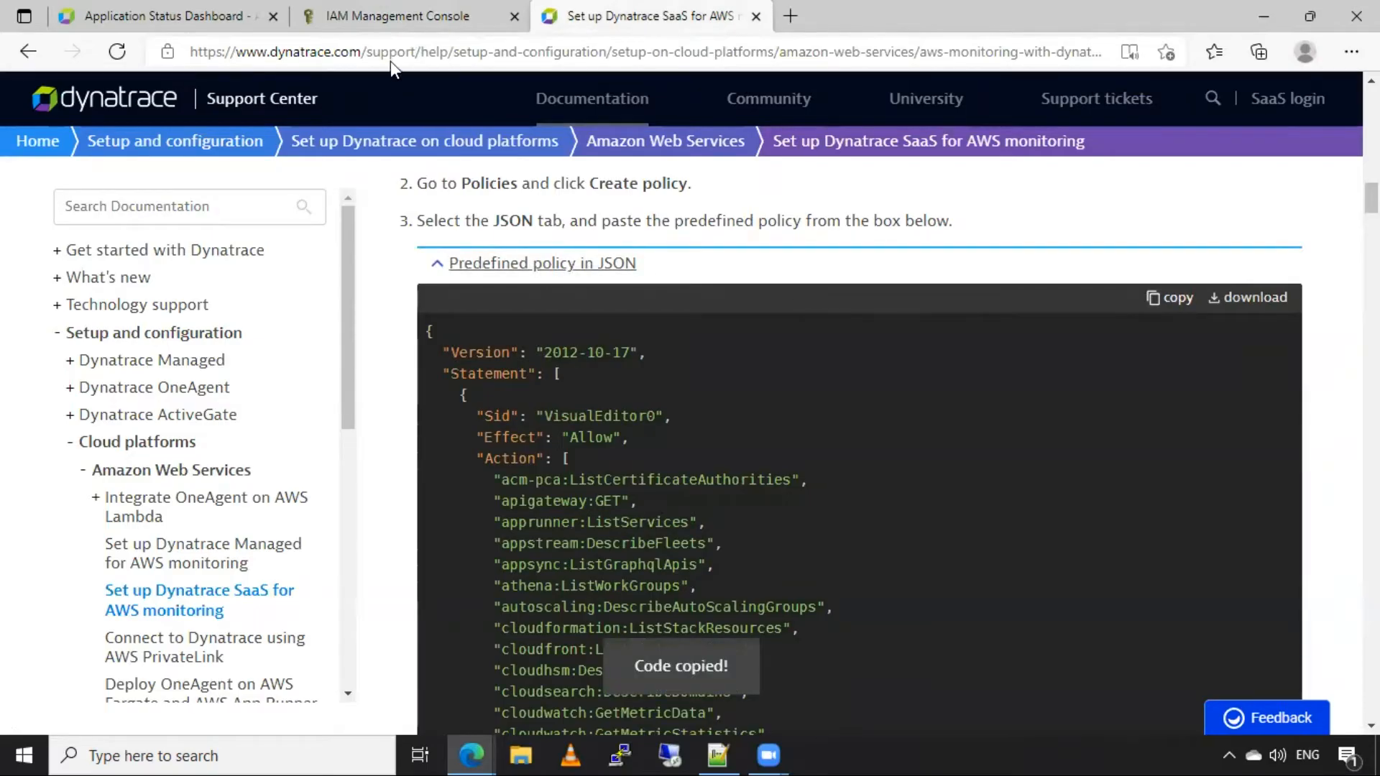
left_click(396, 15)
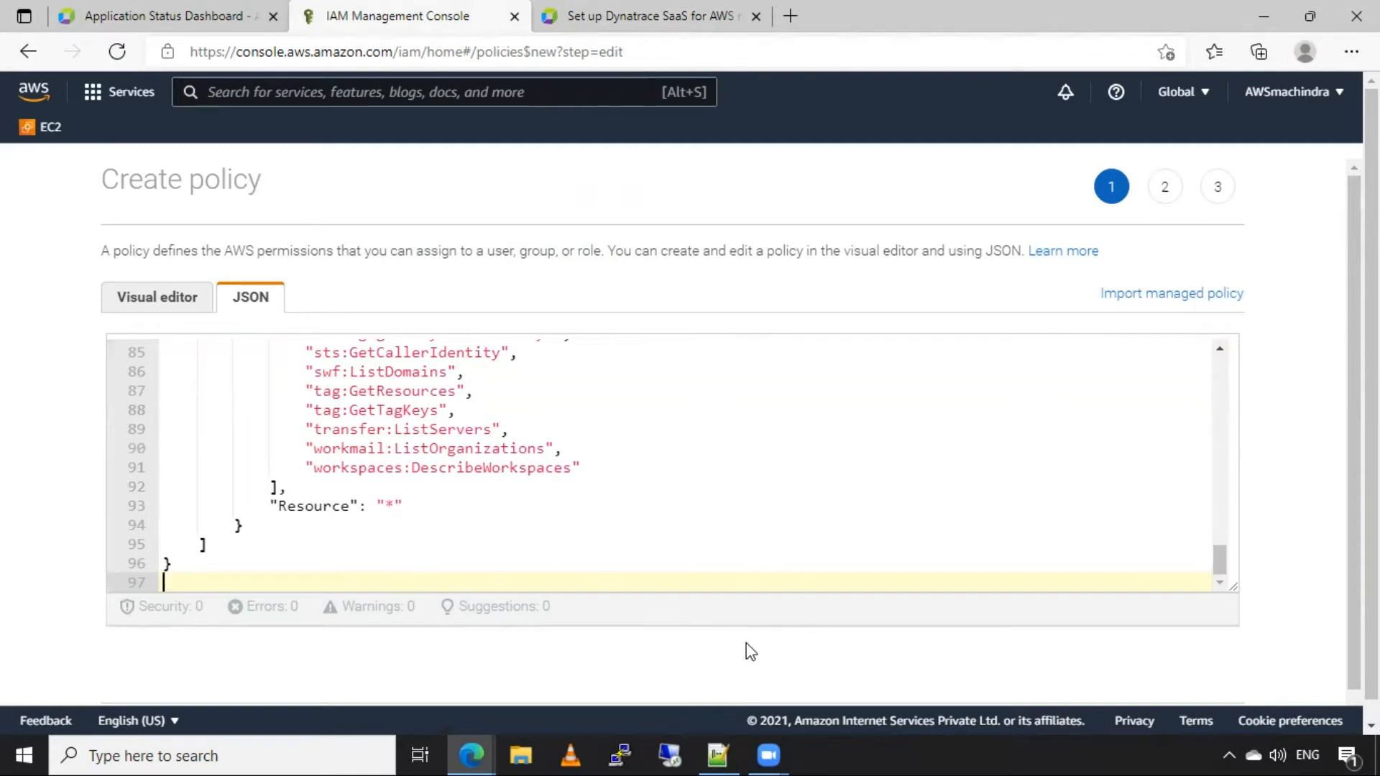
scroll("down", 3)
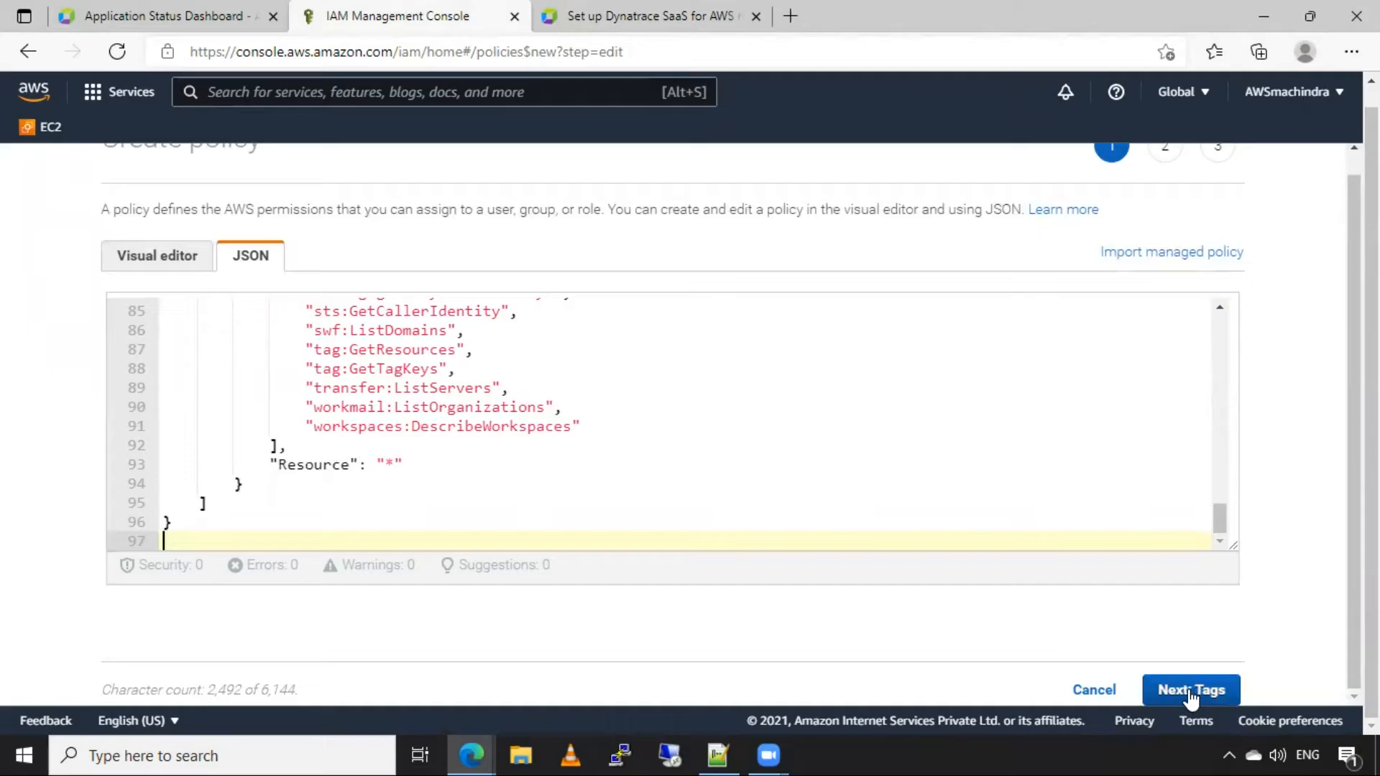
Step: Add a policy tag with key Name and value 'Dynatrace Monitoring Policy'
left_click(1191, 689)
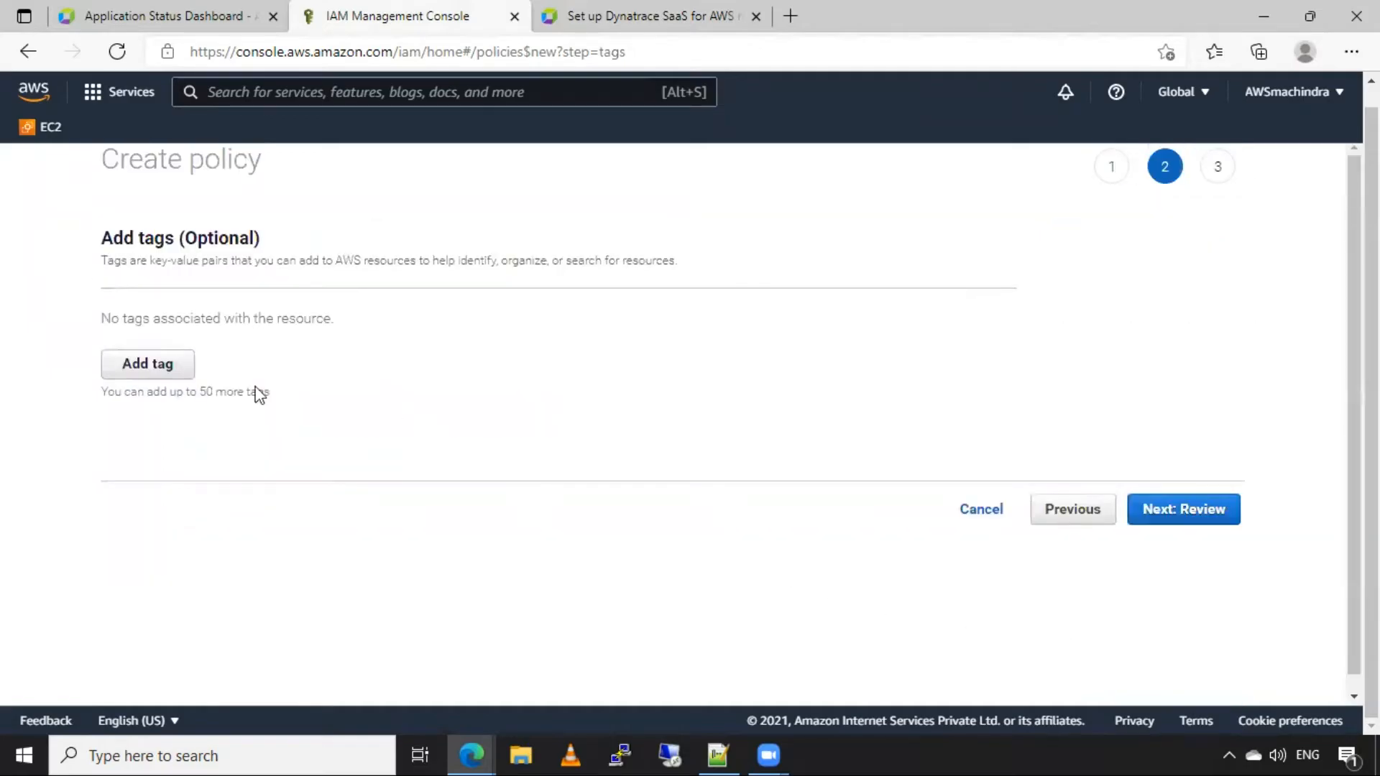
left_click(146, 364)
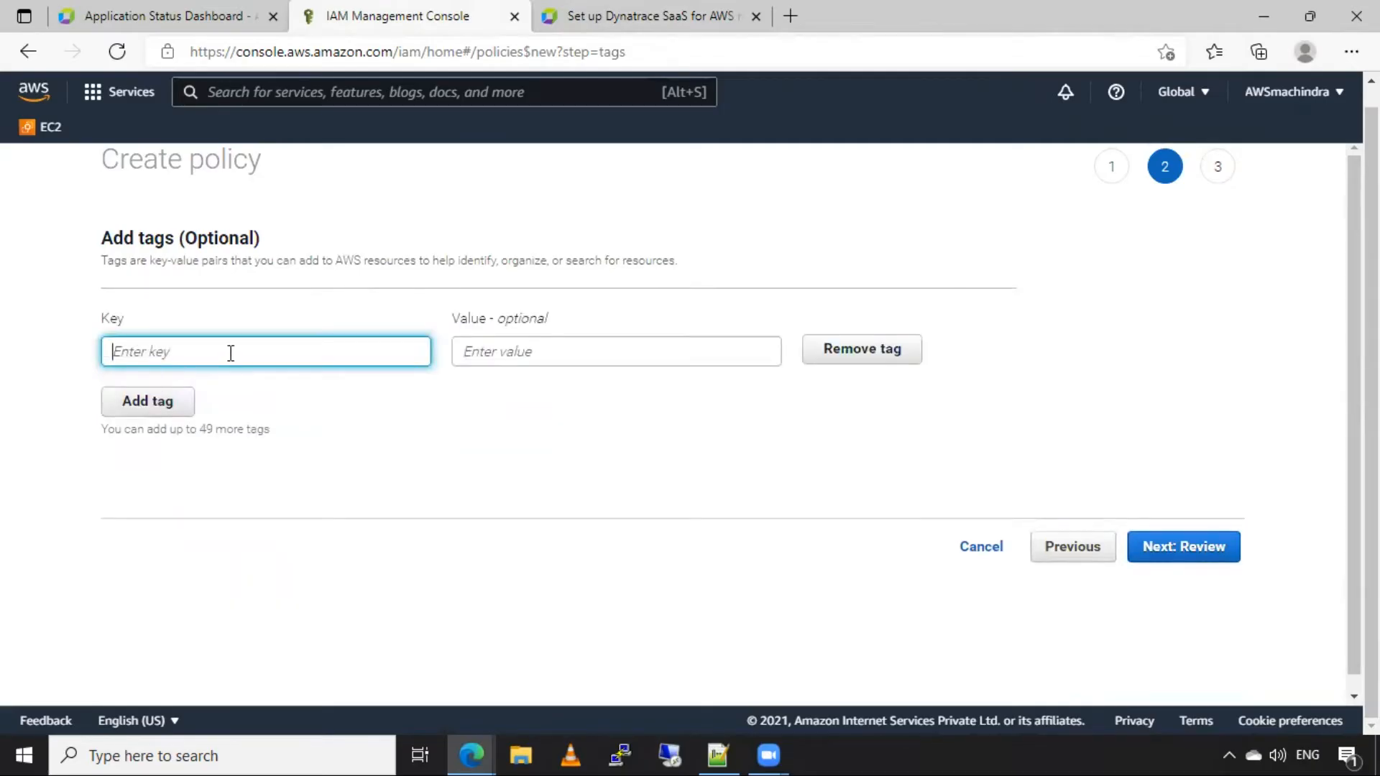
type("Name")
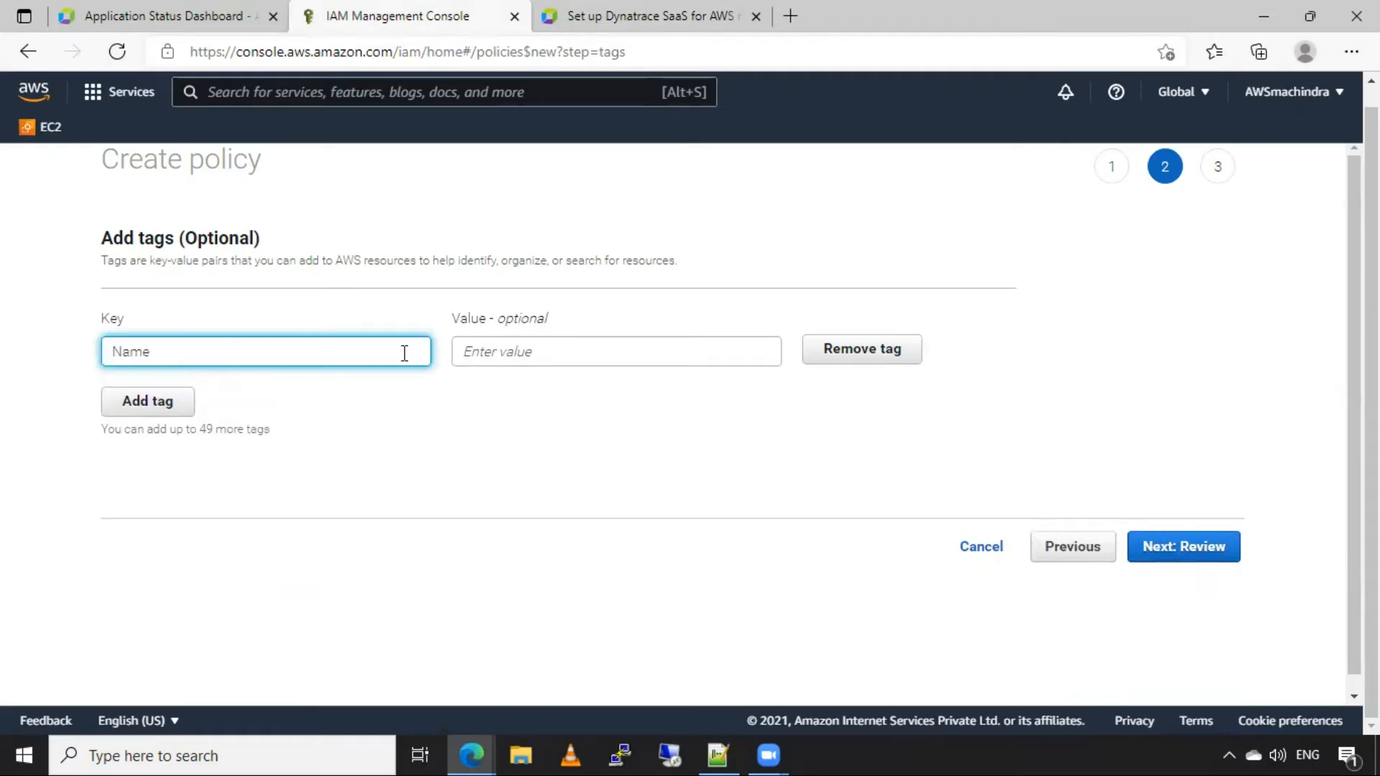
left_click(616, 351)
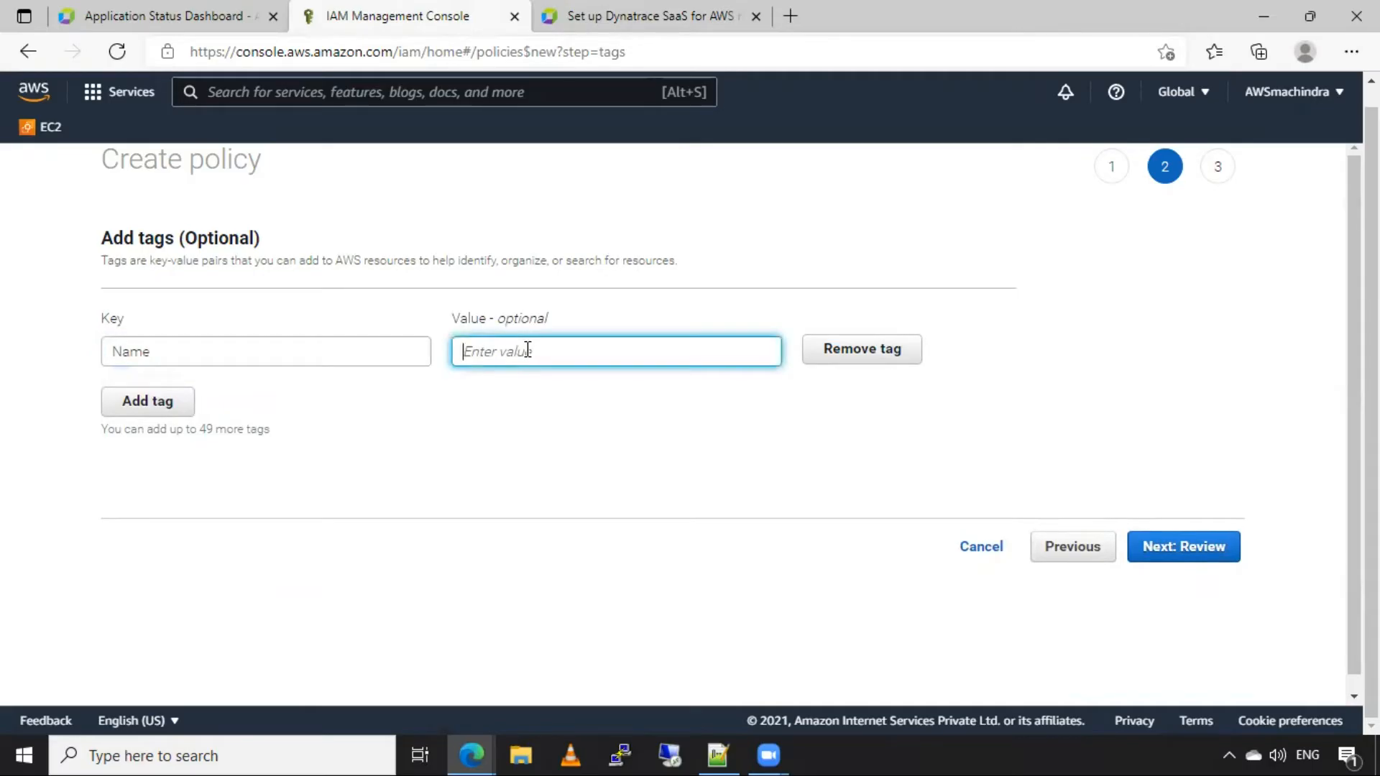
type("DynatraceMo")
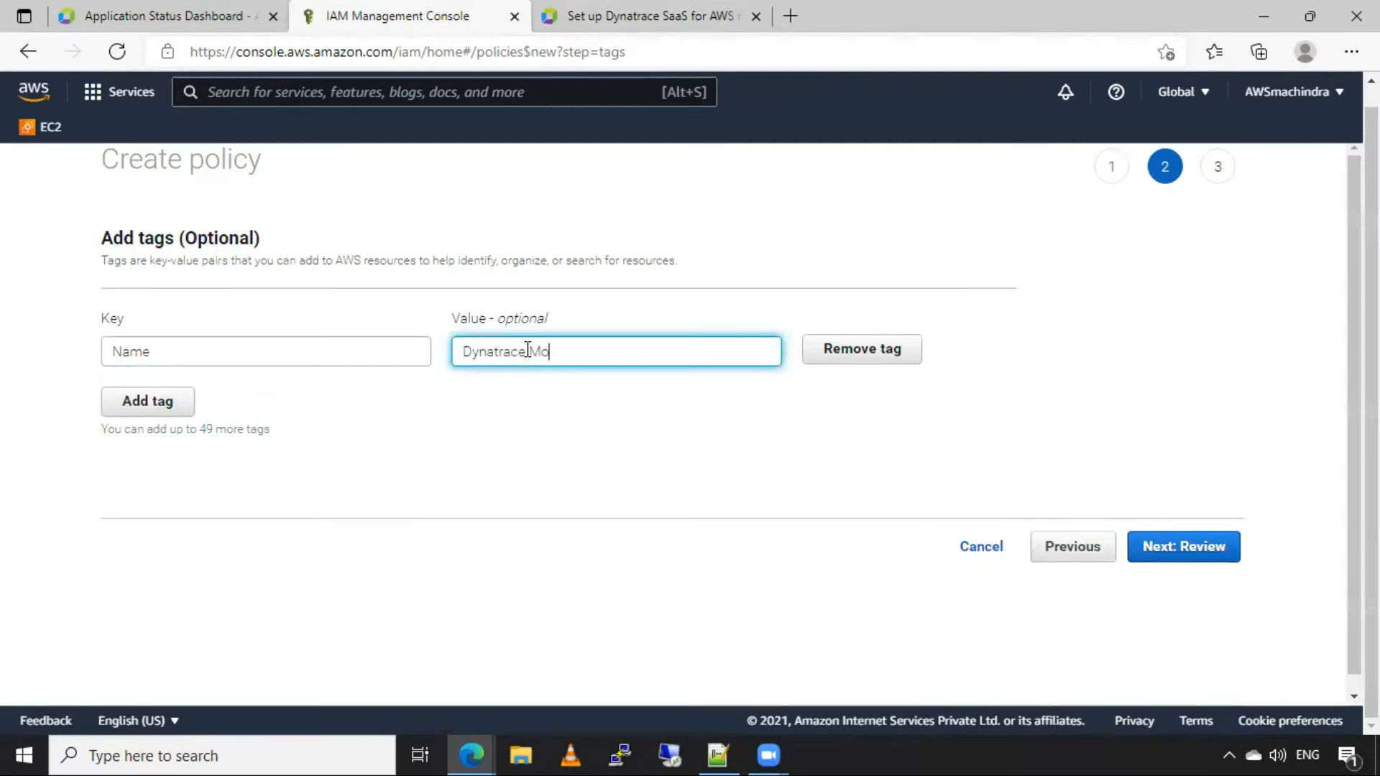
type("nitoring")
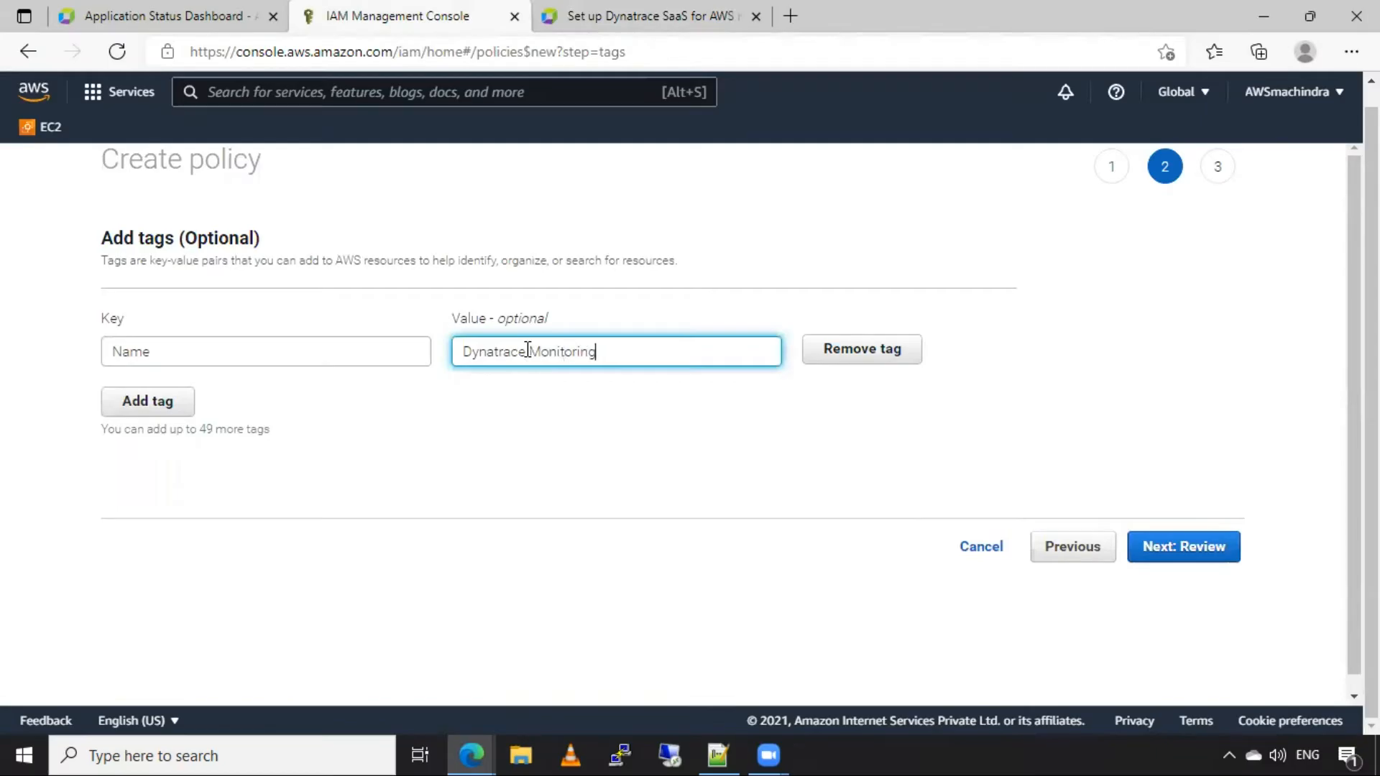
type("Policy")
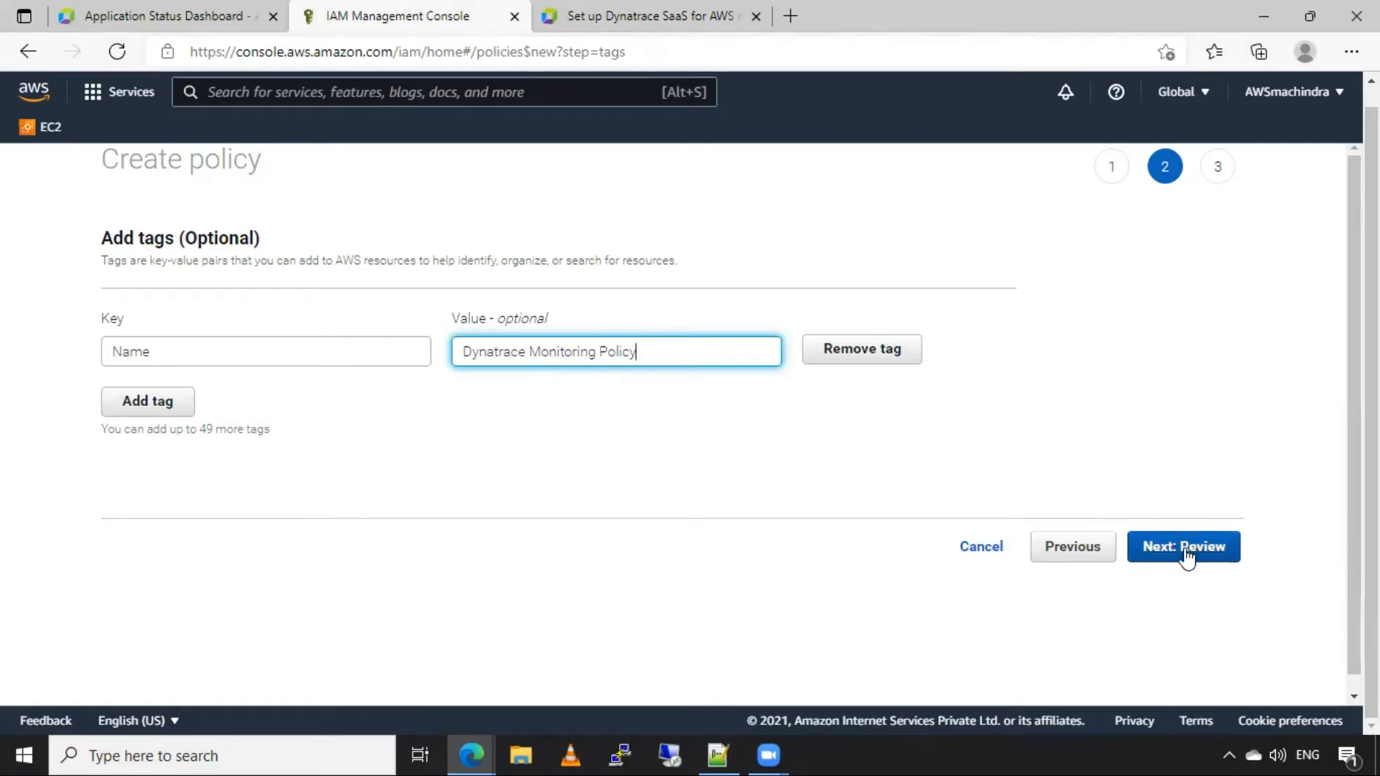
Step: Name the policy Dynatrace_Monitoring_Policy with description 'Dynatrace Monitoring Policy for Dynatrace User'
left_click(1183, 546)
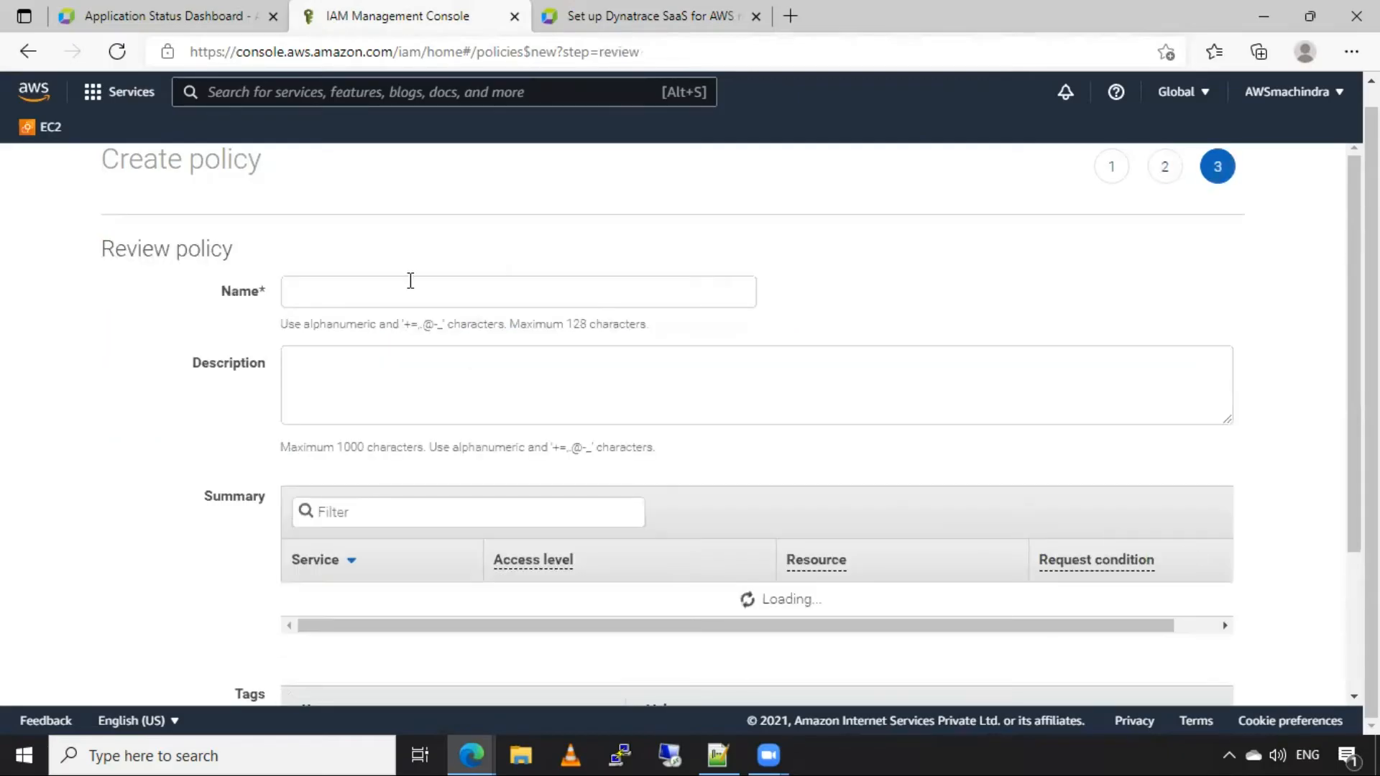
type("Dynatrace_Monitoring_Policy")
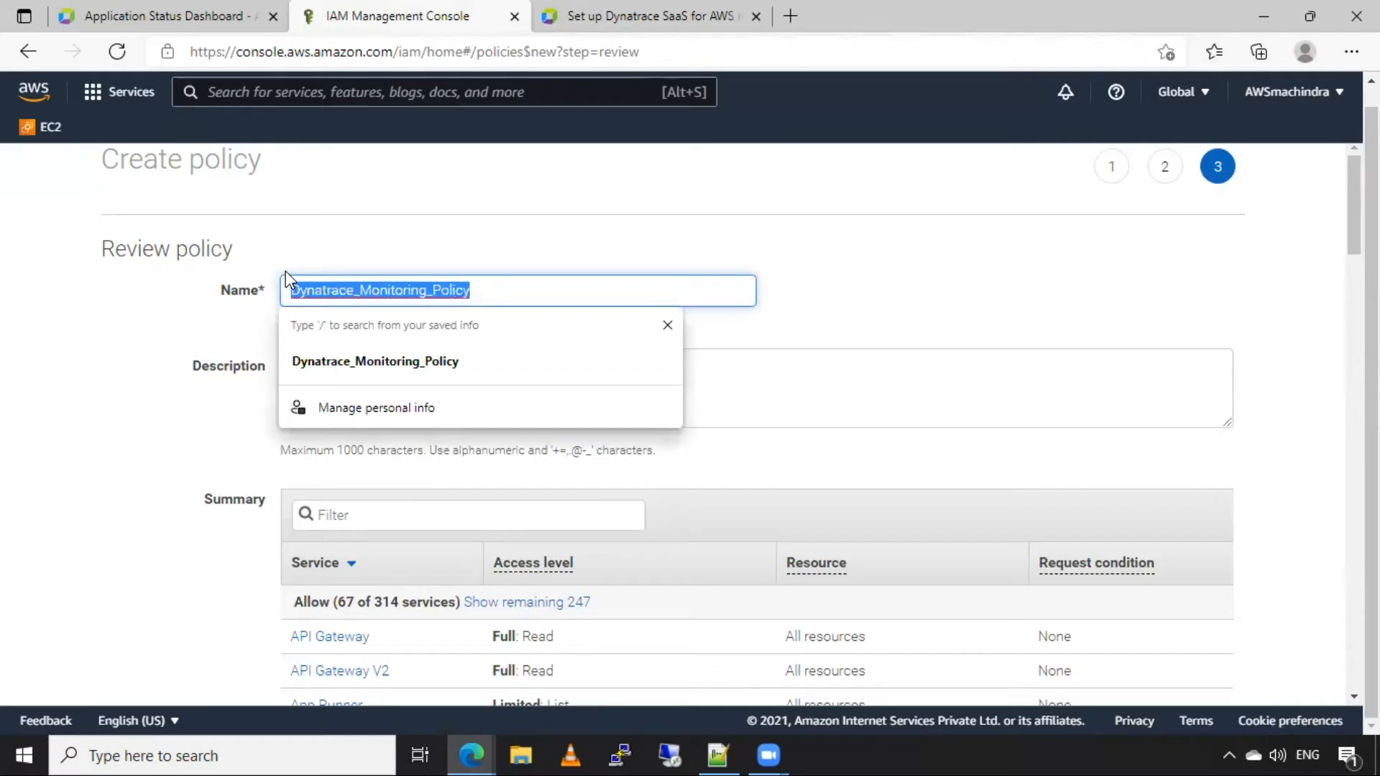
left_click(628, 387)
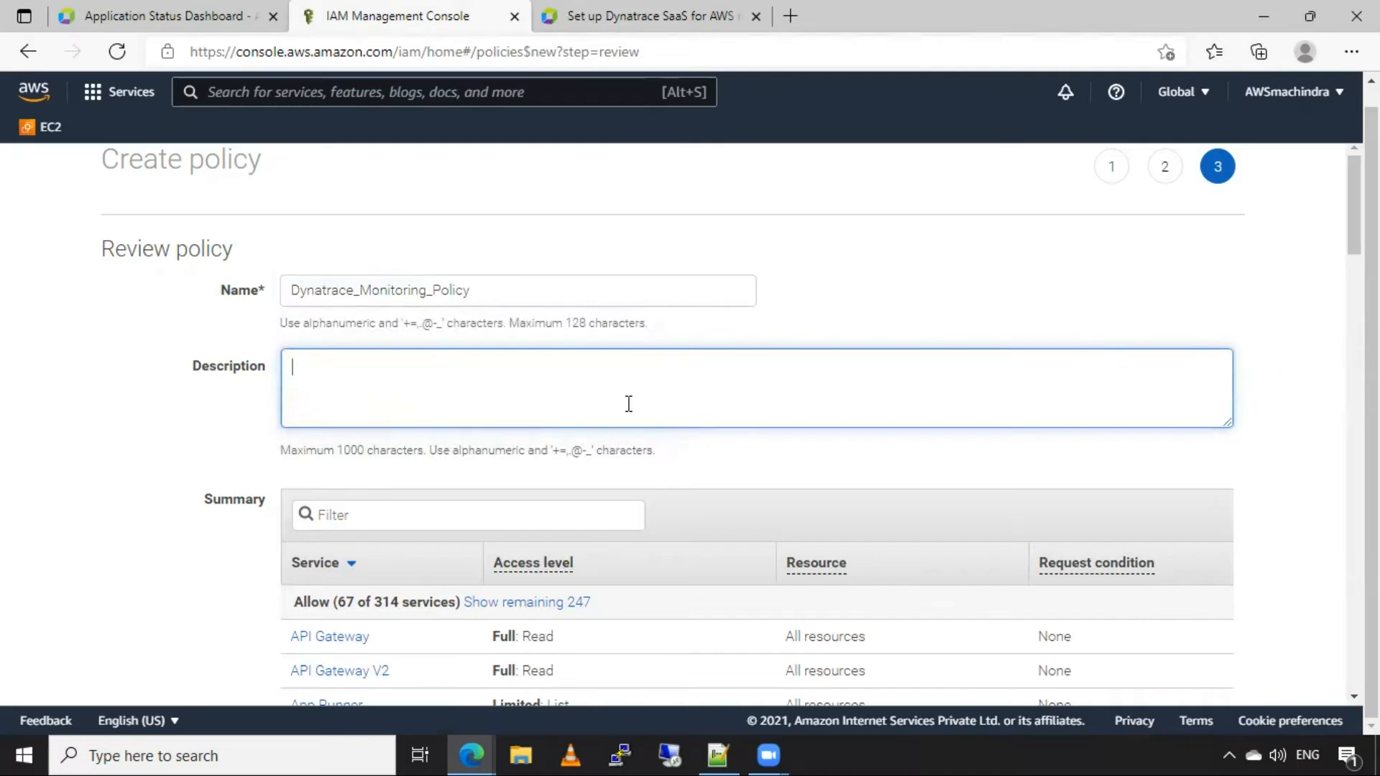
type("Dynatrace_Monitoring_Policy")
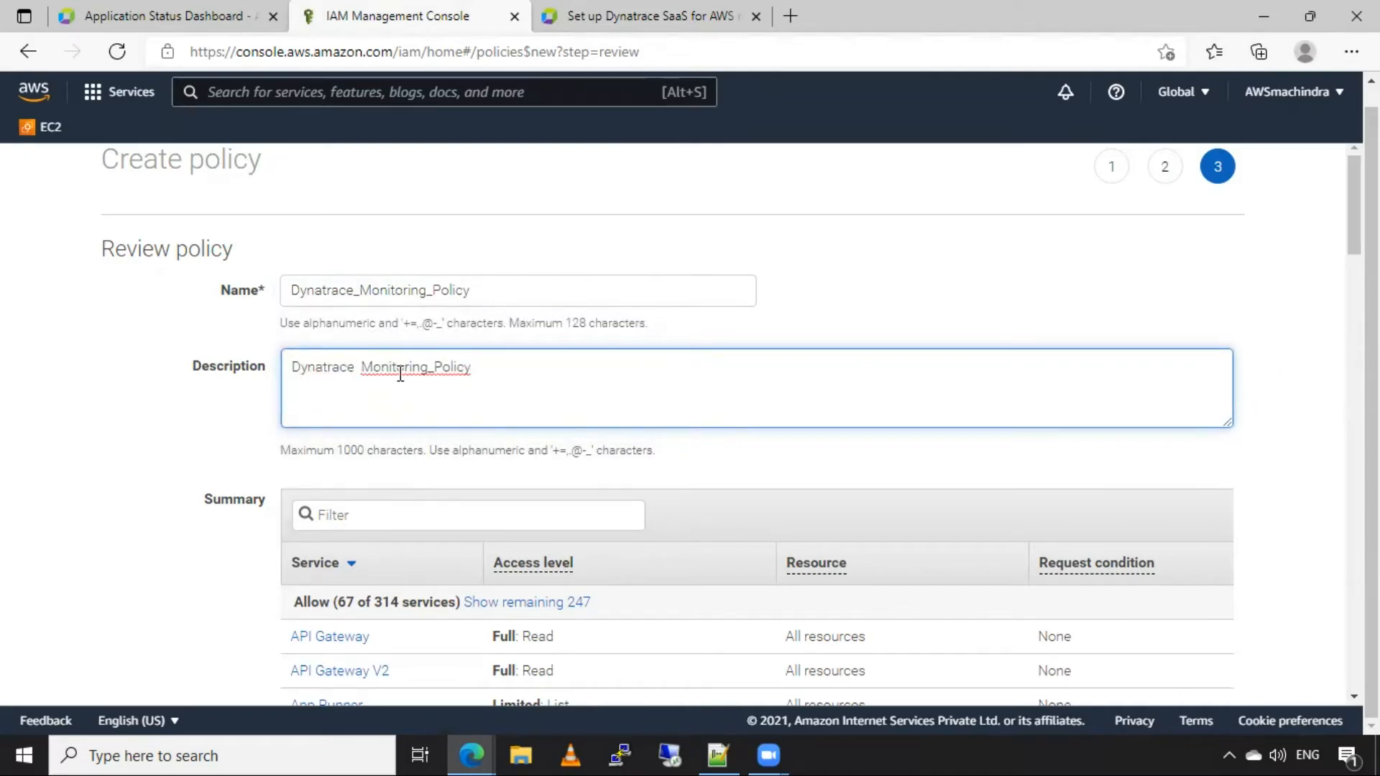
left_click(421, 366)
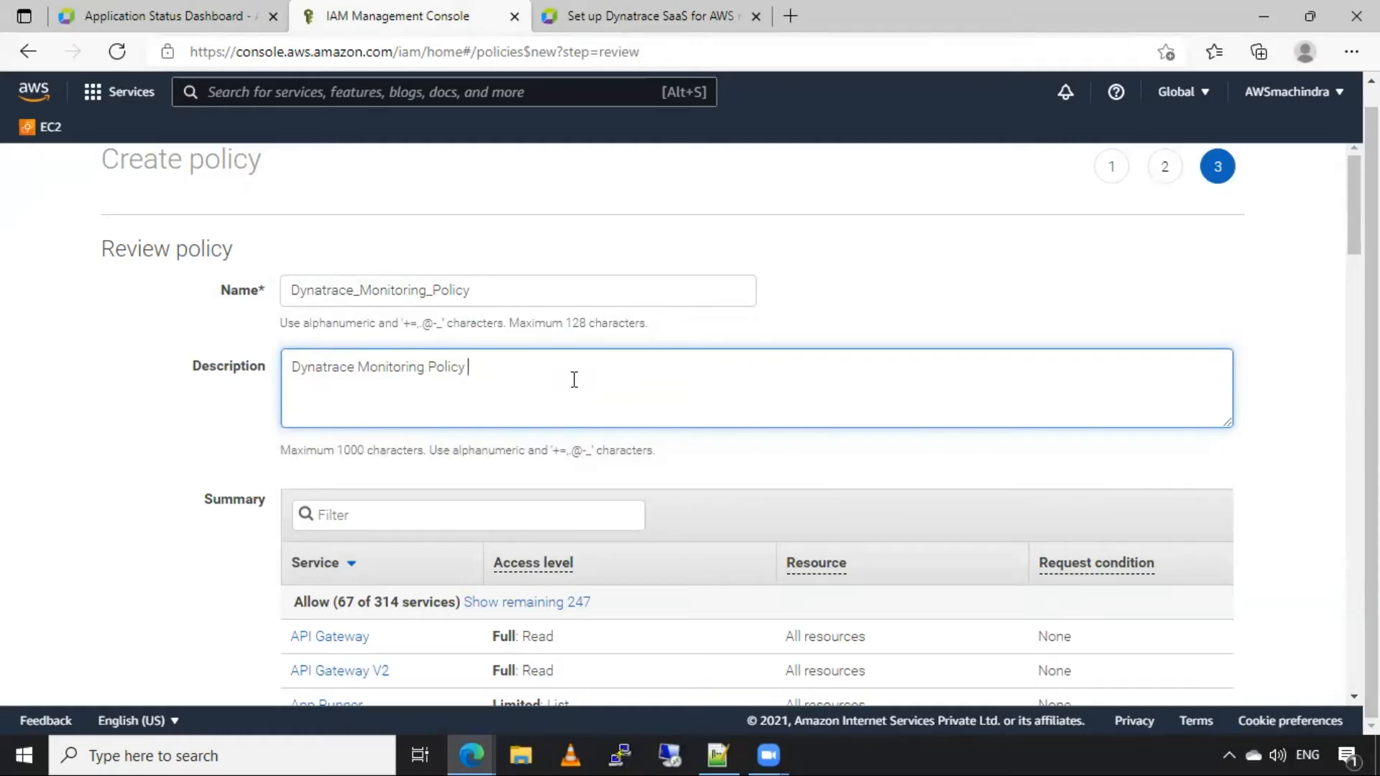
type("for")
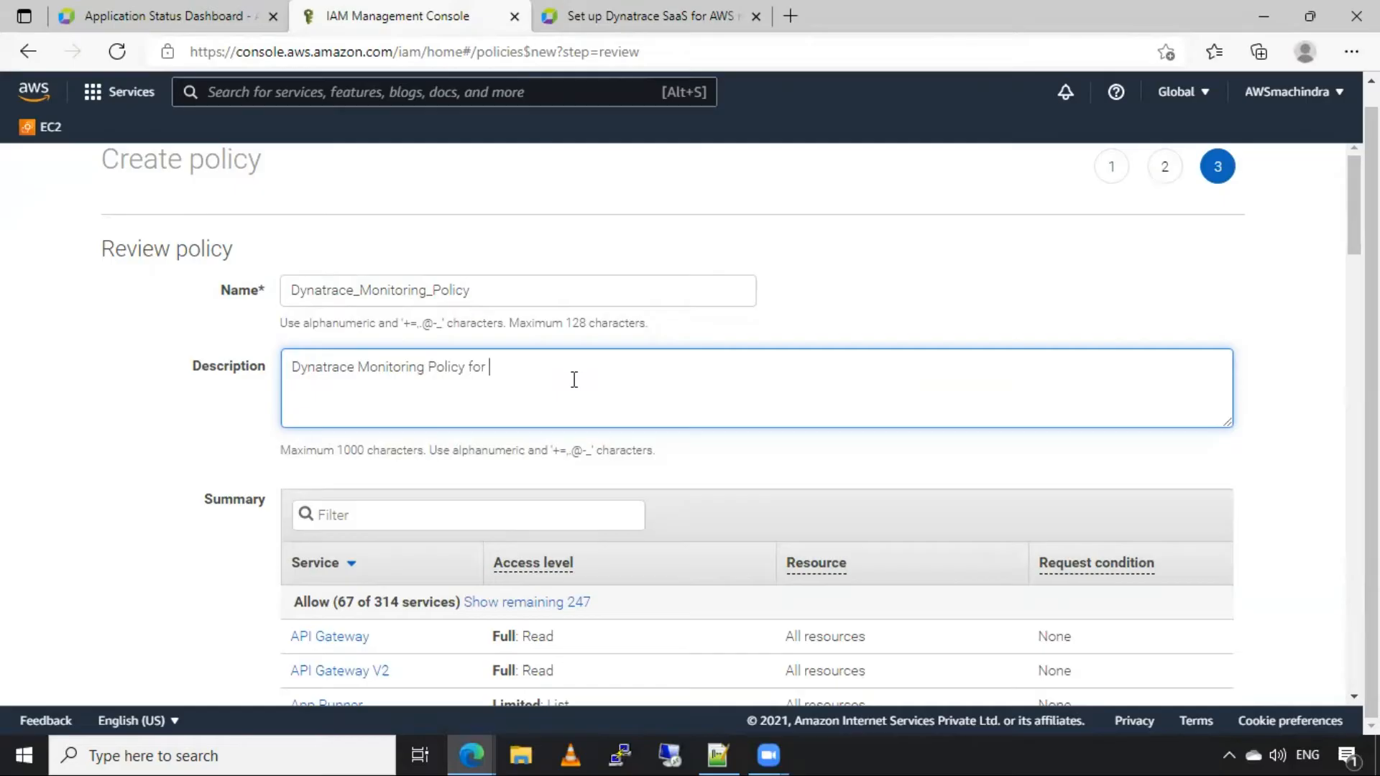
type("Dy")
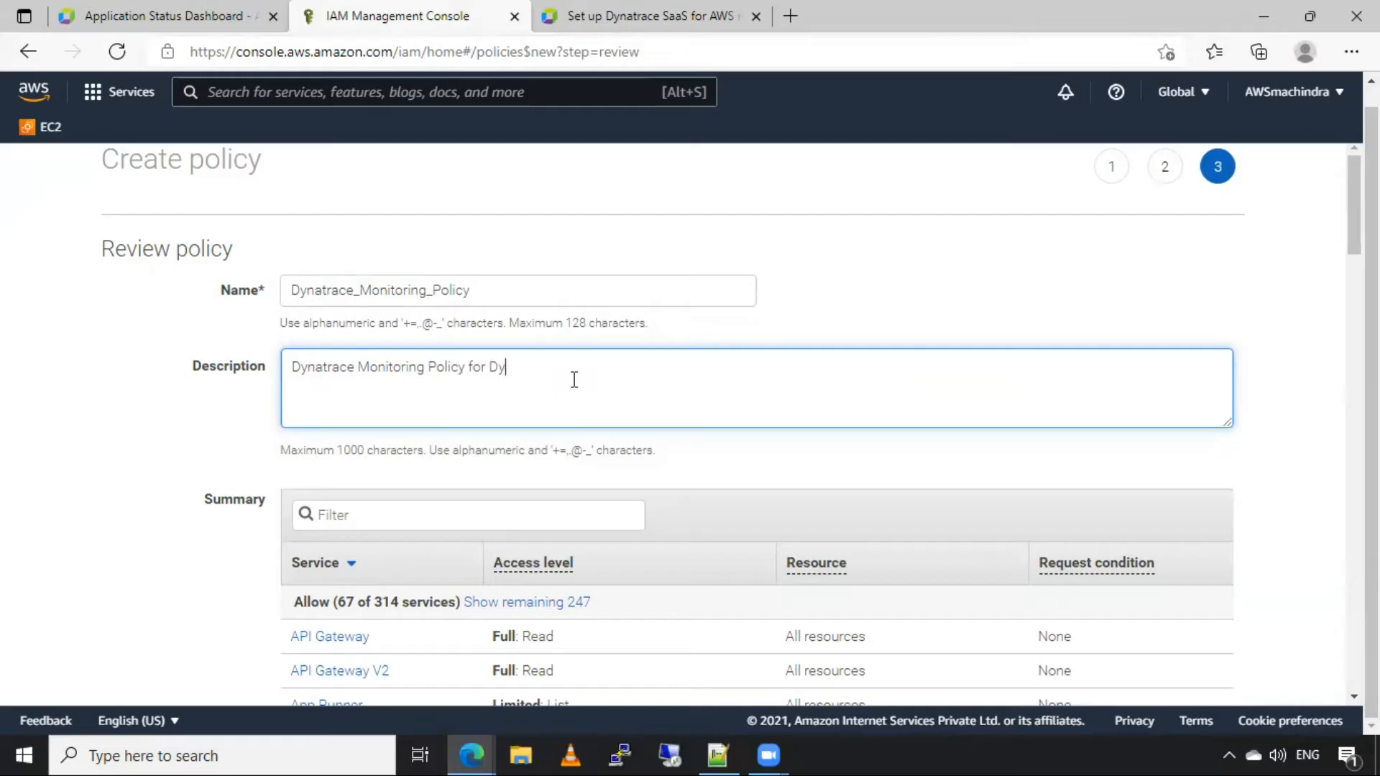
type("natrace User")
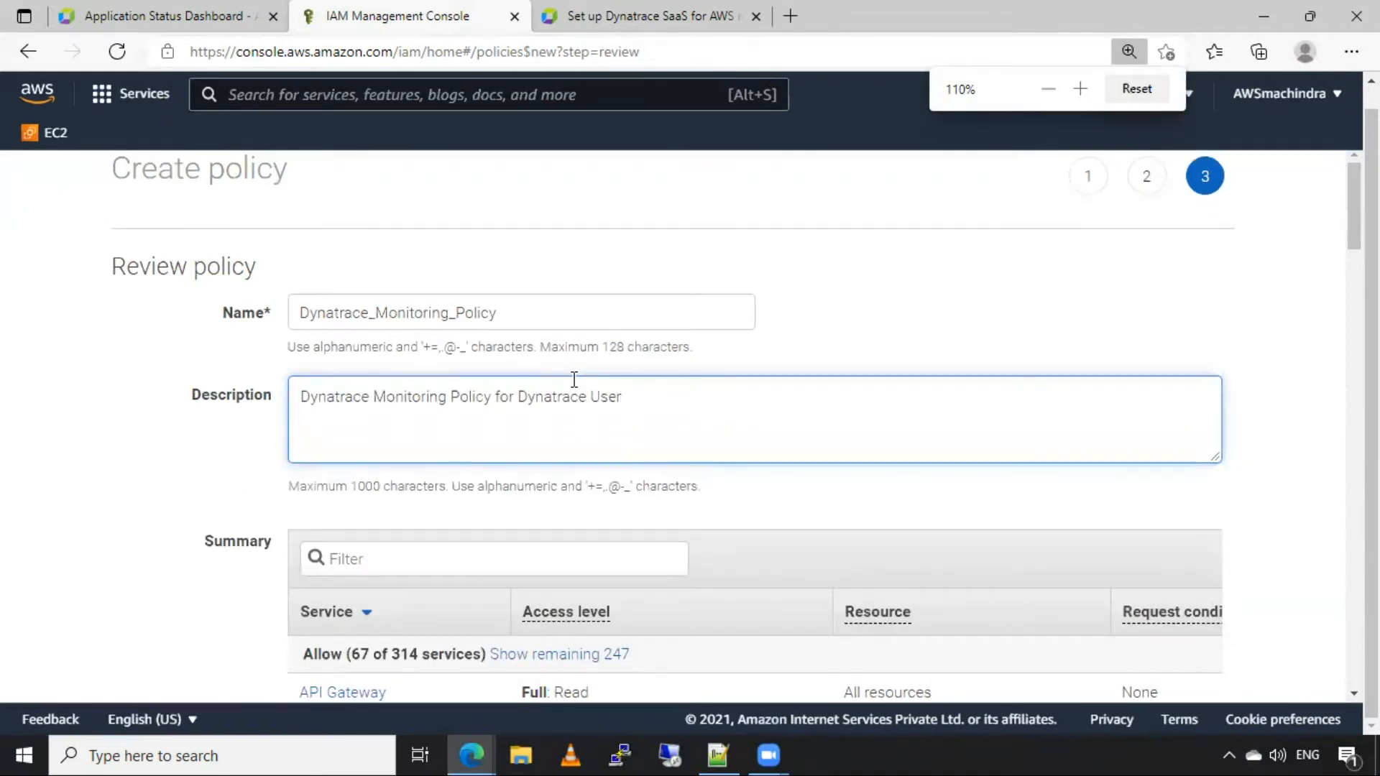
Step: Review the policy summary's allowed services and tags down to the Create policy button
scroll("down", 3)
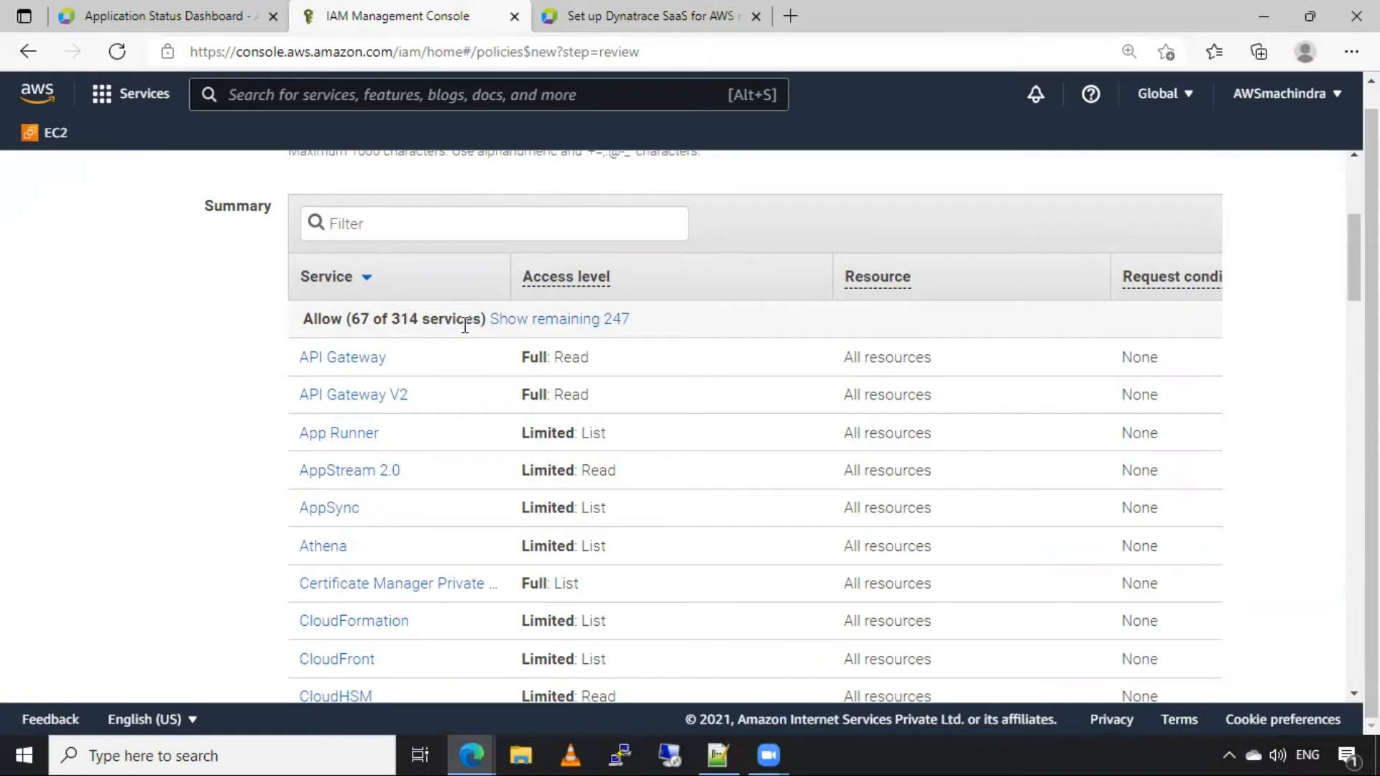
mouse_move(282, 328)
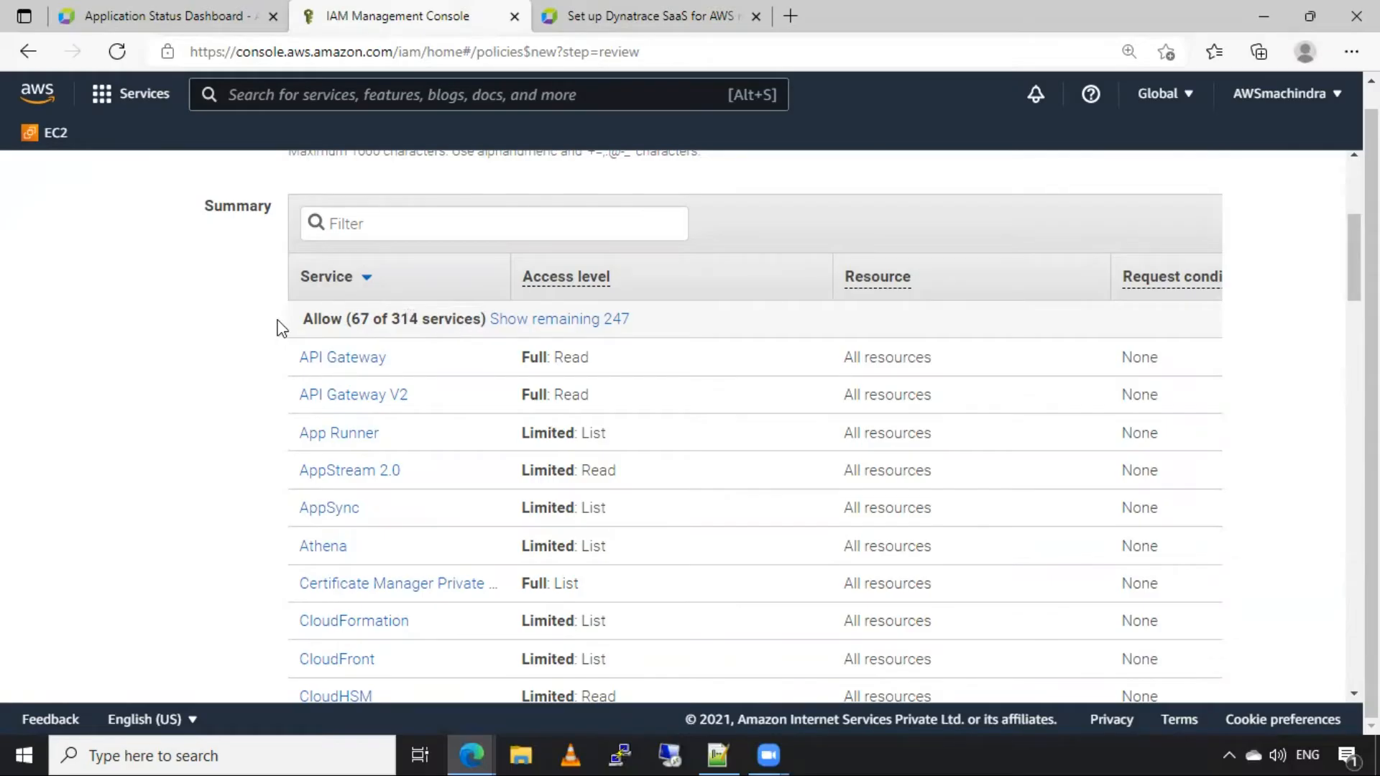
scroll("down", 3)
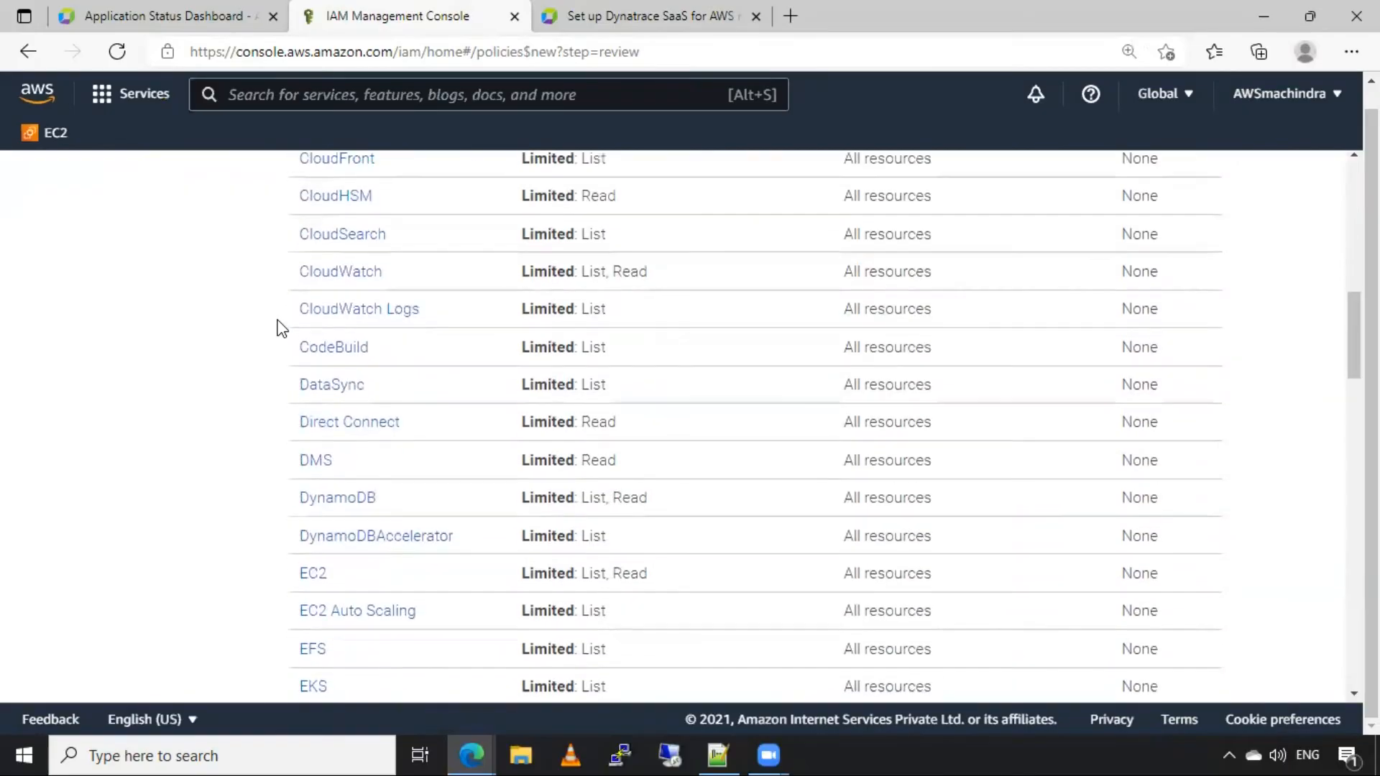
scroll("down", 3)
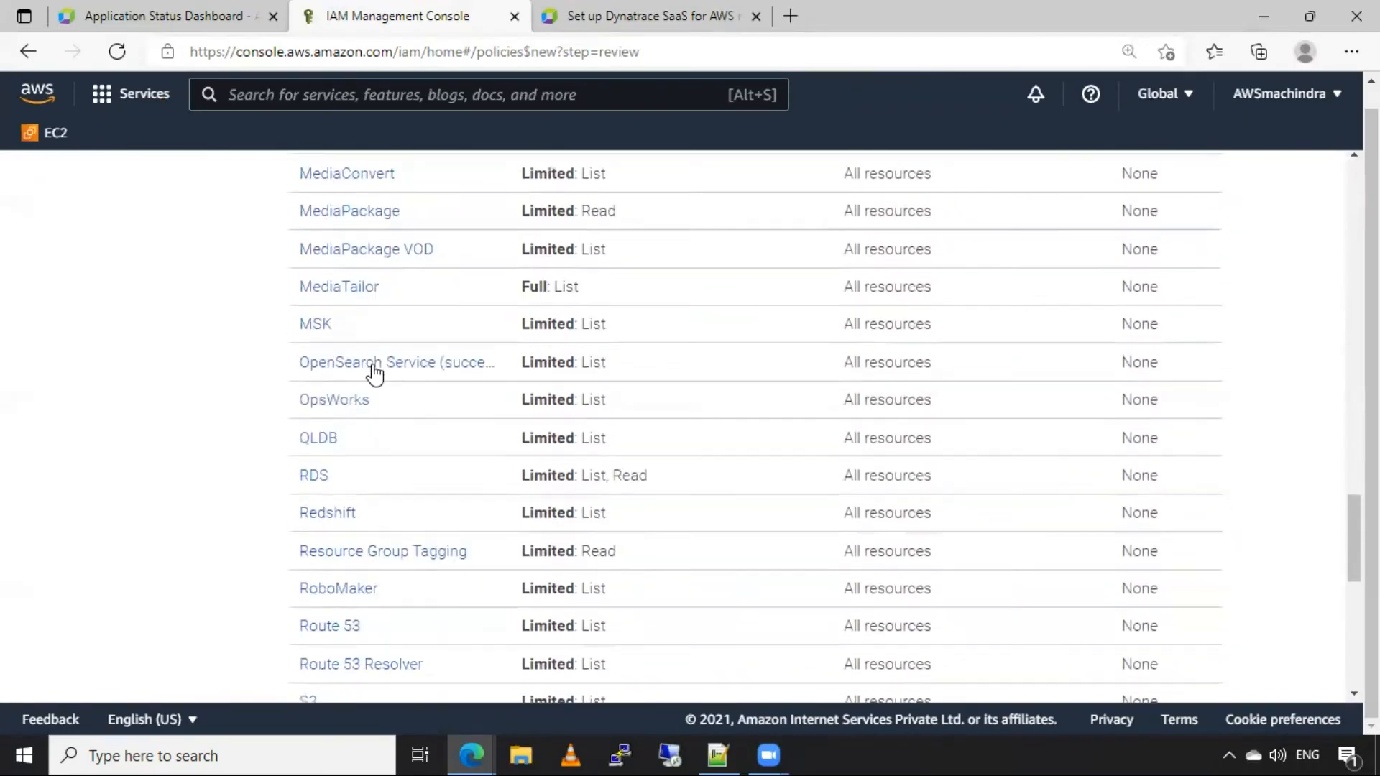
scroll("down", 3)
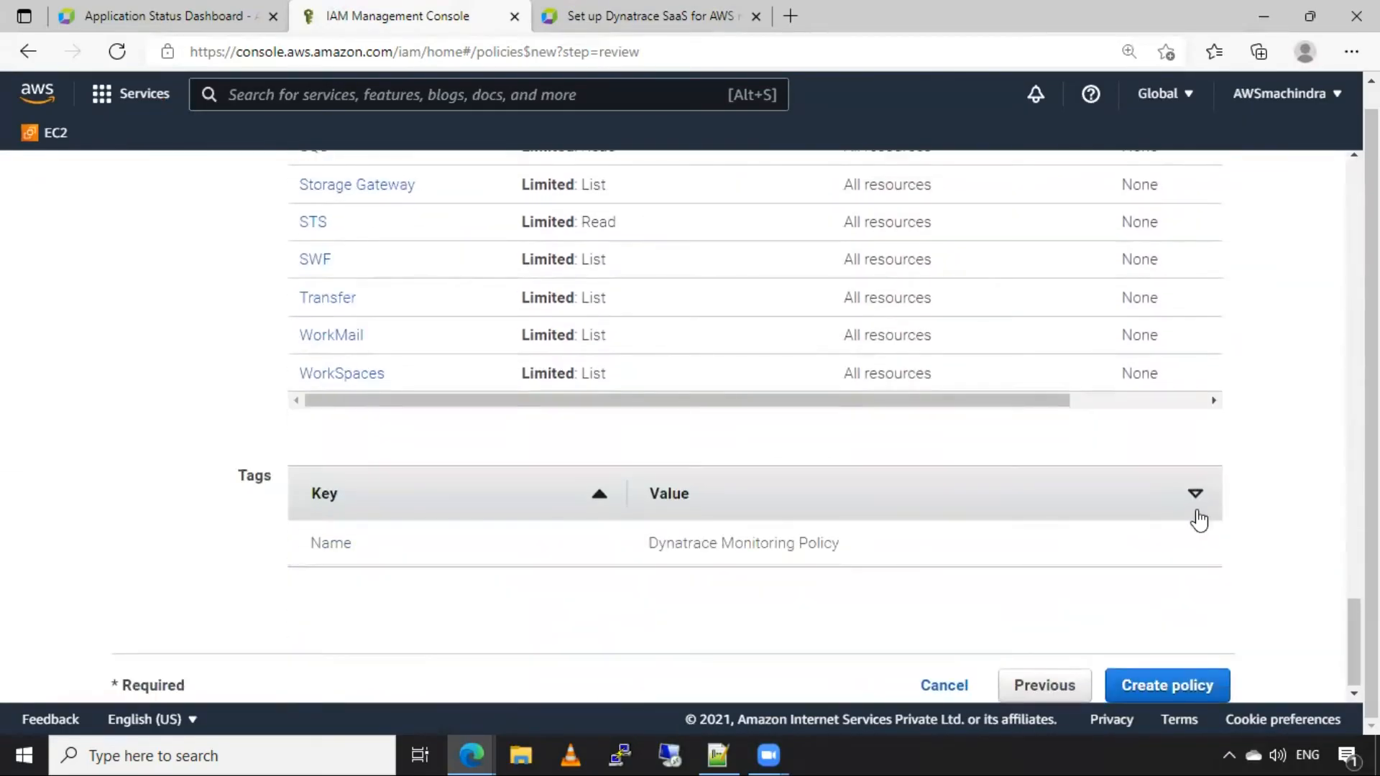
Step: Create Dynatrace_Monitoring_Policy and move on to the IAM Users list
left_click(1167, 685)
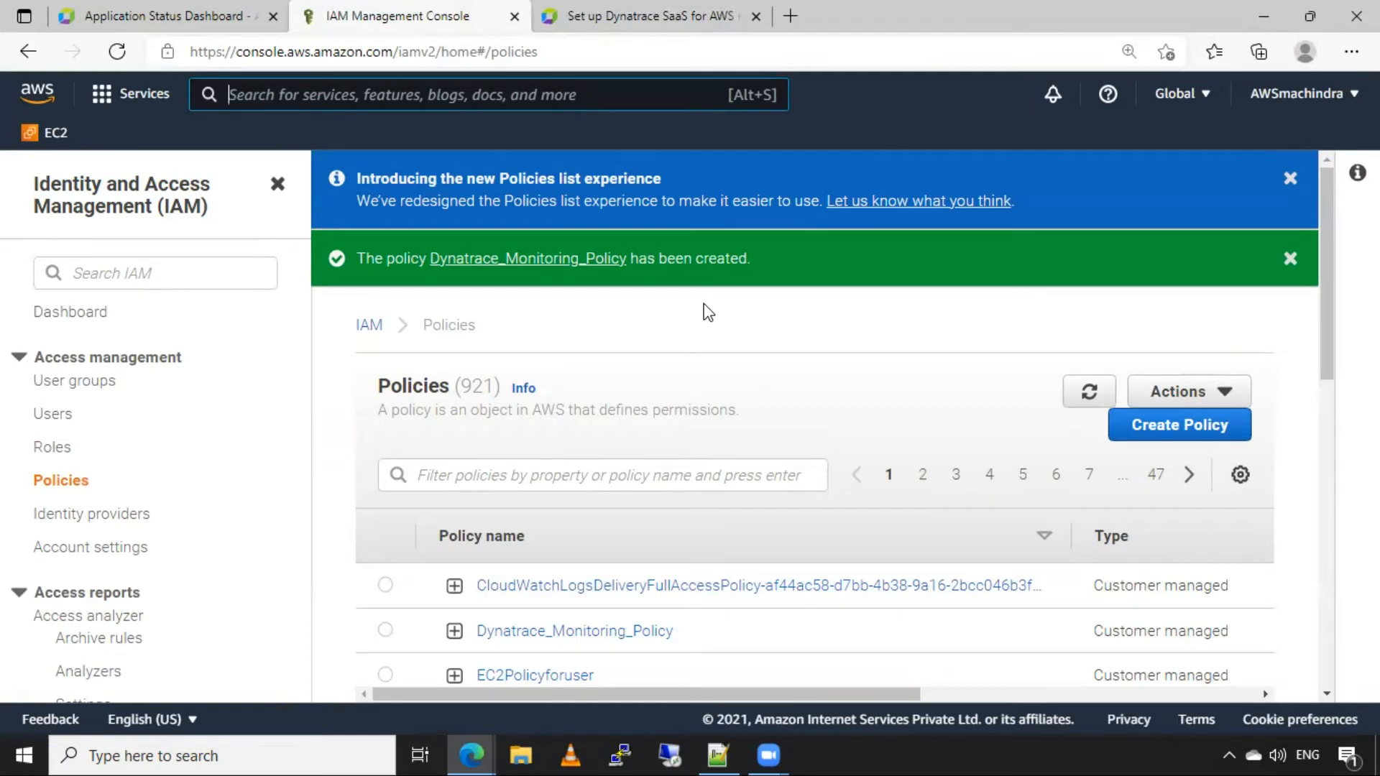
mouse_move(685, 320)
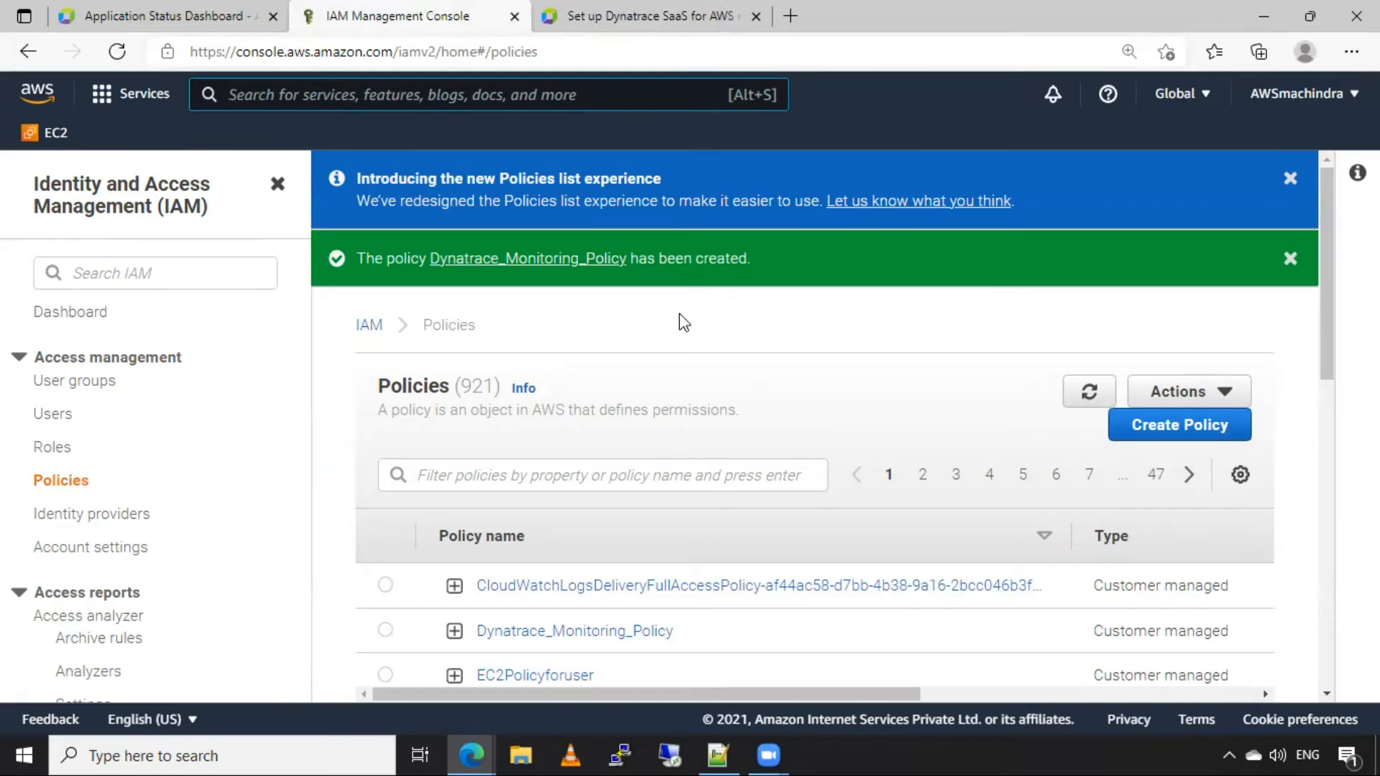
mouse_move(52, 414)
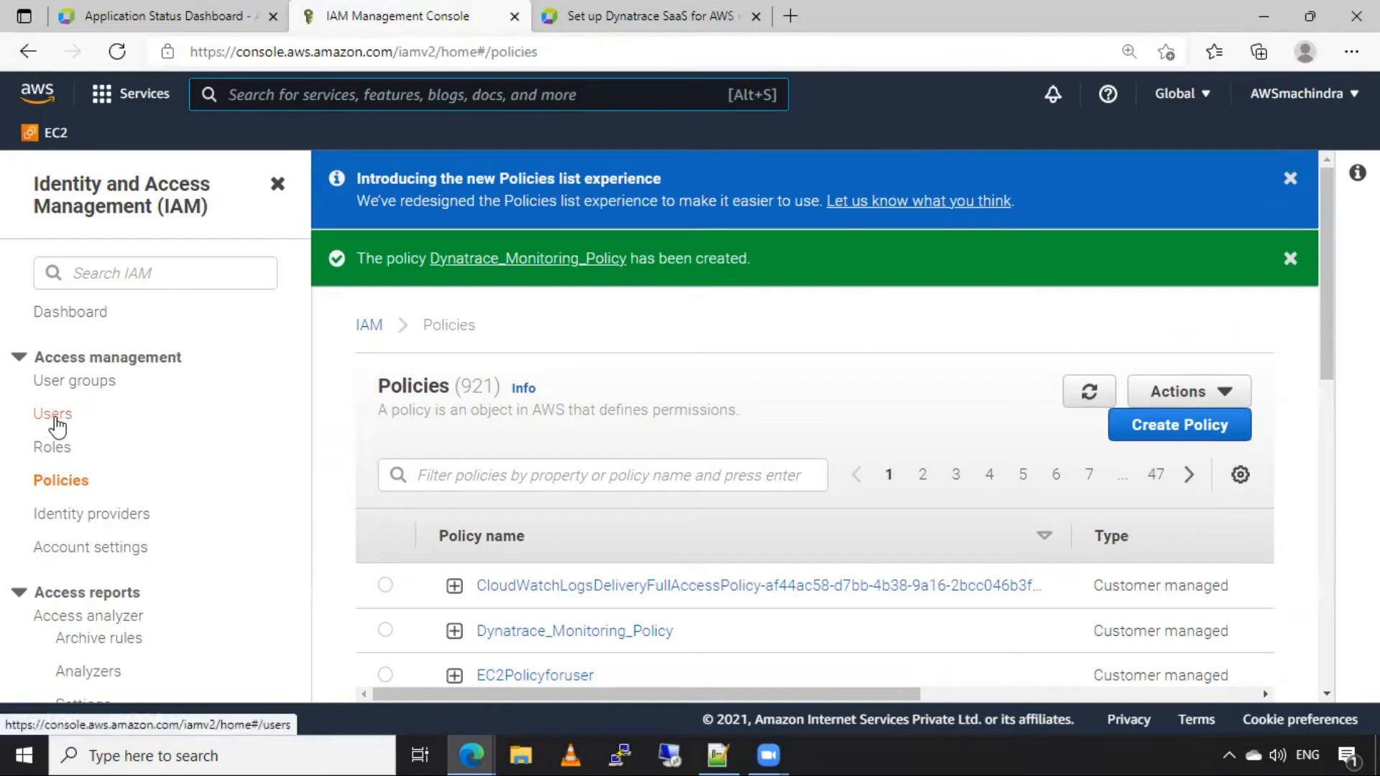
left_click(53, 414)
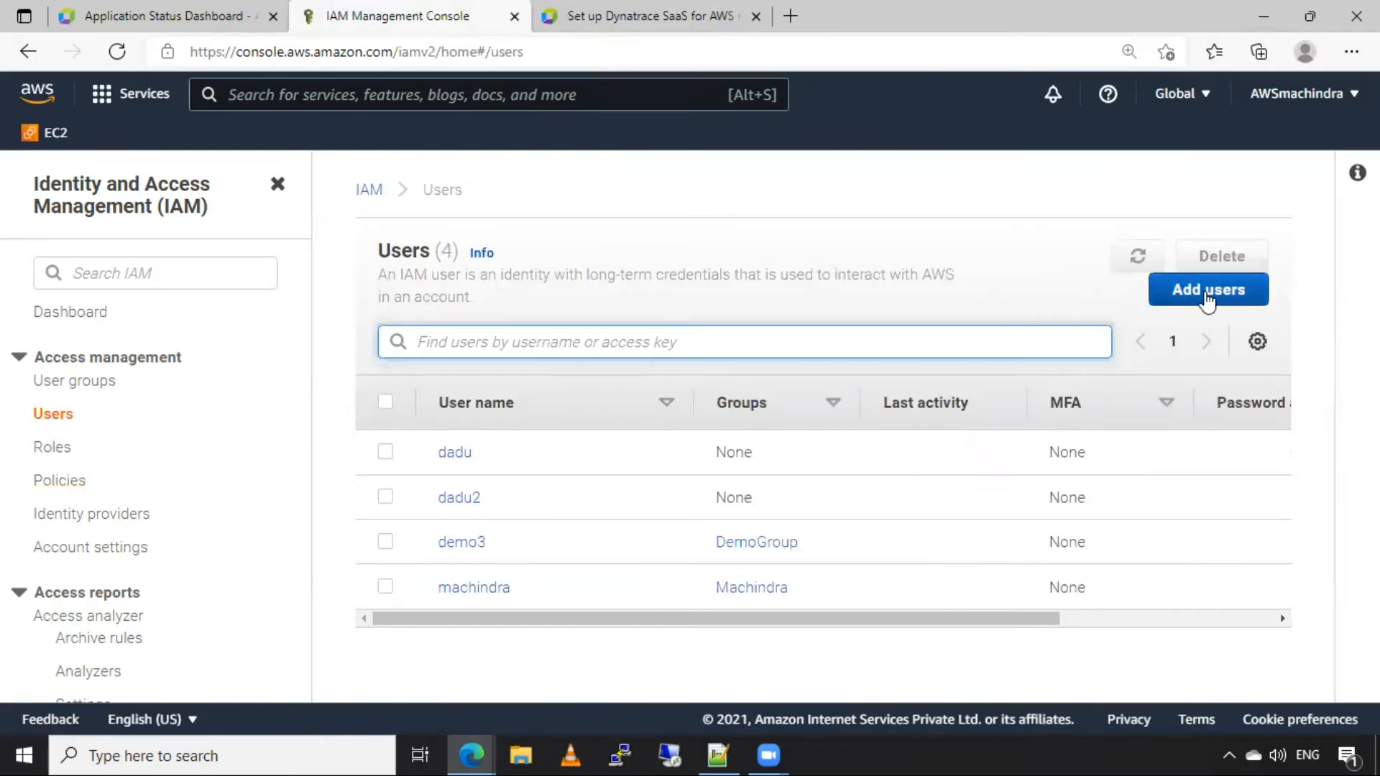
Step: Add a new IAM user named Dynatrace-Monitoring-User with Access key – Programmatic access enabled
left_click(1208, 289)
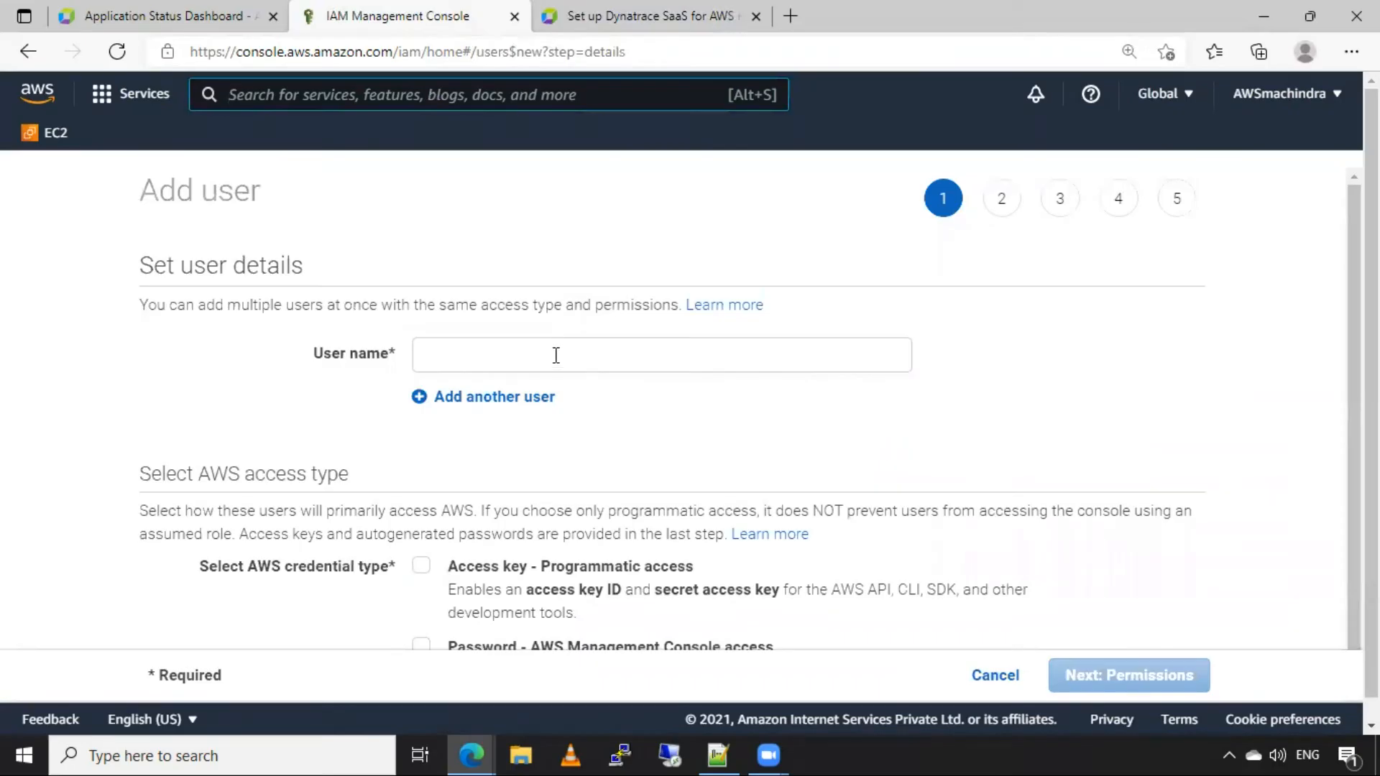
left_click(661, 356)
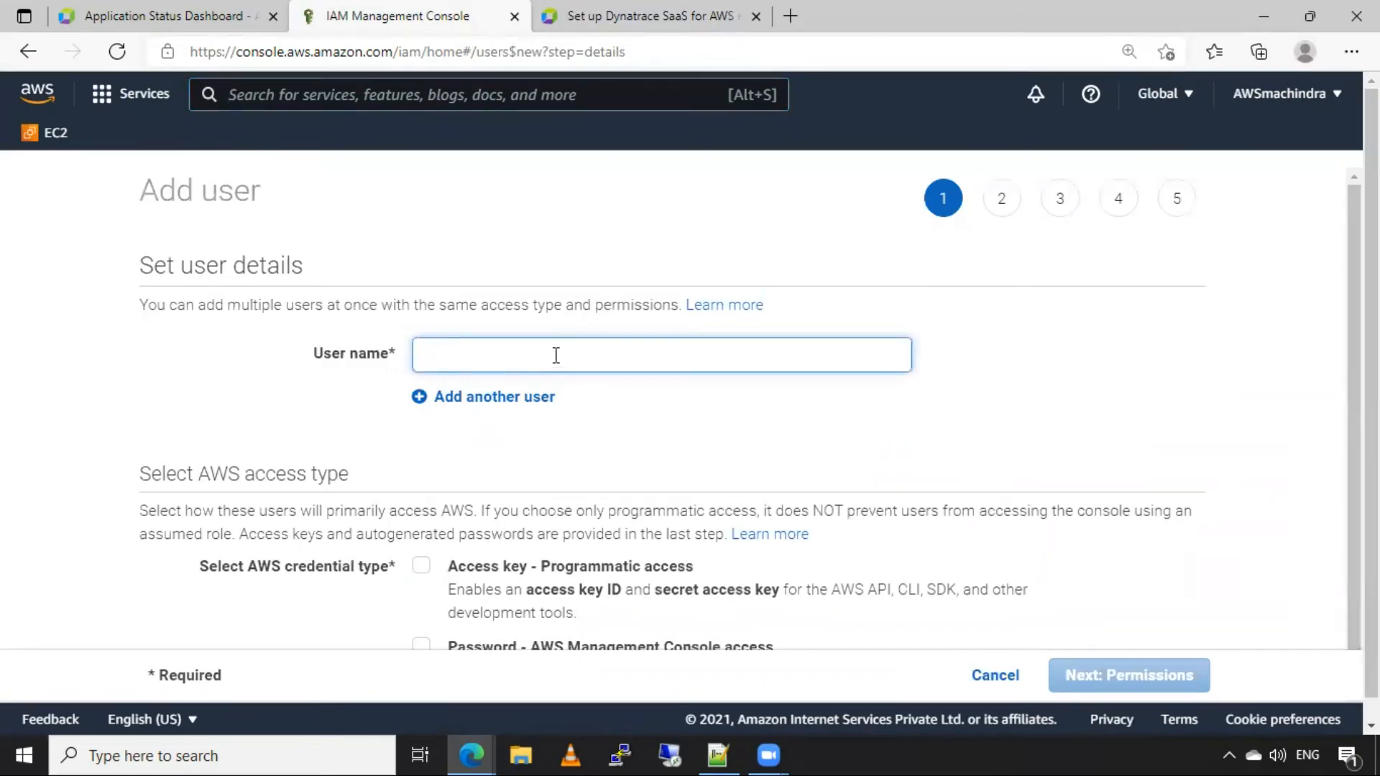
type("DYnatrace")
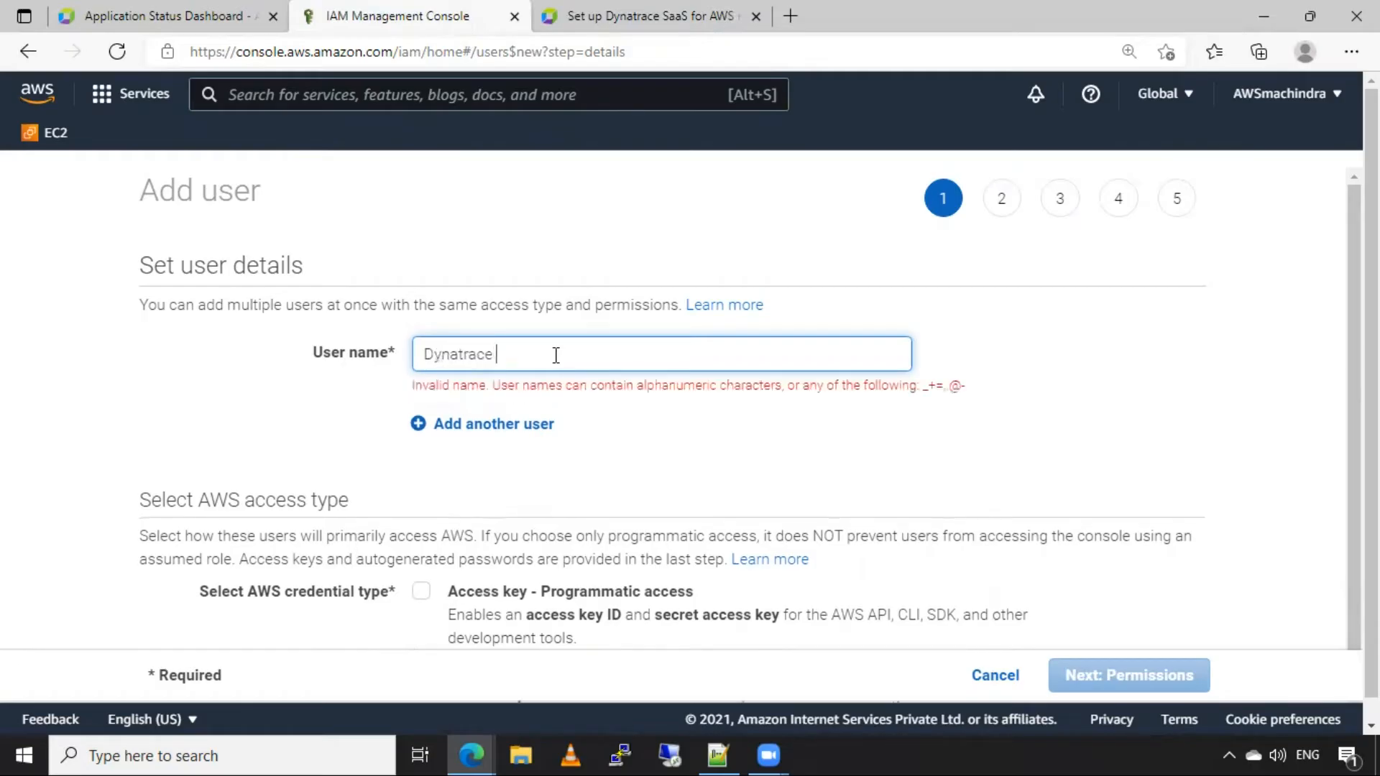
key("Backspace")
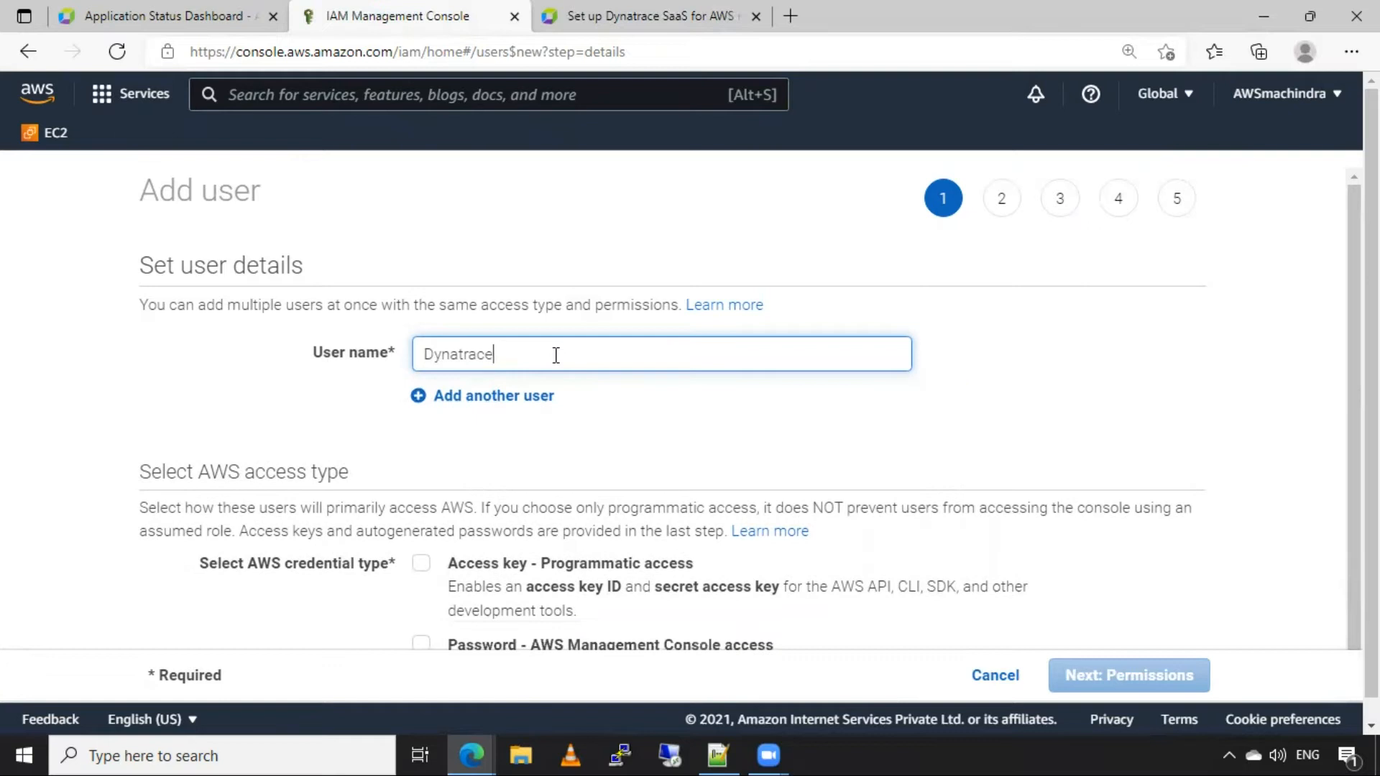
type("Monitor")
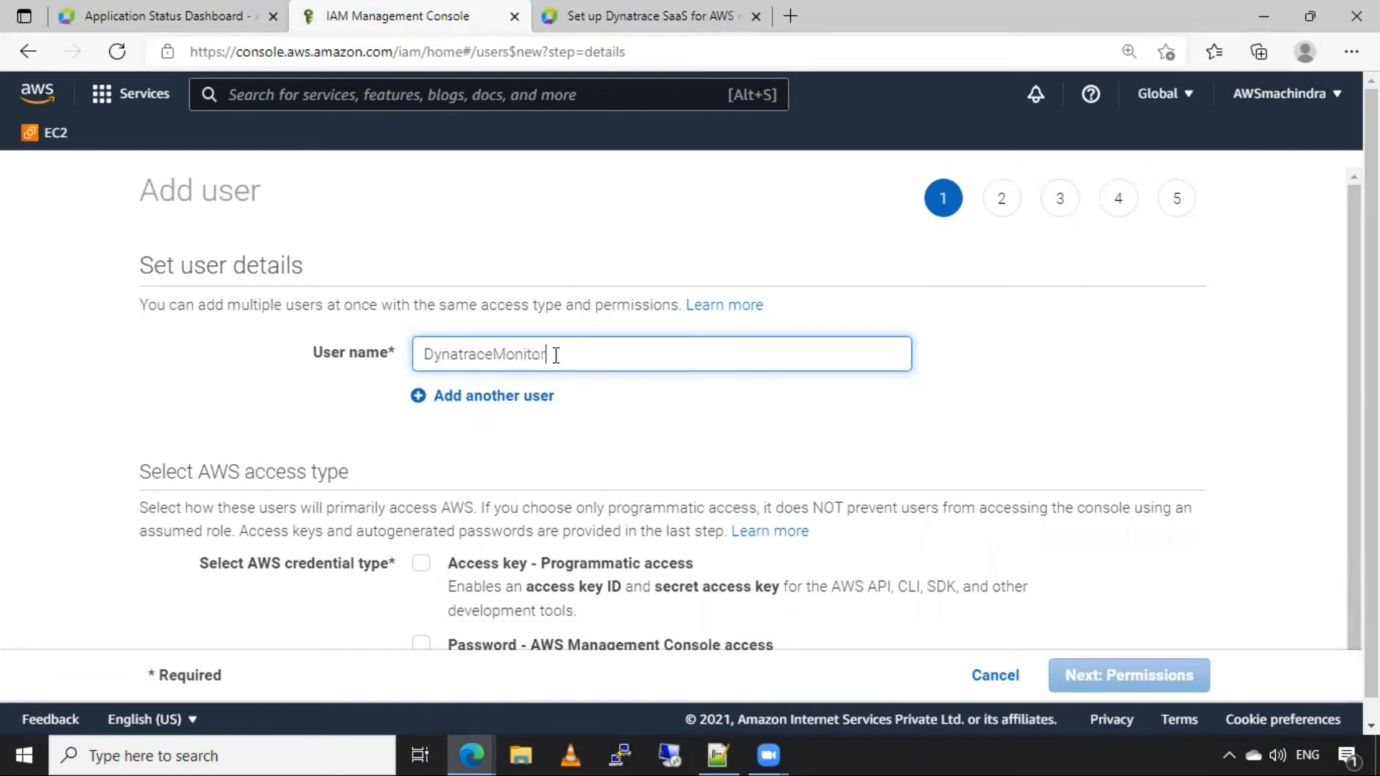
type("ing")
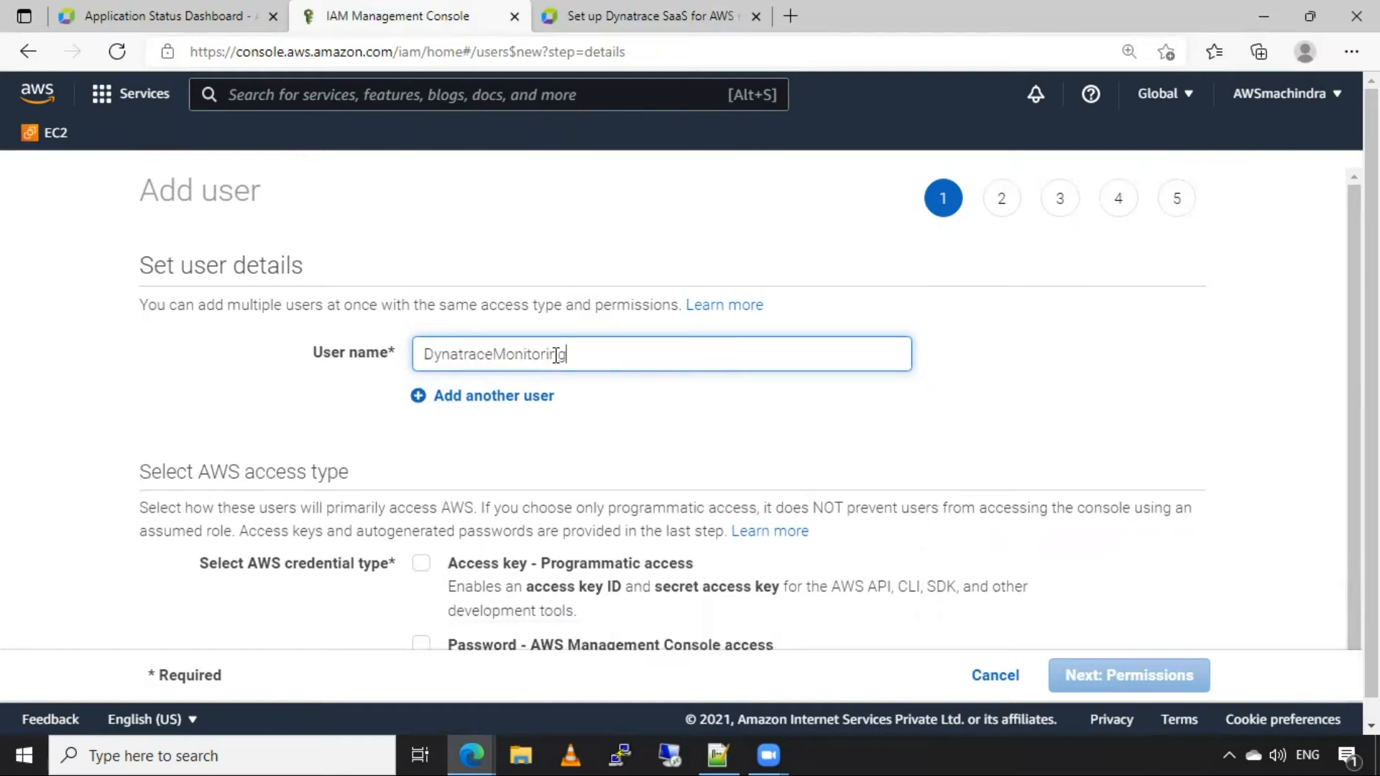
type("-User")
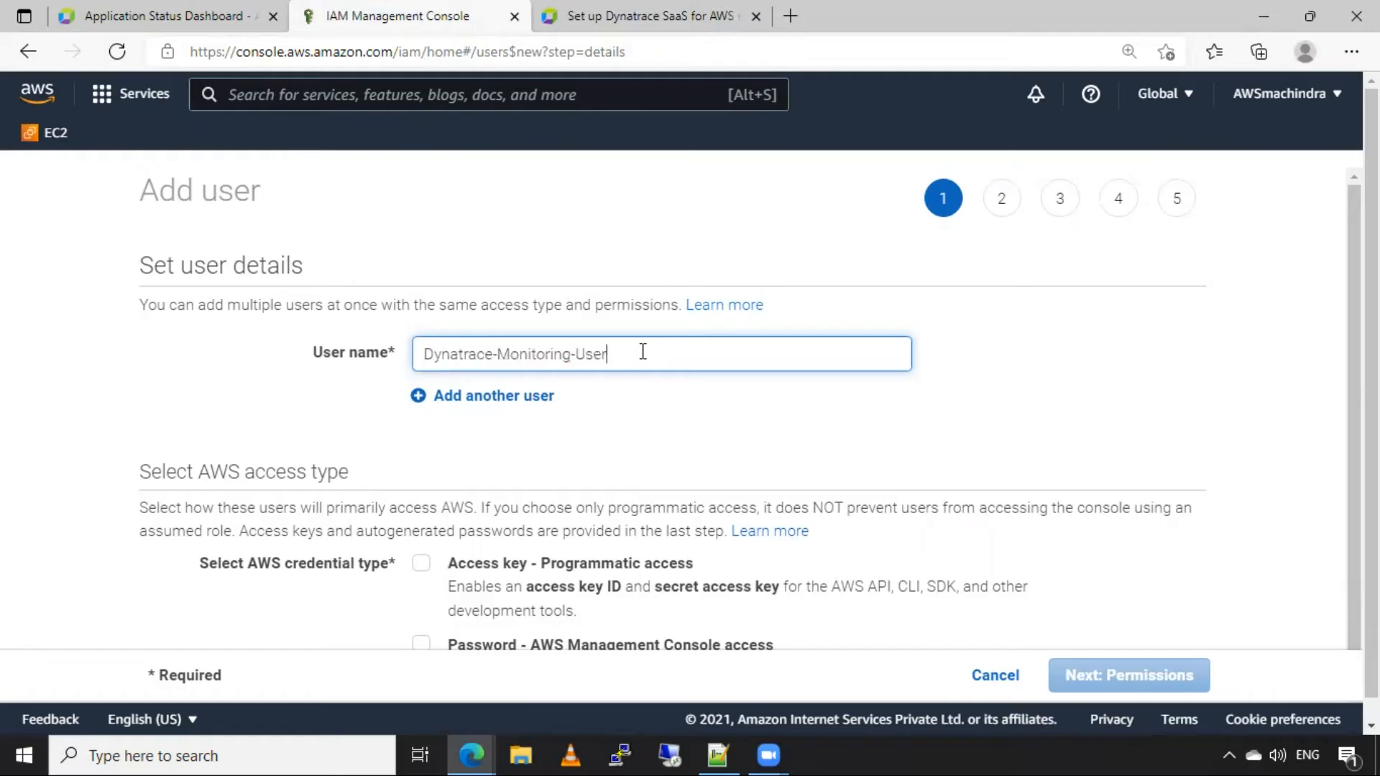
scroll("down", 3)
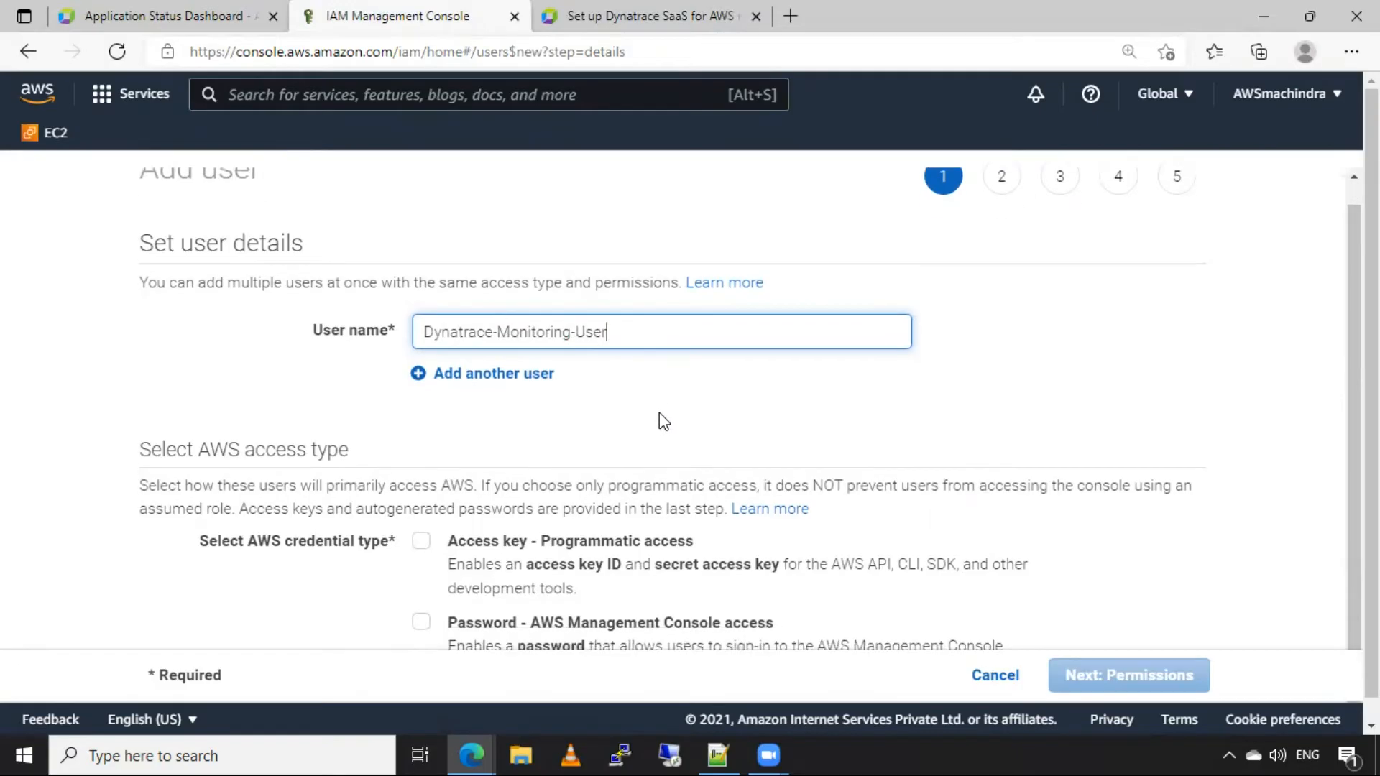
mouse_move(383, 476)
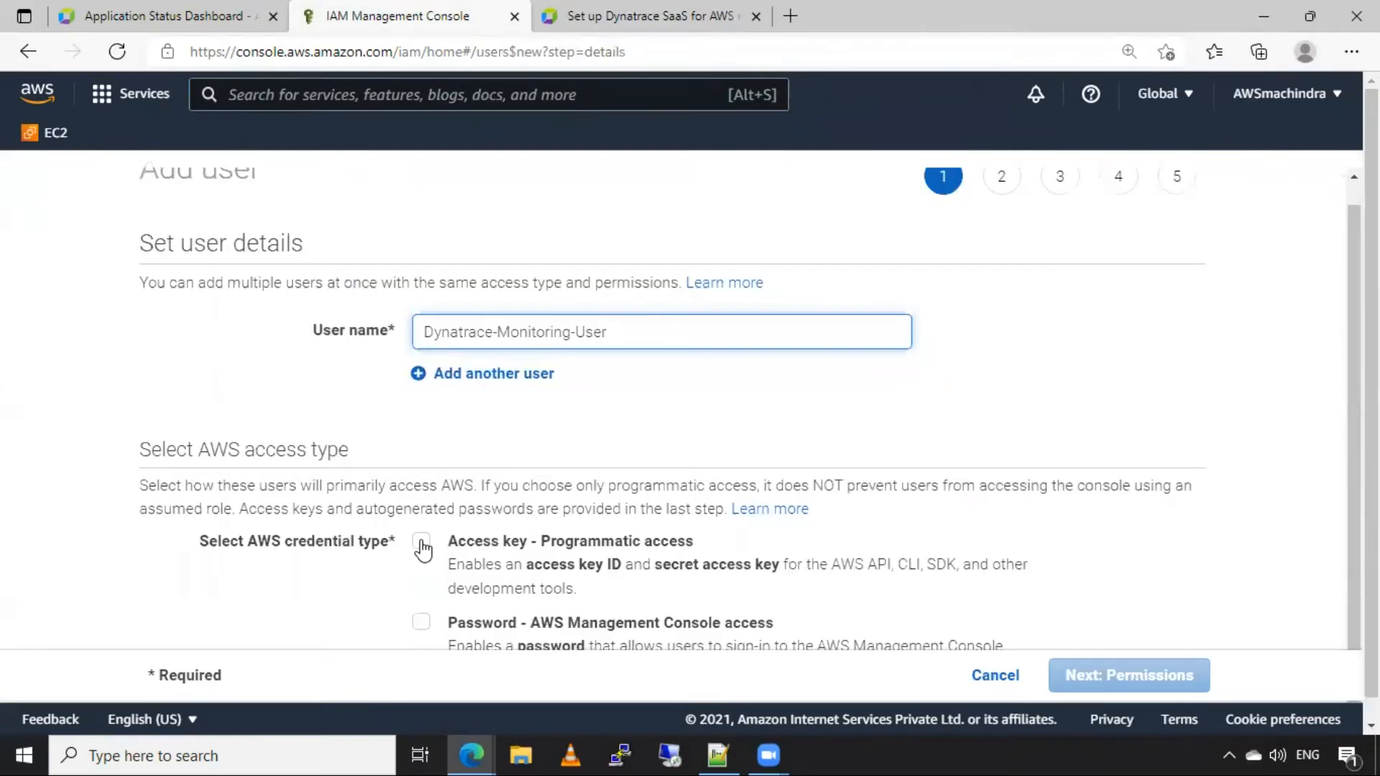
left_click(422, 542)
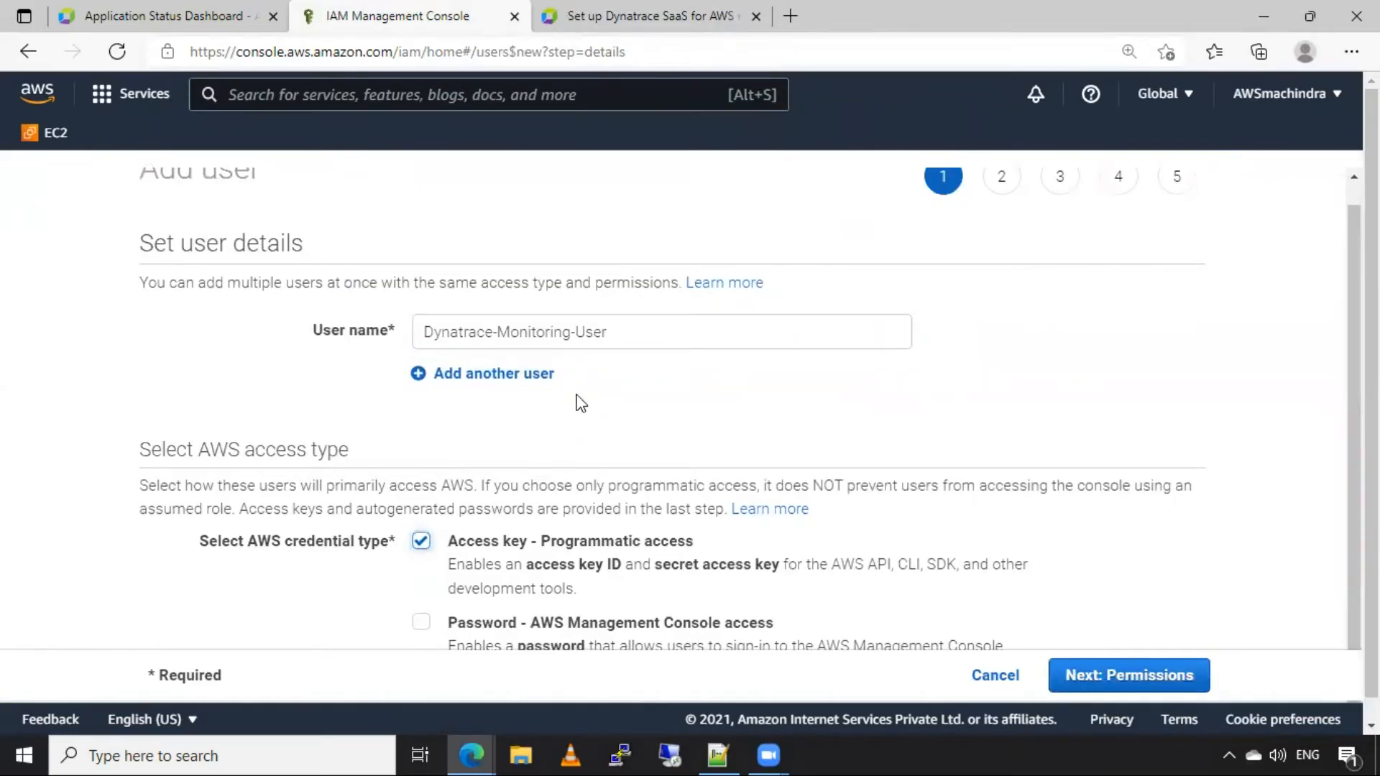
scroll("down", 3)
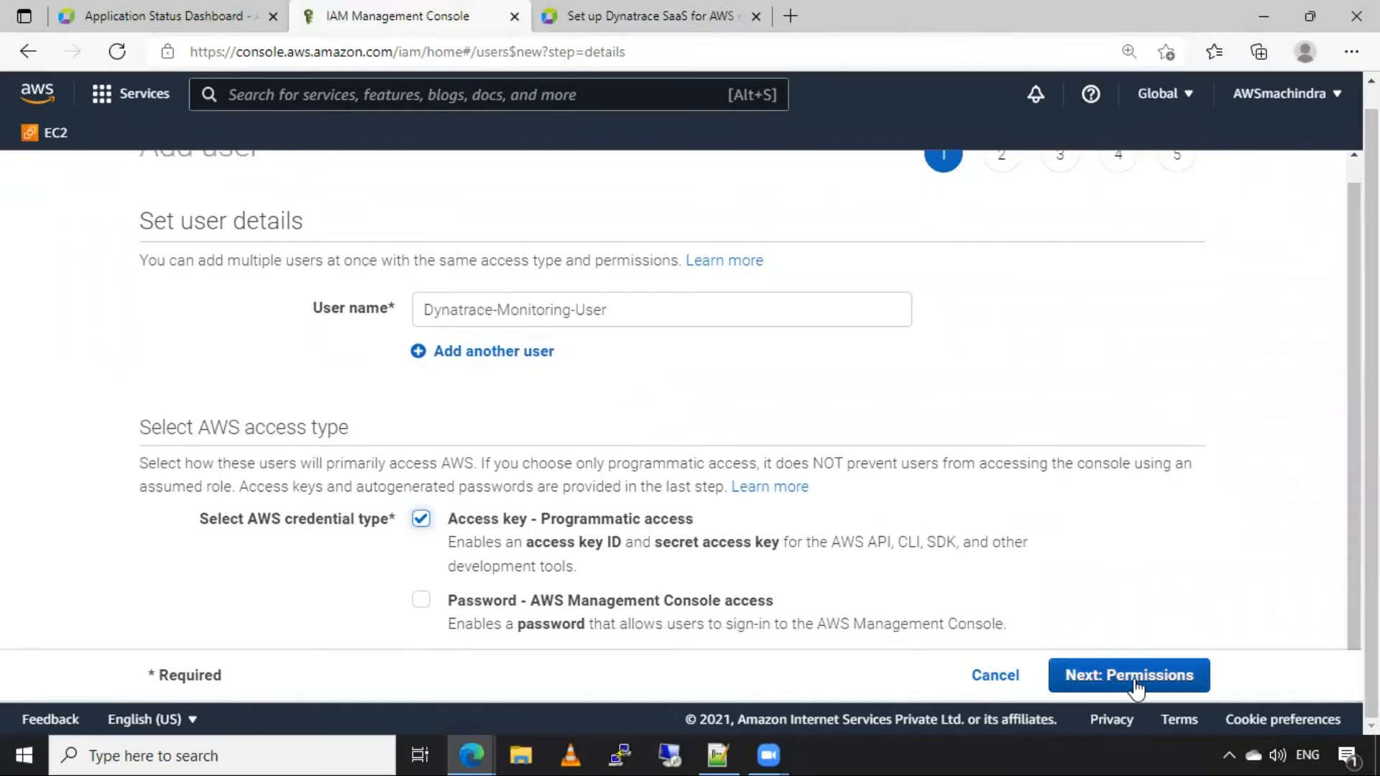
Step: Attach Dynatrace_Monitoring_Policy directly to the new user as its permission
left_click(1127, 676)
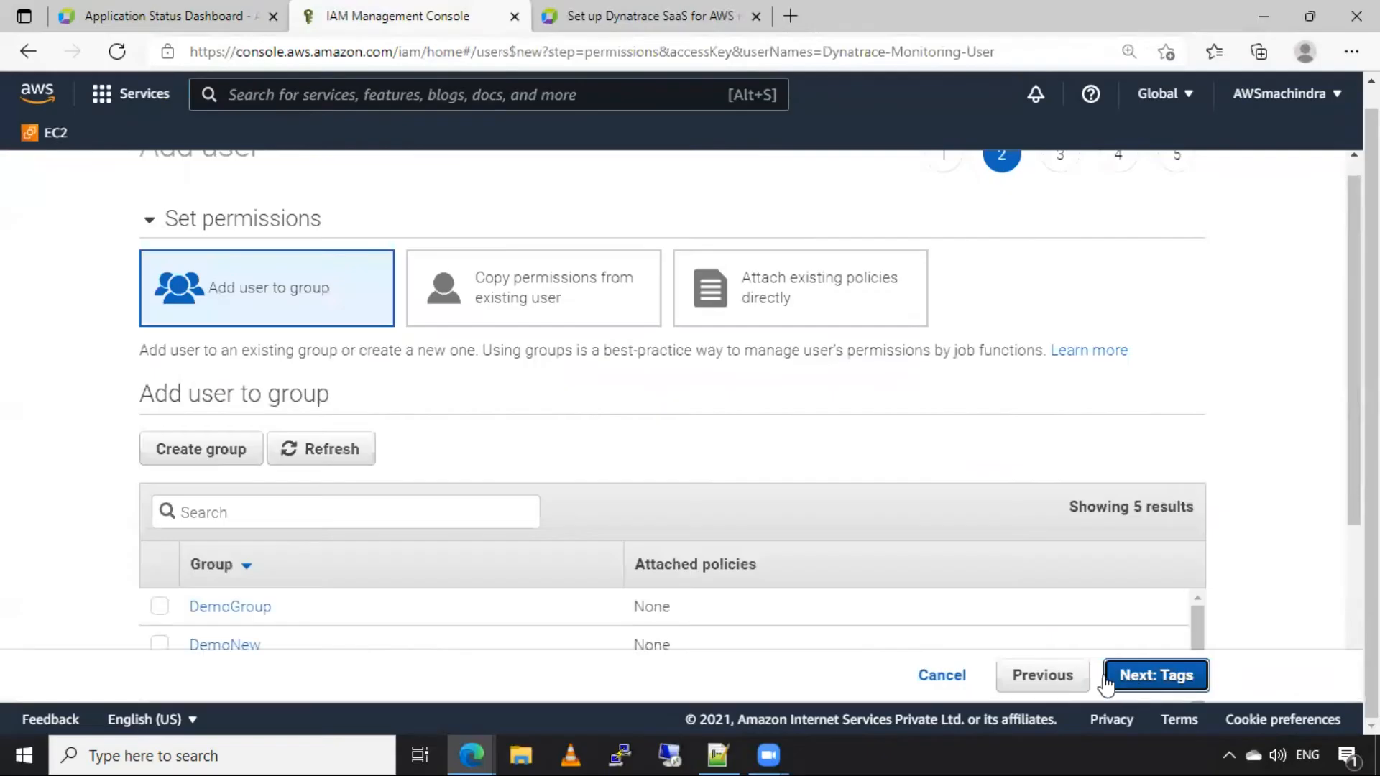
mouse_move(489, 428)
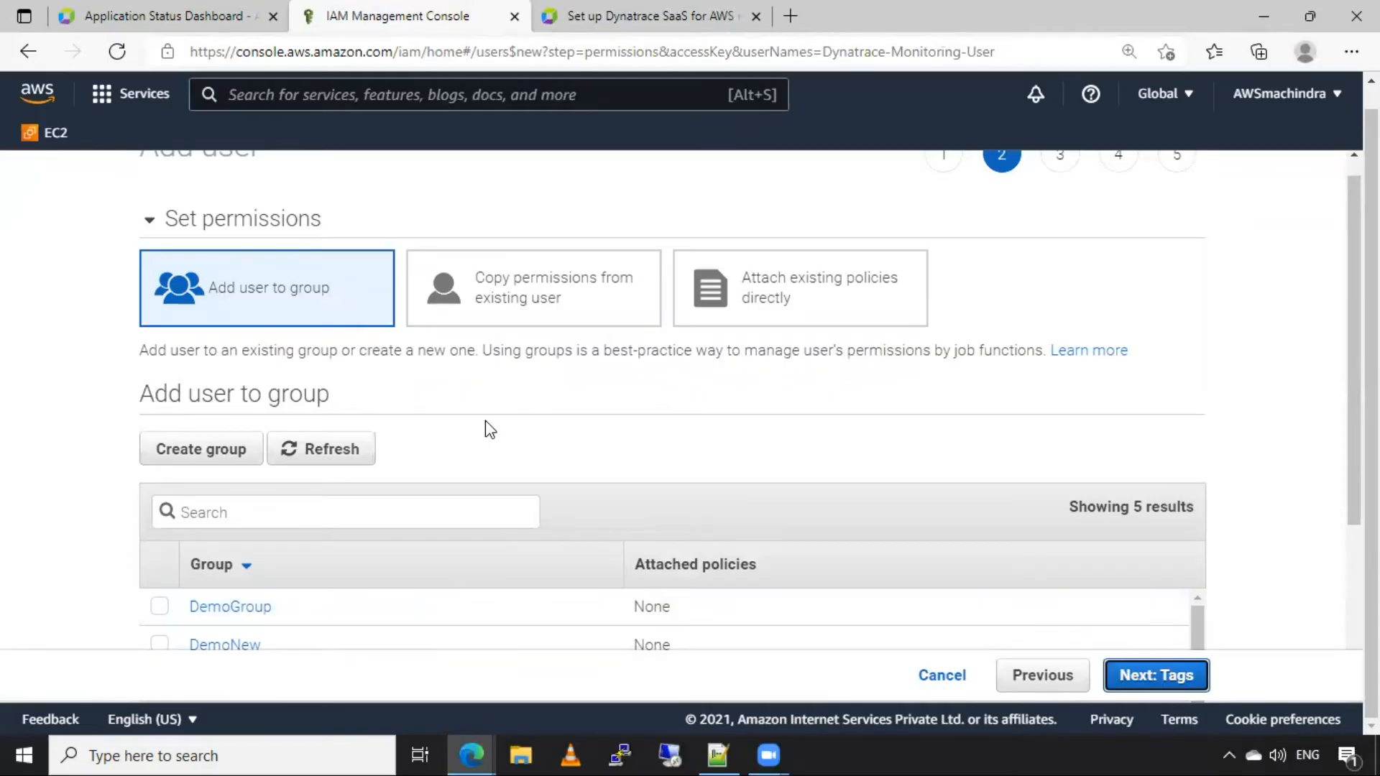
mouse_move(498, 433)
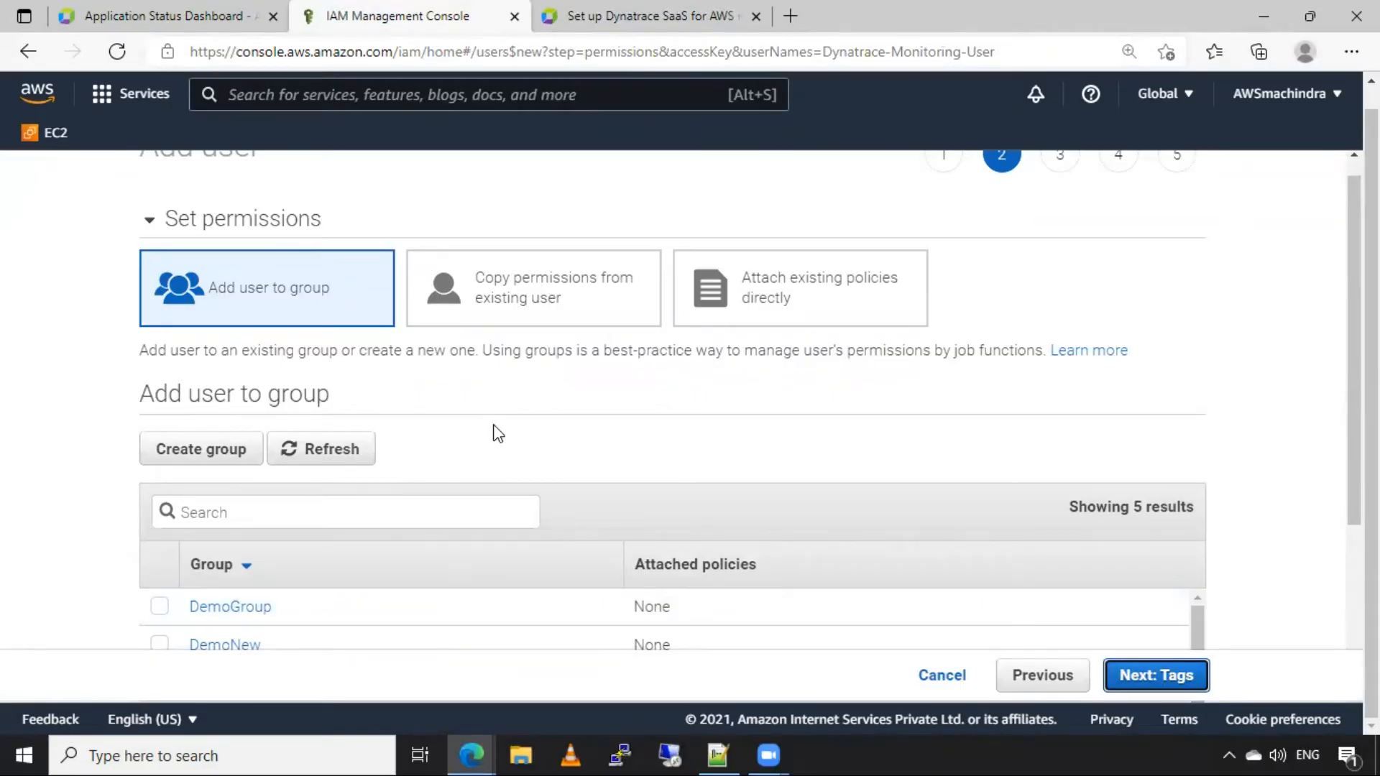
mouse_move(501, 434)
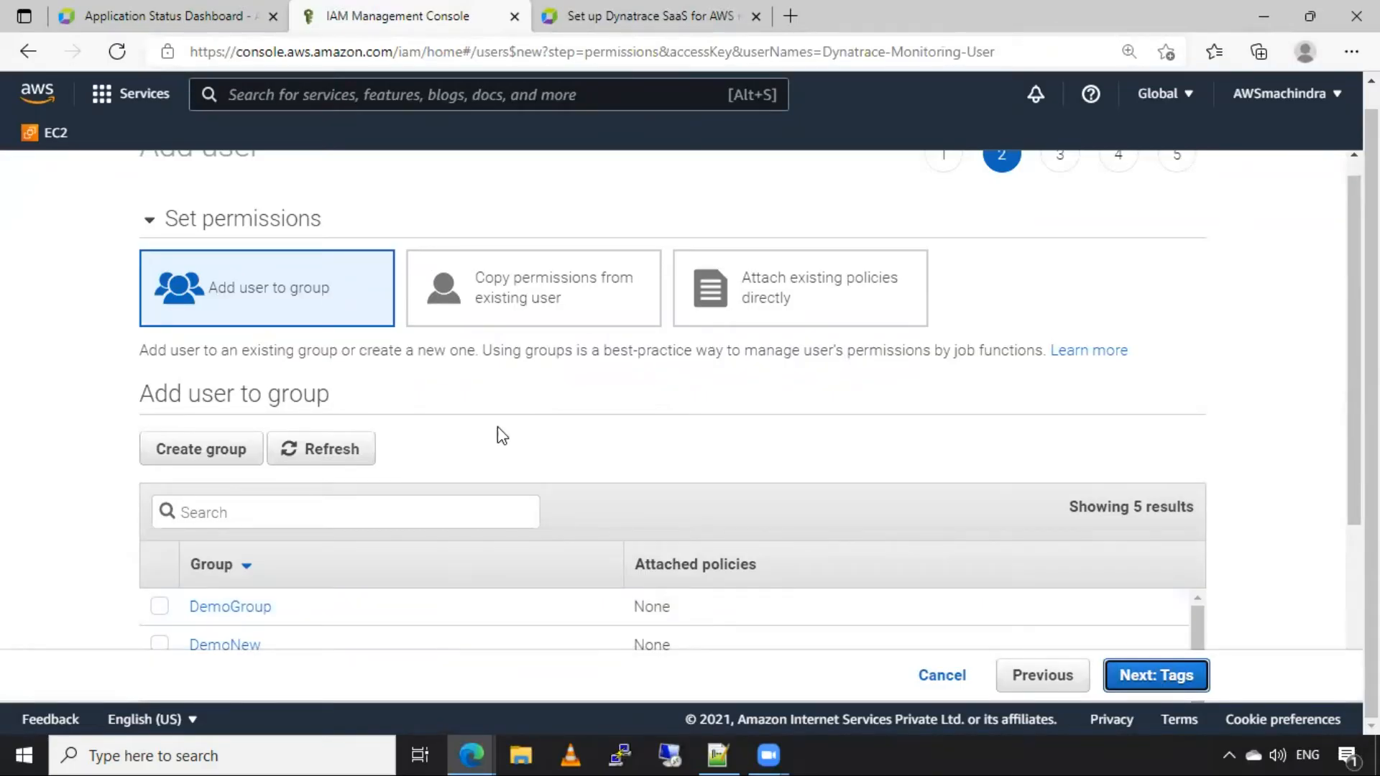
mouse_move(782, 299)
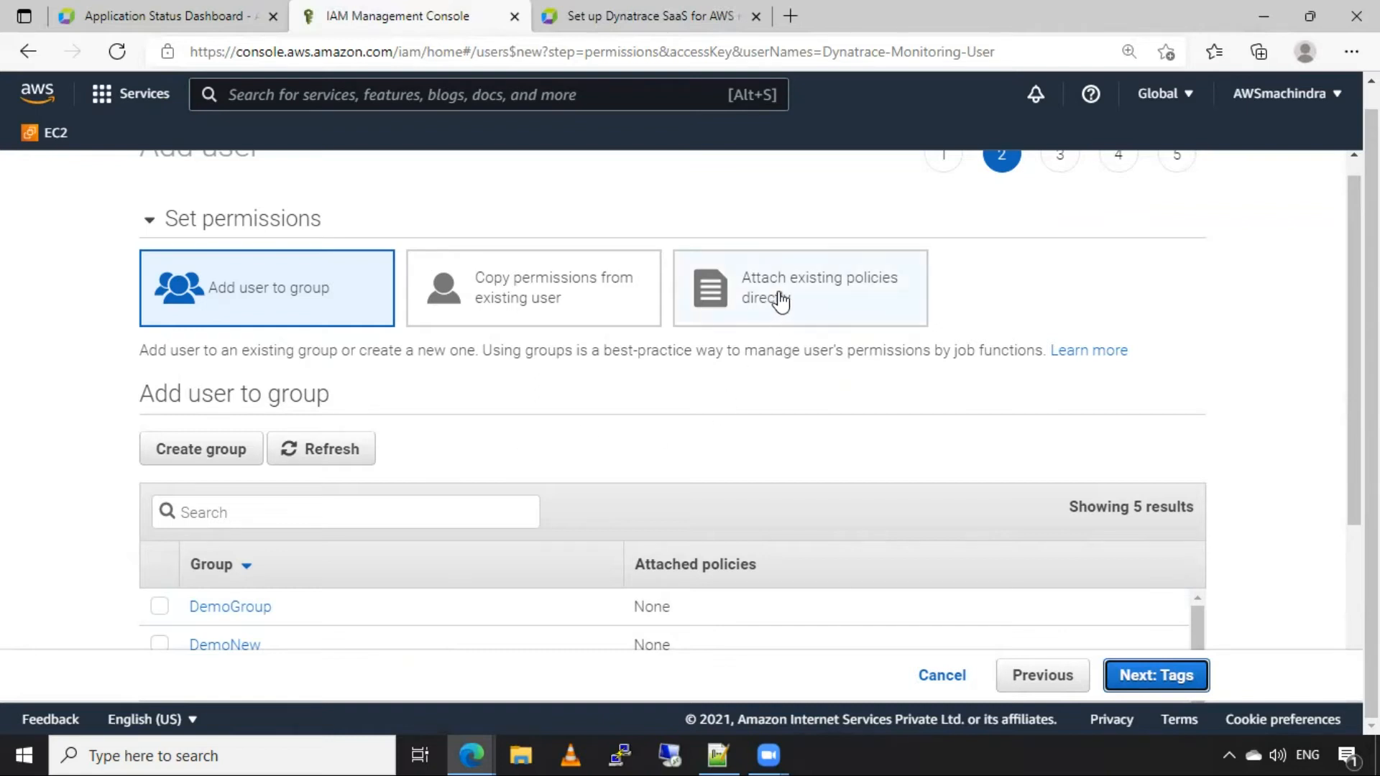
left_click(799, 288)
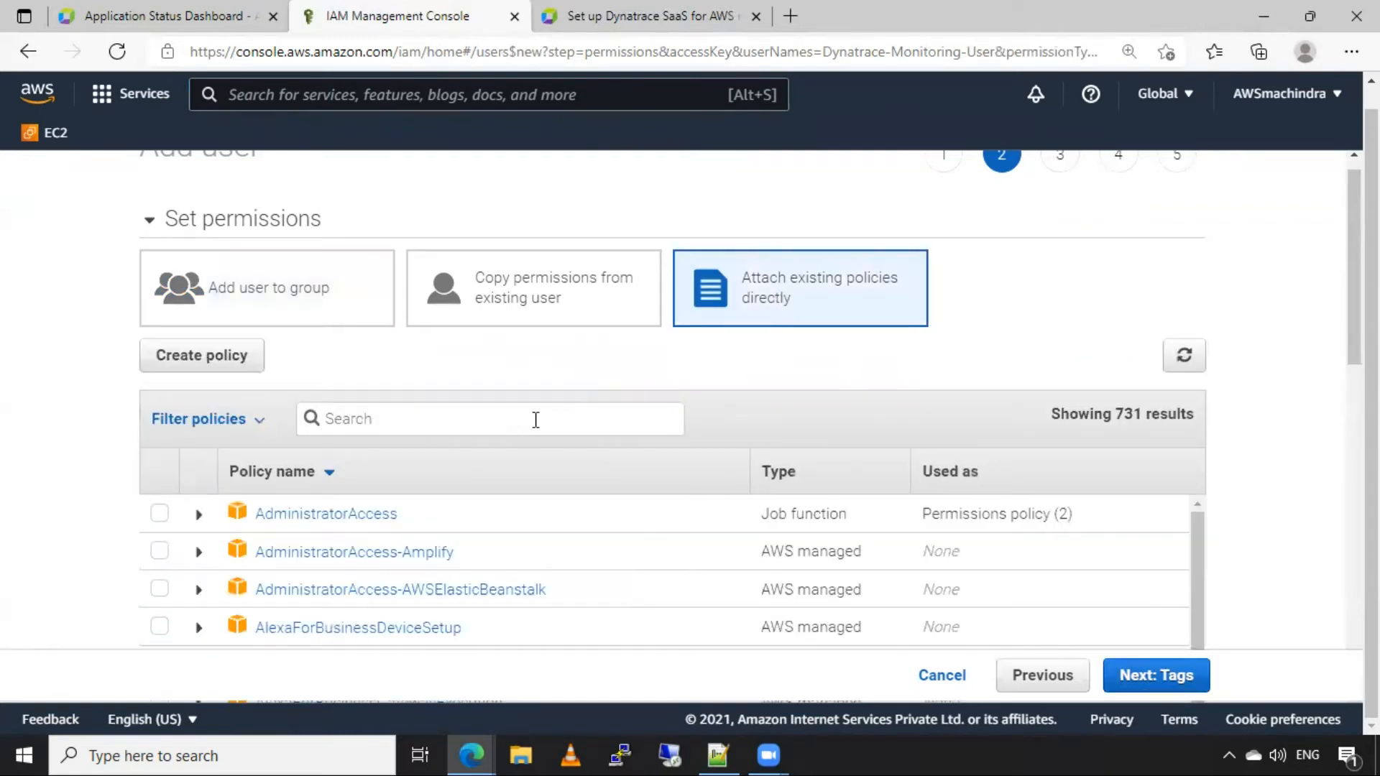
type("dynat")
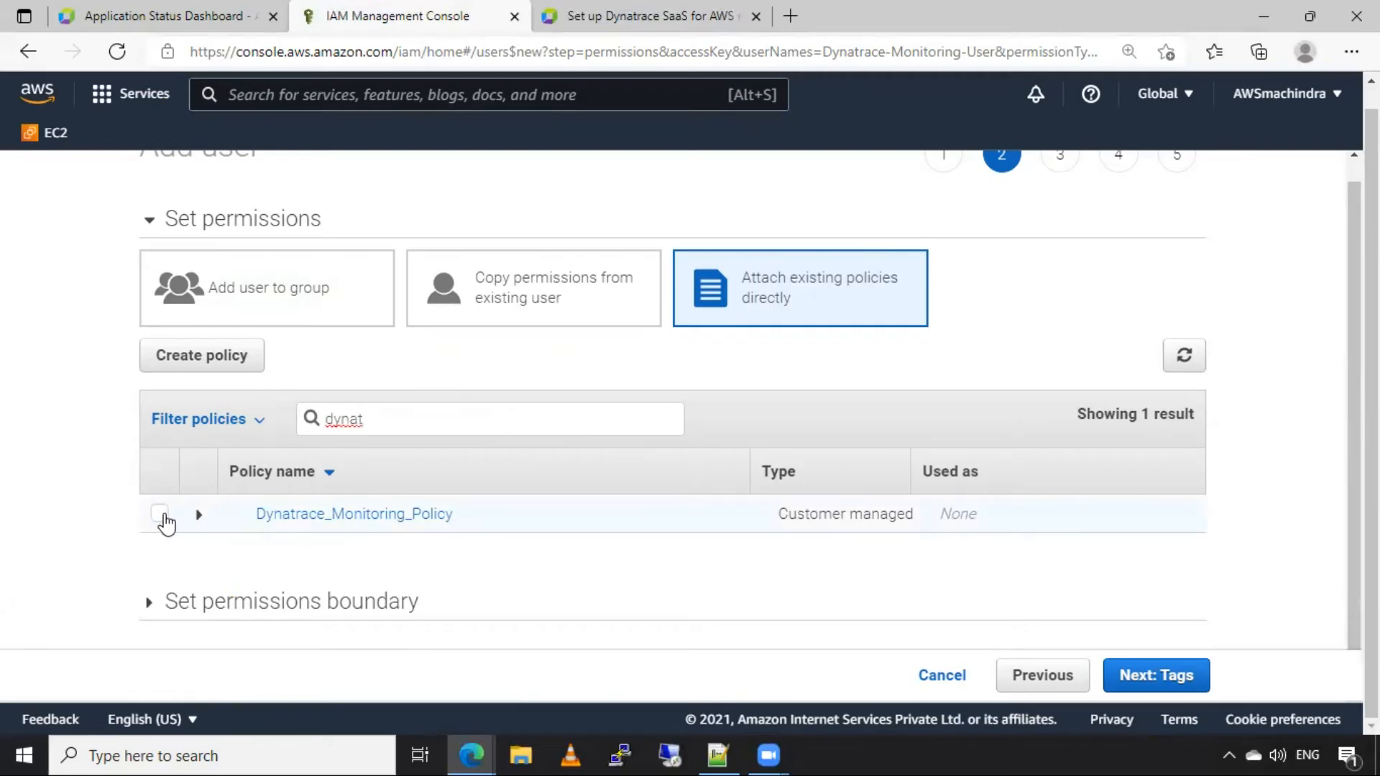
left_click(159, 514)
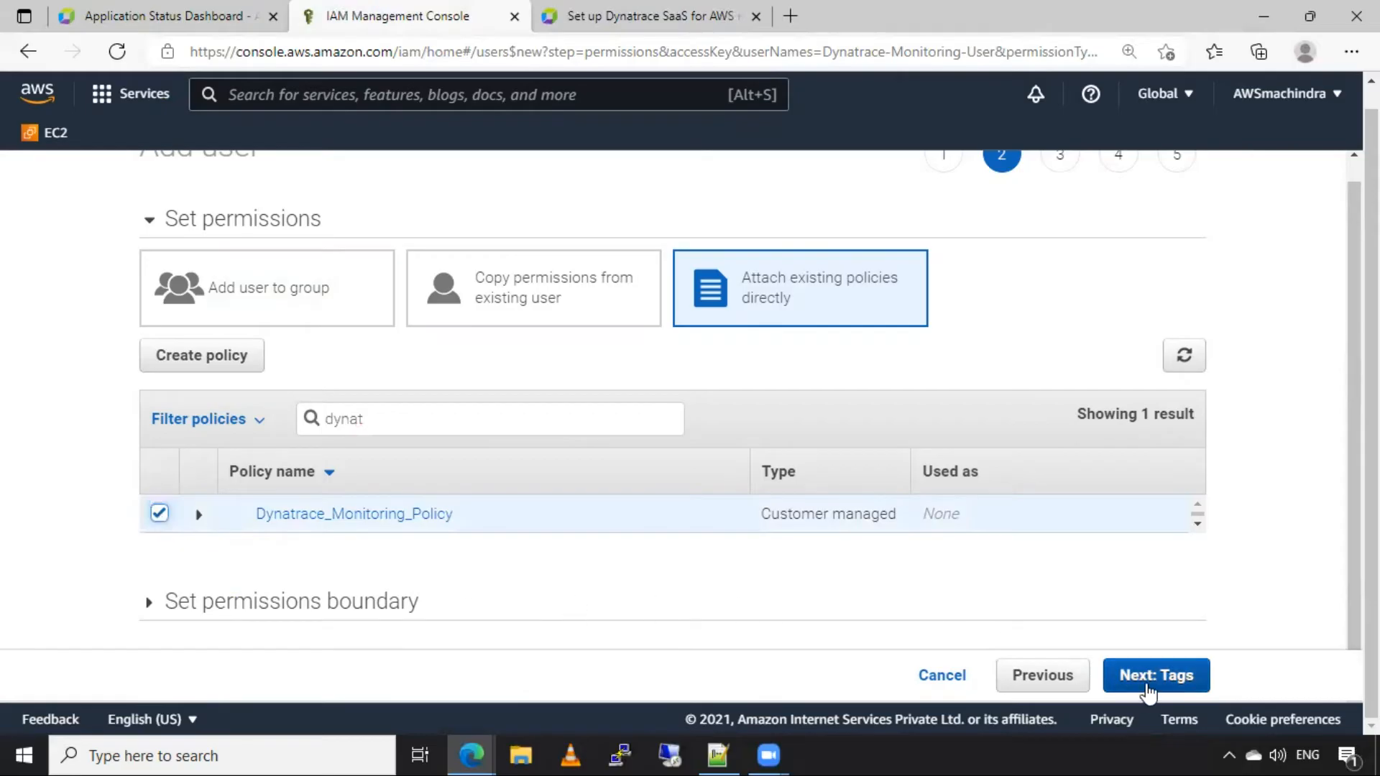
Step: Tag the user with key 'User Use' and value 'Dynatrace Monitoring User'
left_click(1155, 676)
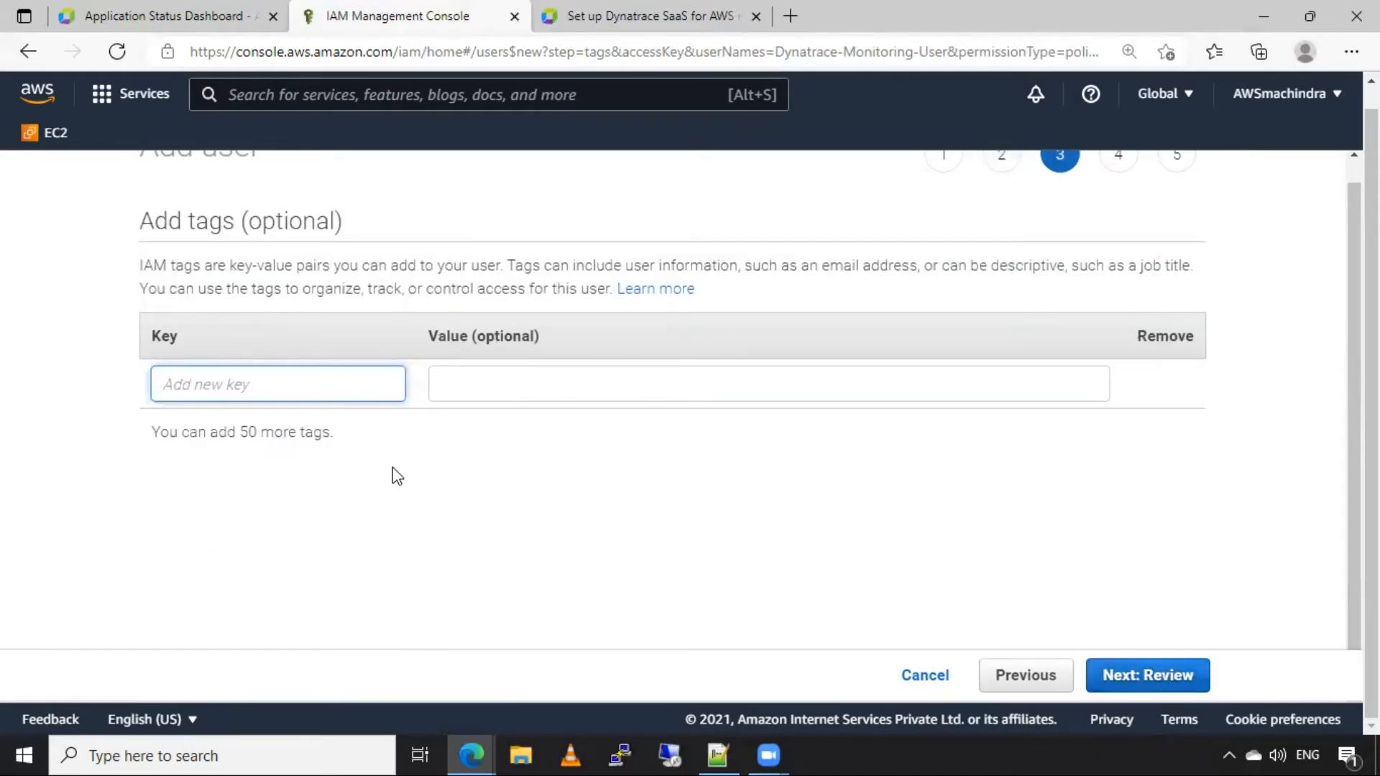
type("User Use")
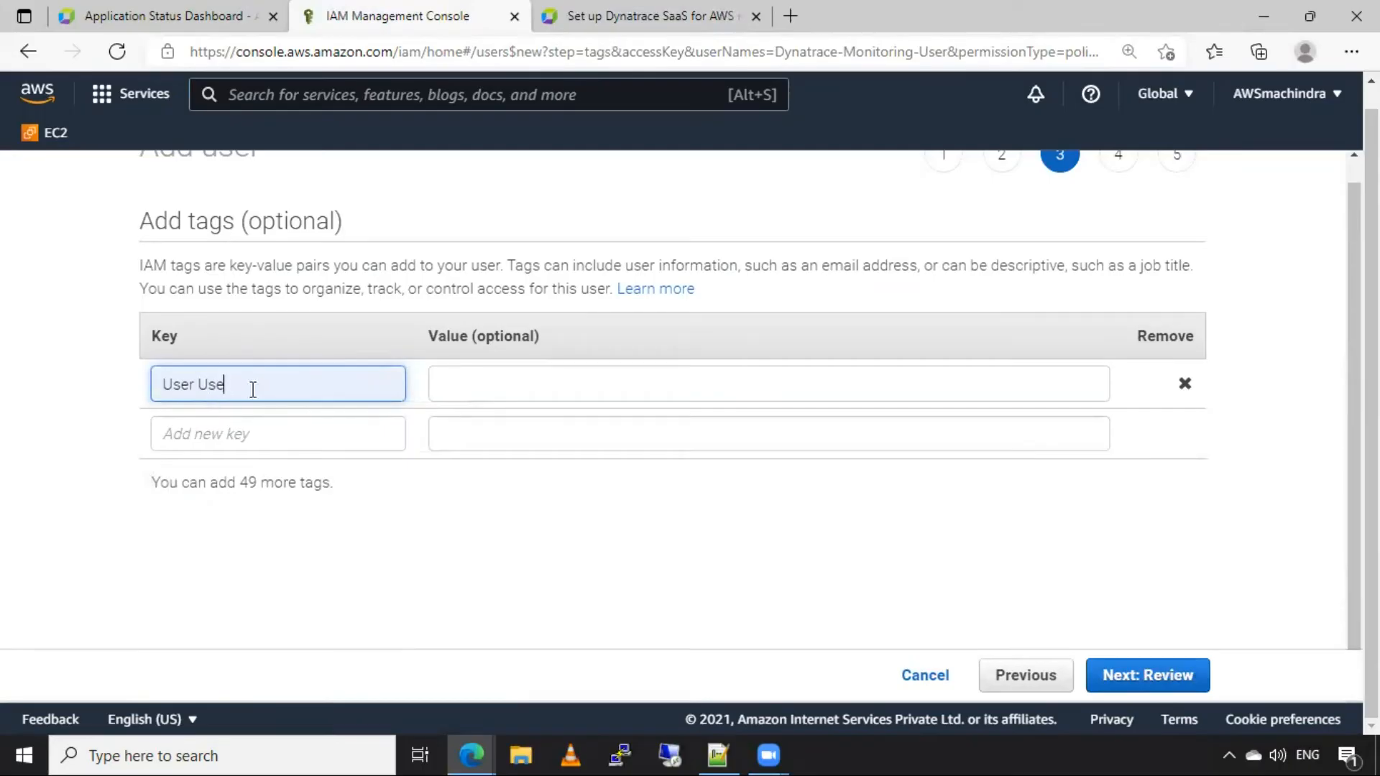
double_click(207, 386)
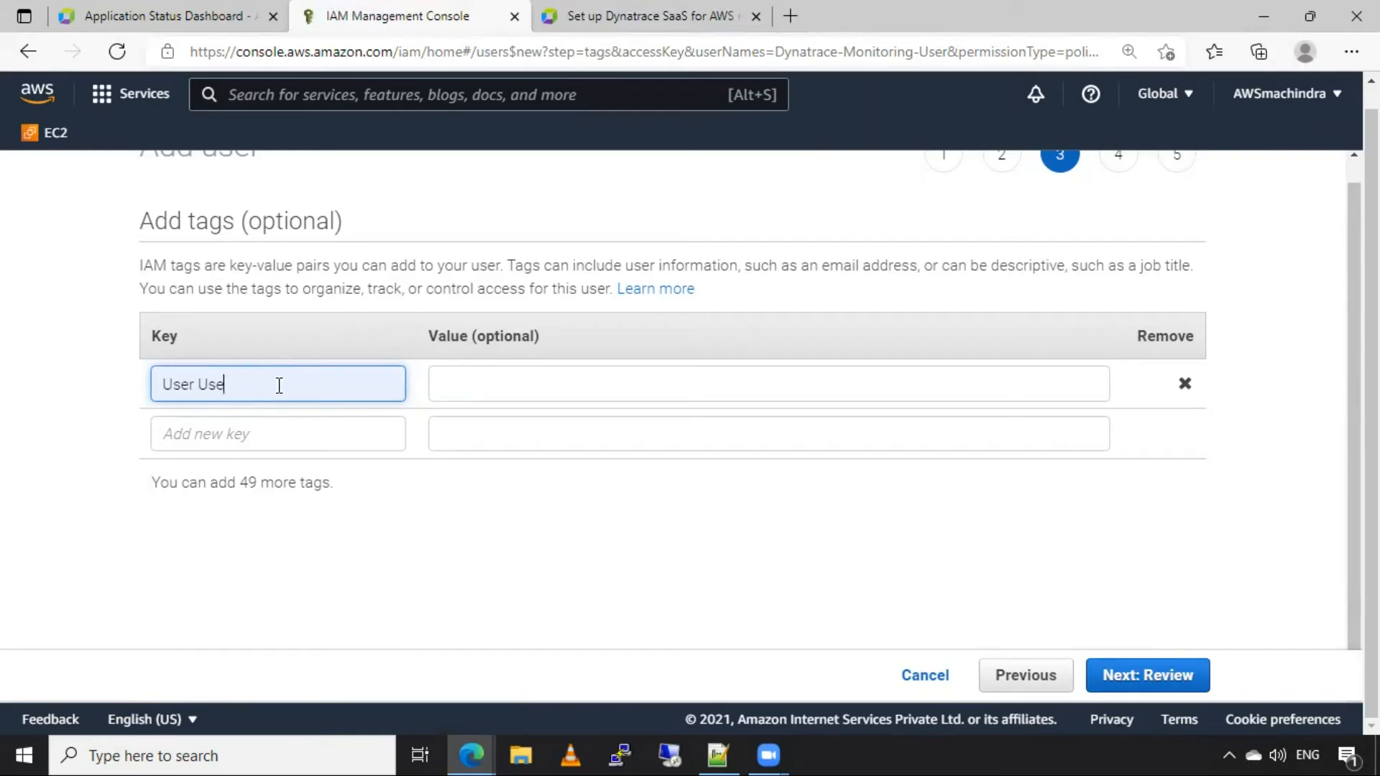
left_click(768, 383)
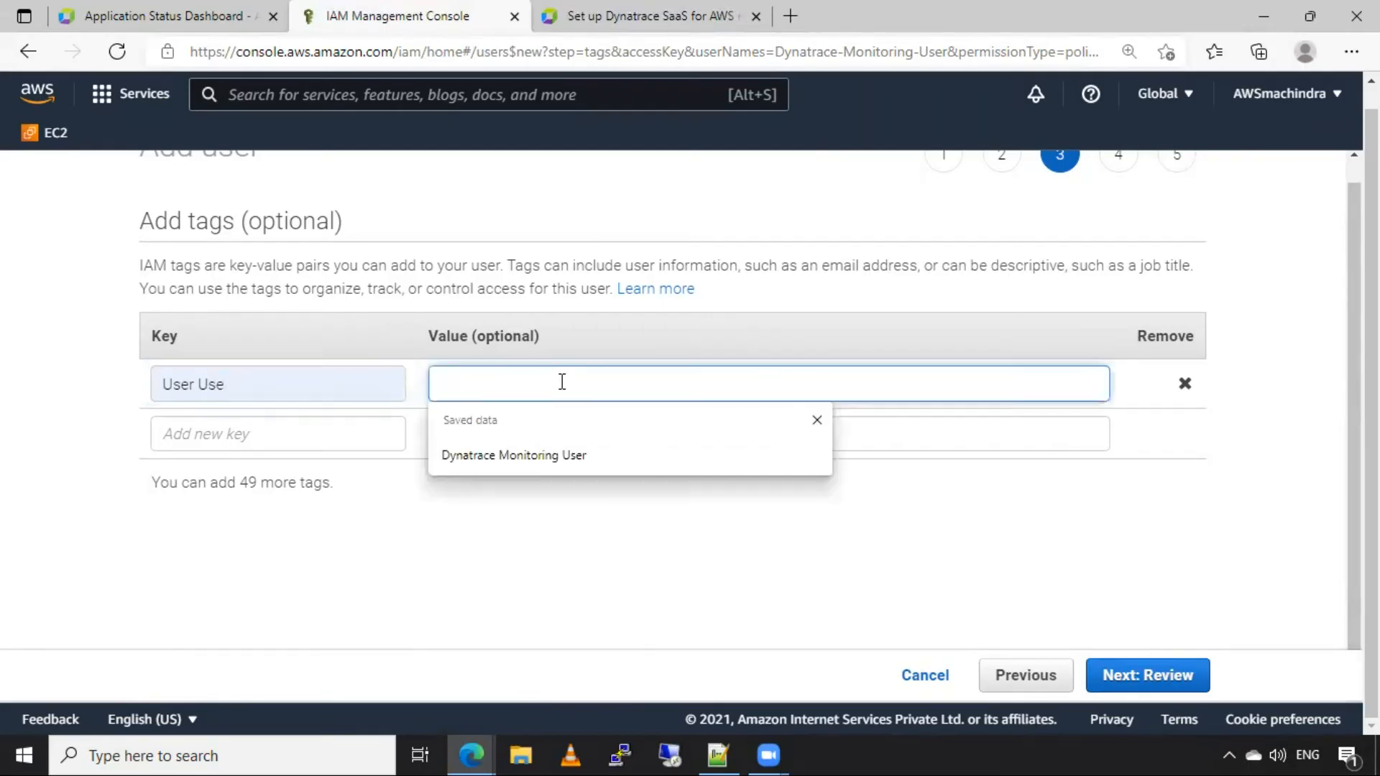
left_click(513, 455)
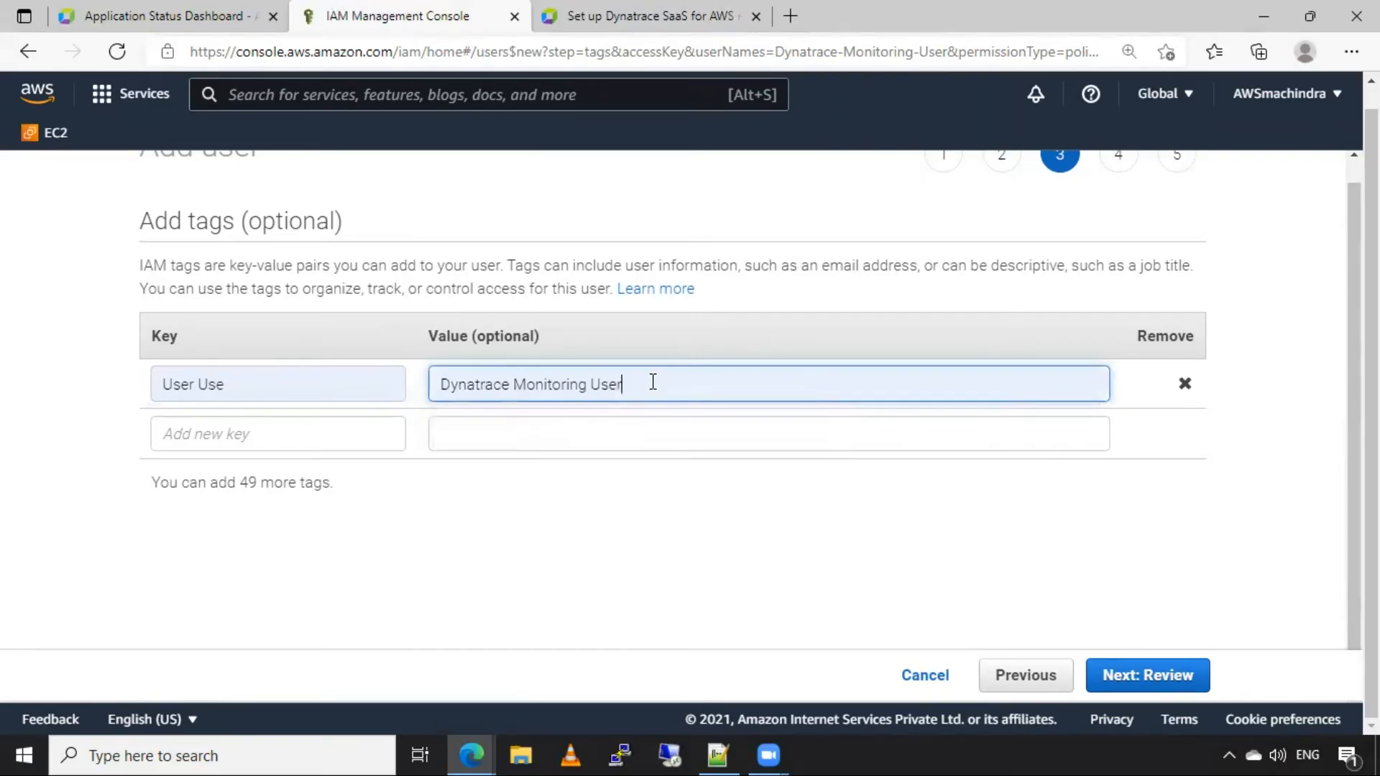
mouse_move(713, 539)
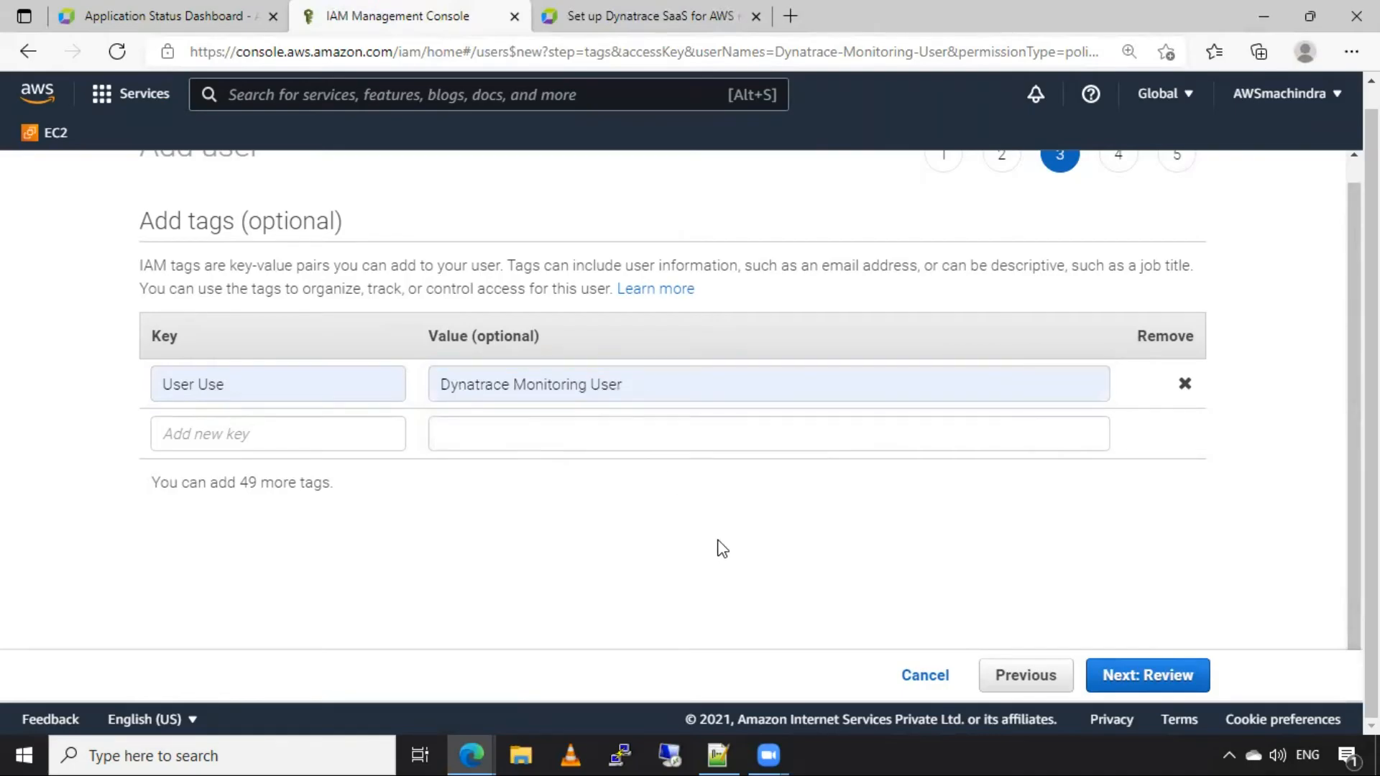
mouse_move(1147, 676)
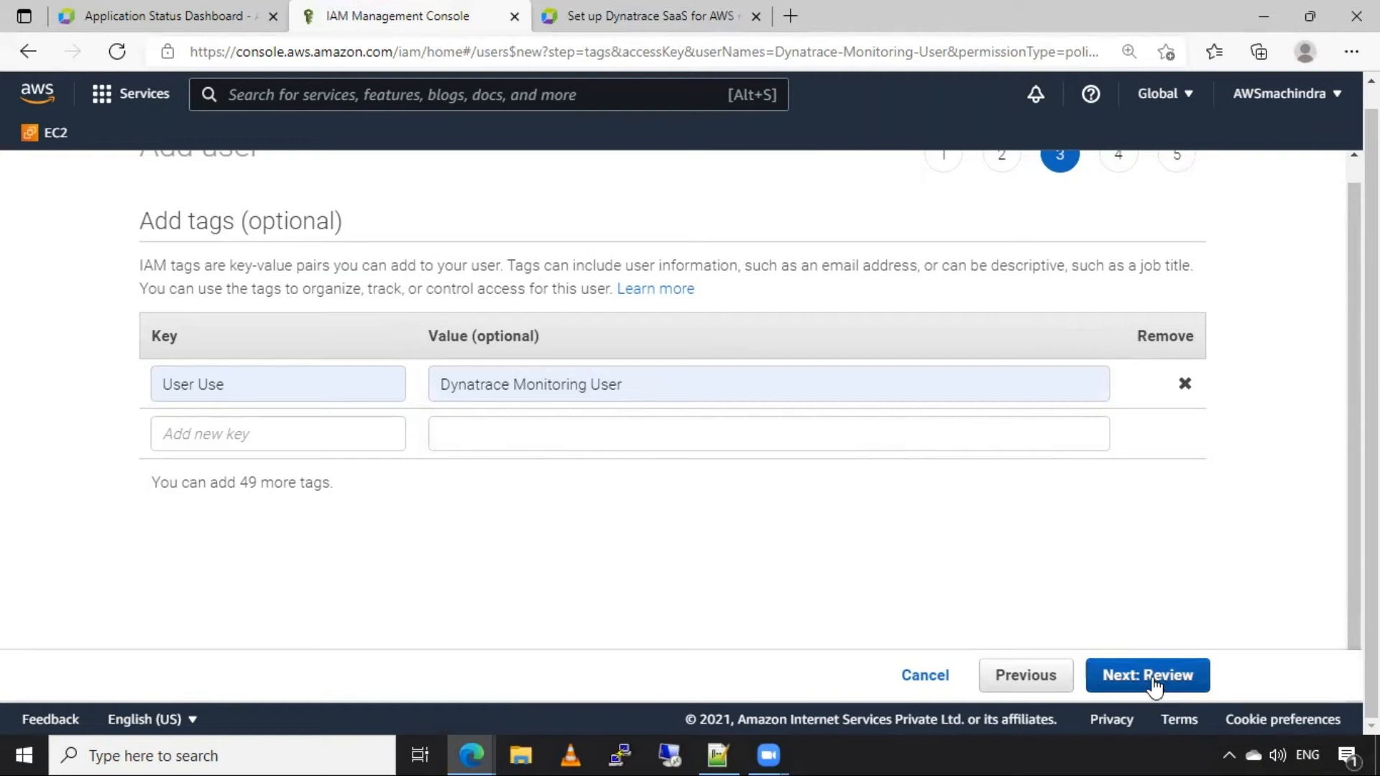
Step: Review the new user's settings and submit it for creation
left_click(1147, 676)
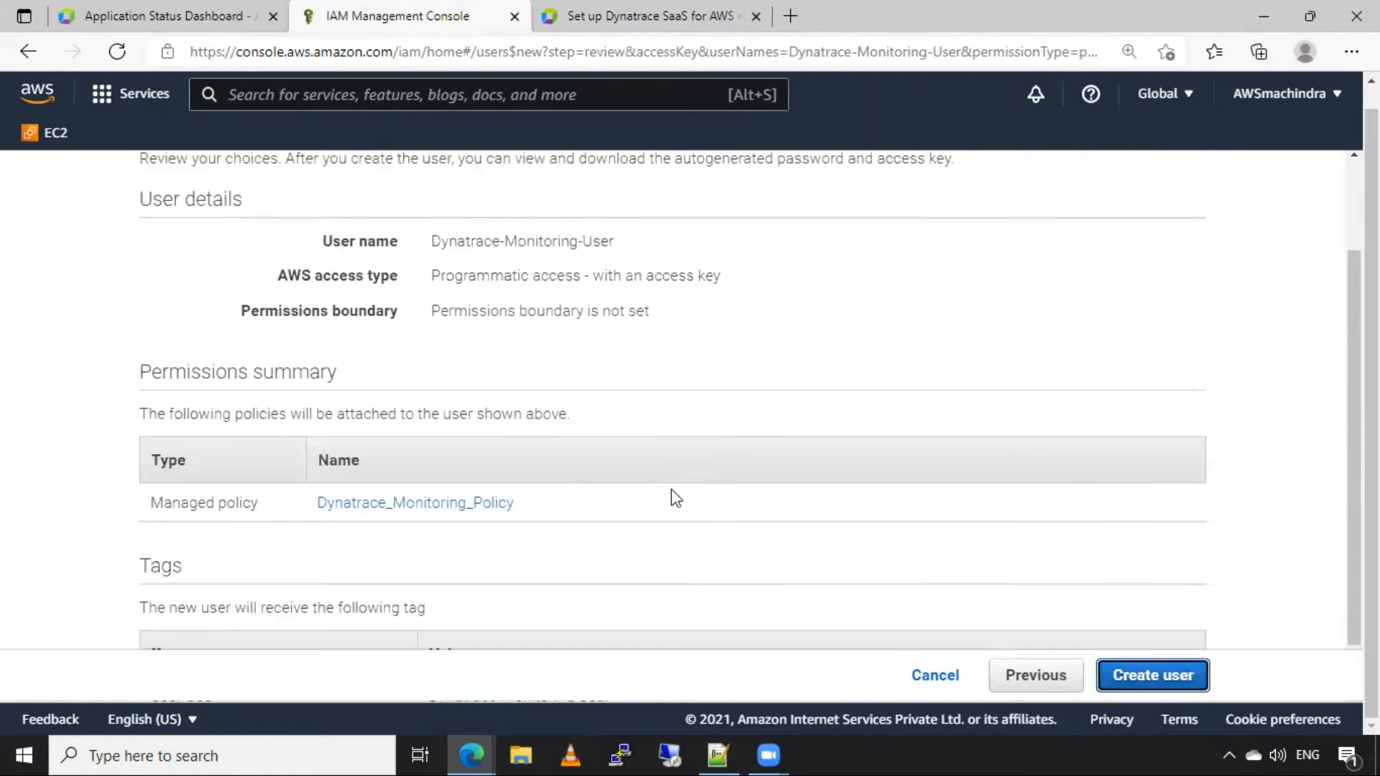
scroll("down", 3)
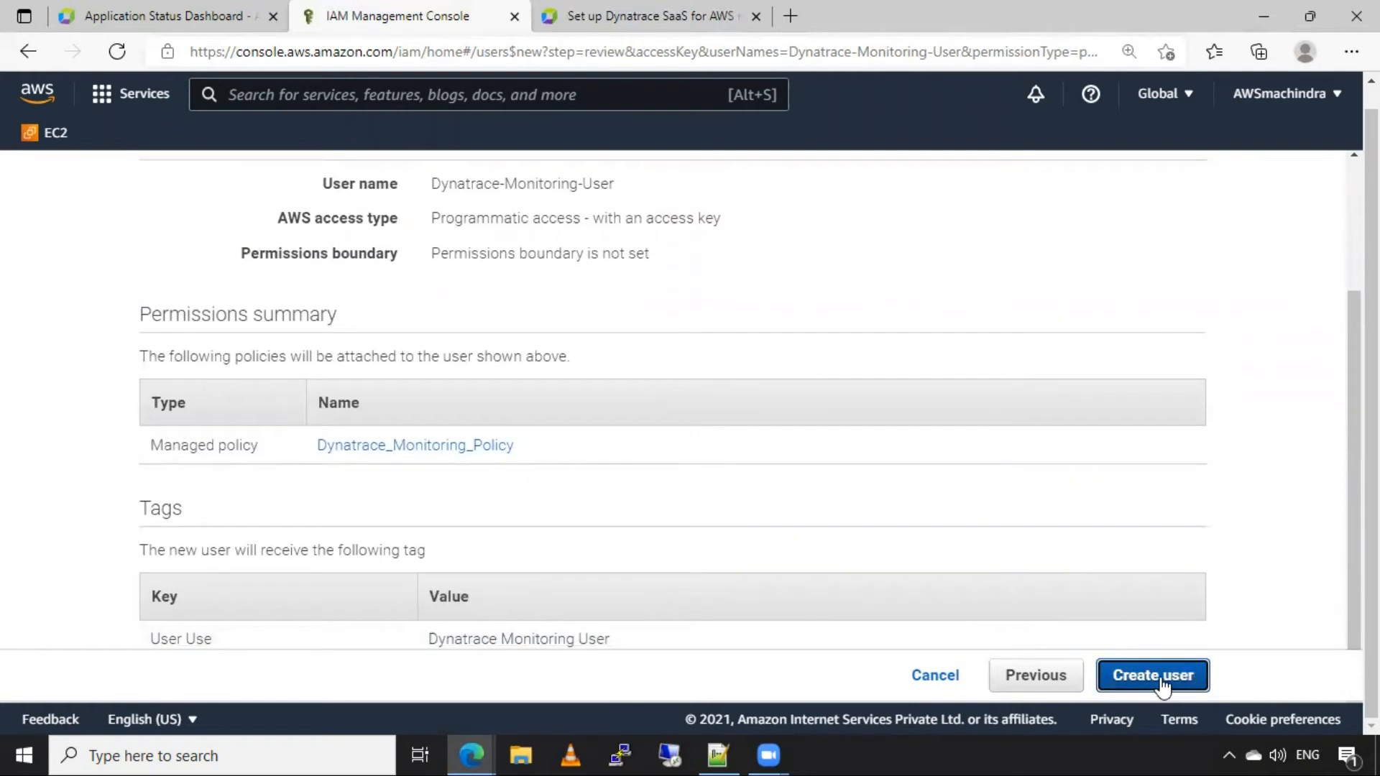
left_click(1152, 676)
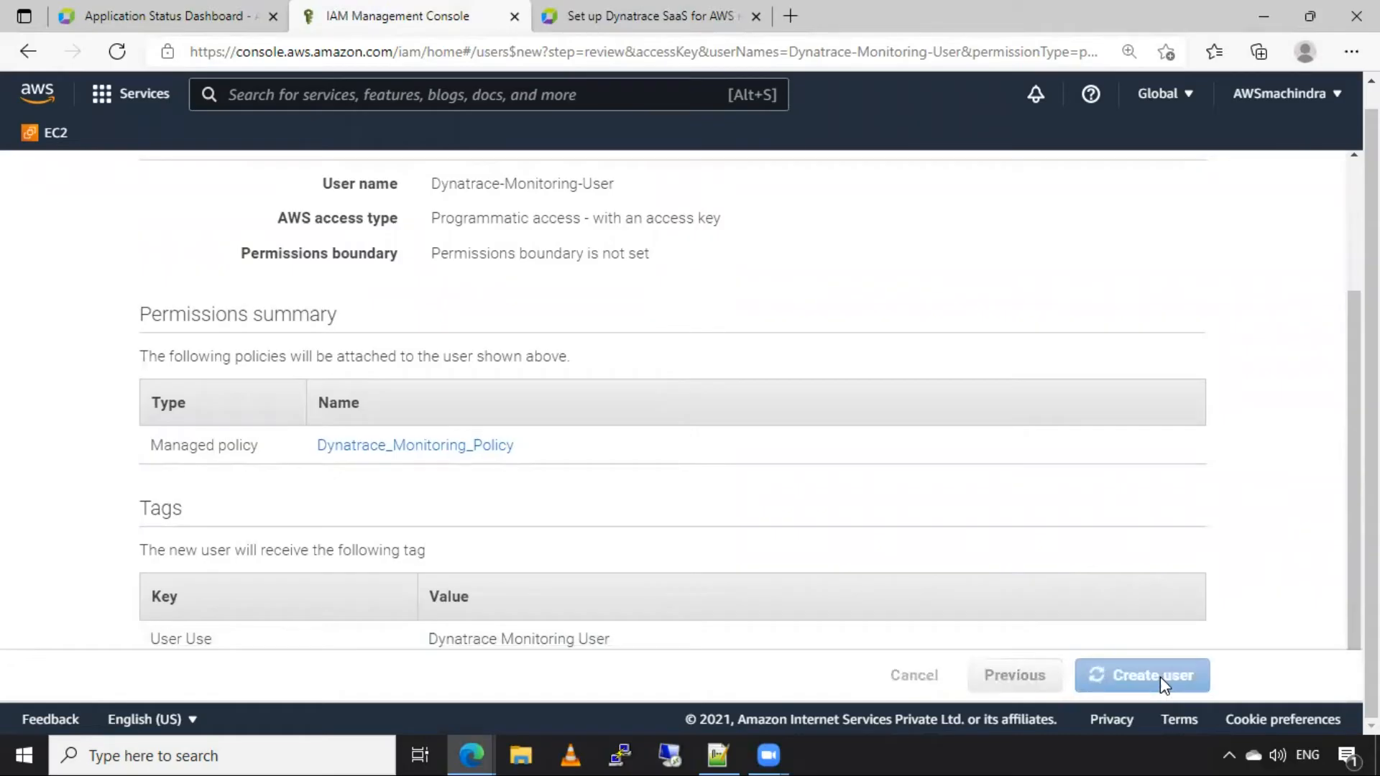
Step: Download Dynatrace-Monitoring-User's access key credentials as a .csv file
left_click(1140, 676)
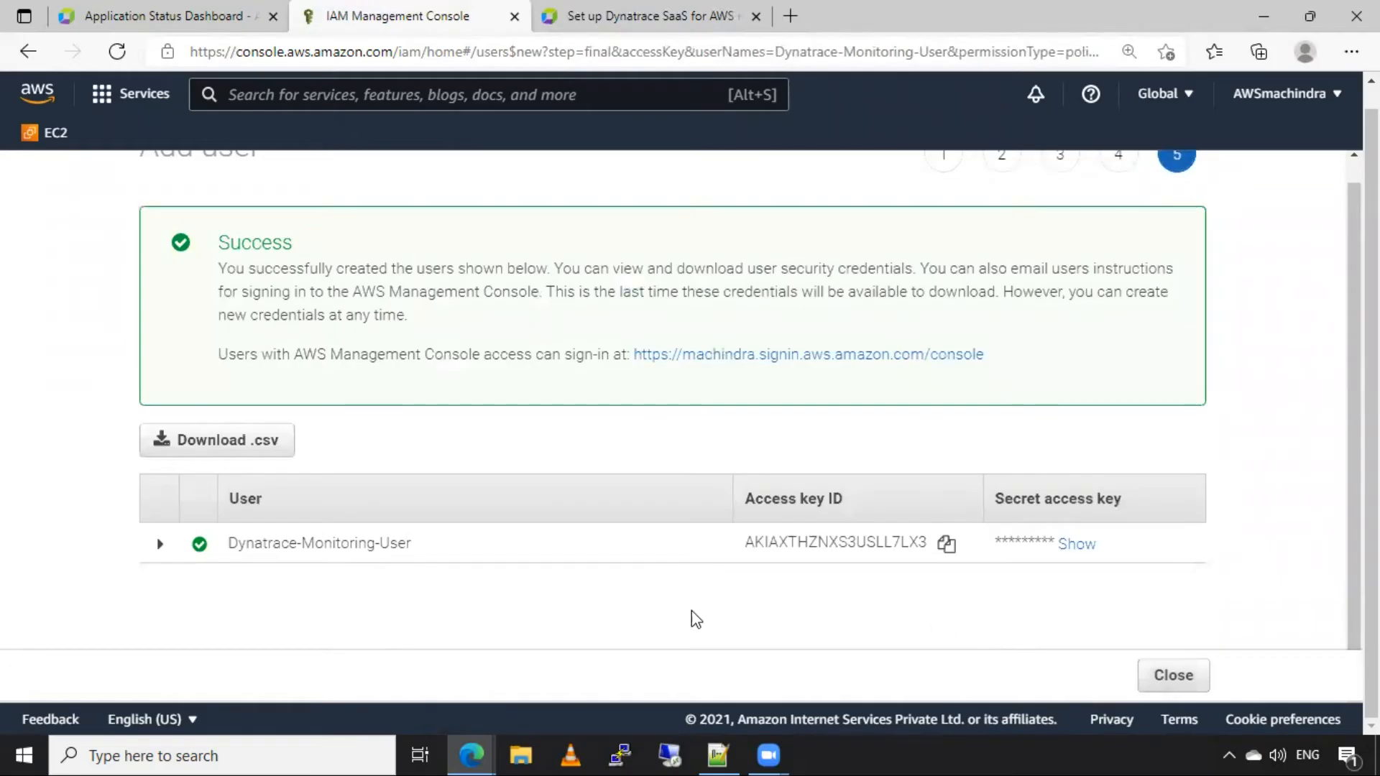
mouse_move(195, 559)
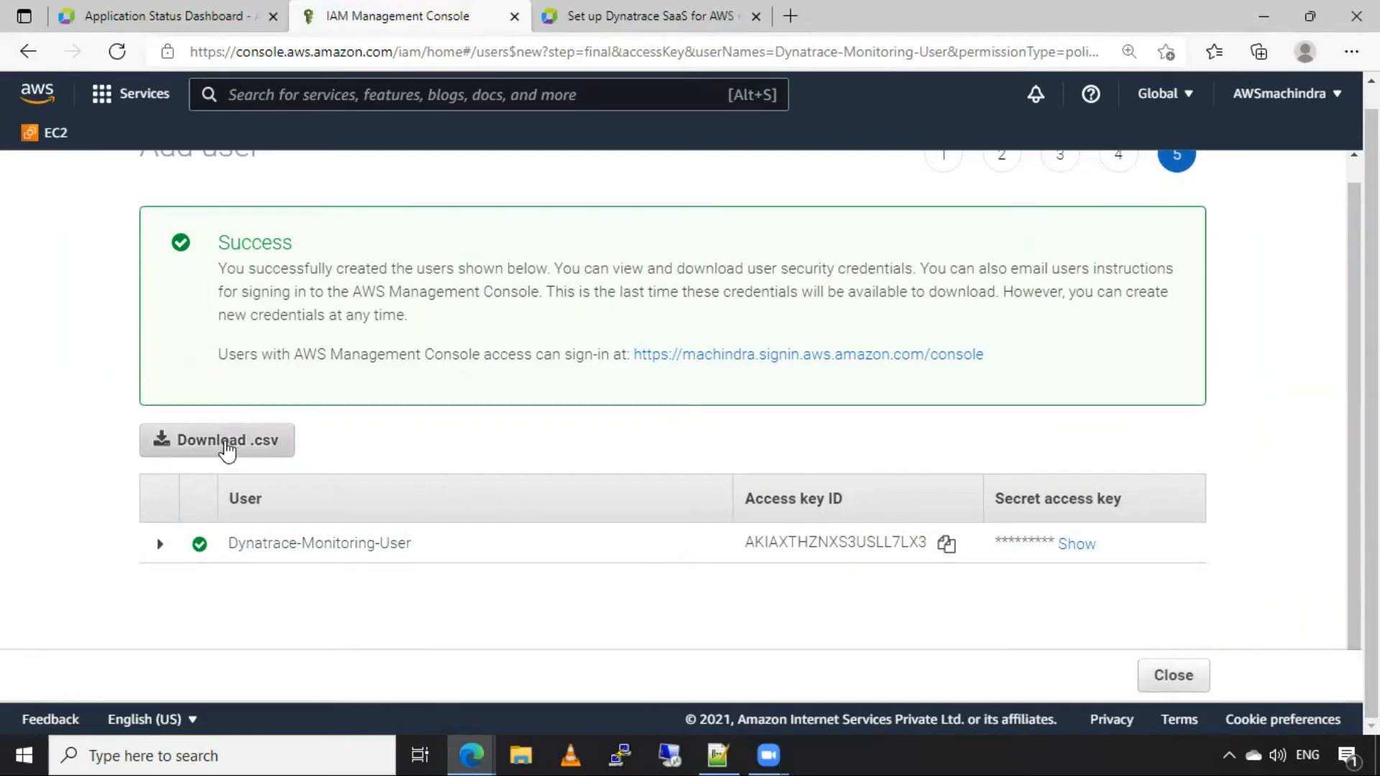
left_click(217, 440)
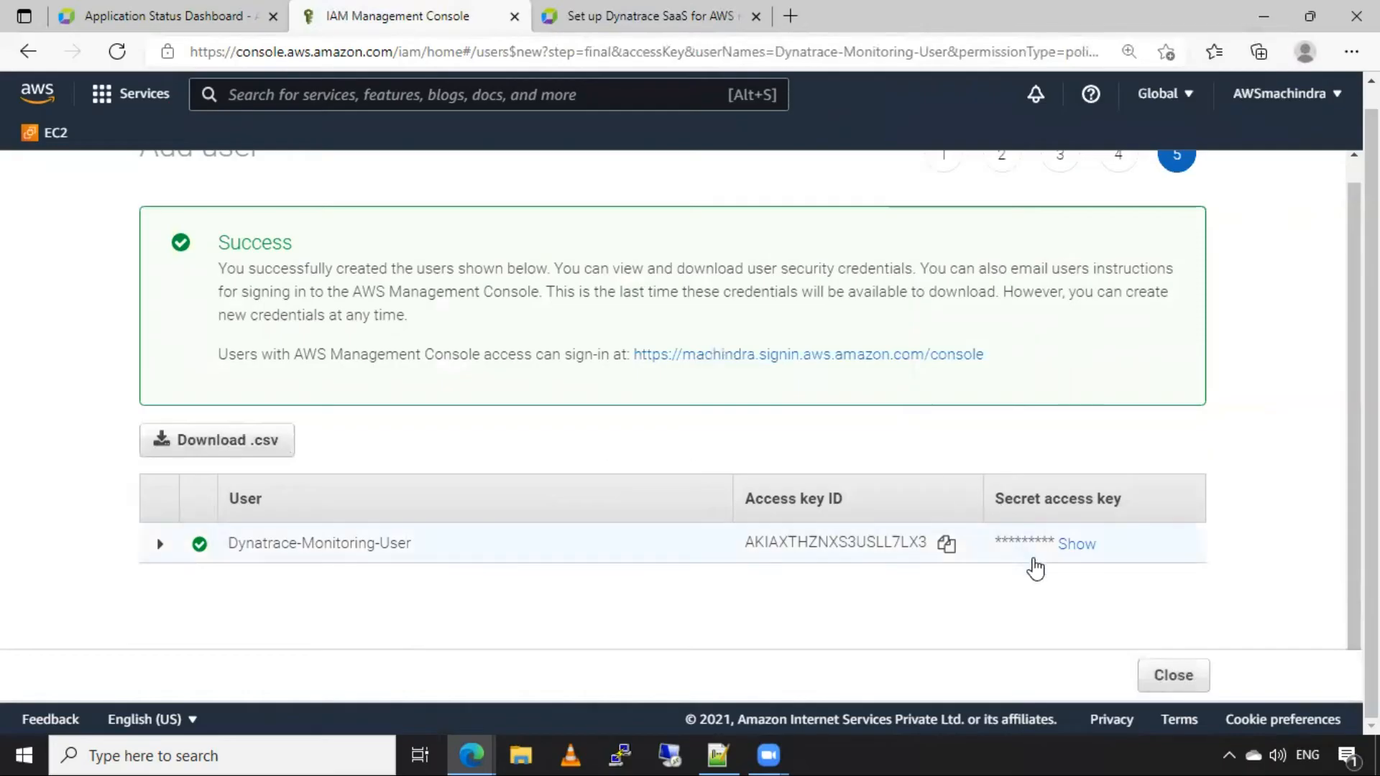
mouse_move(1038, 503)
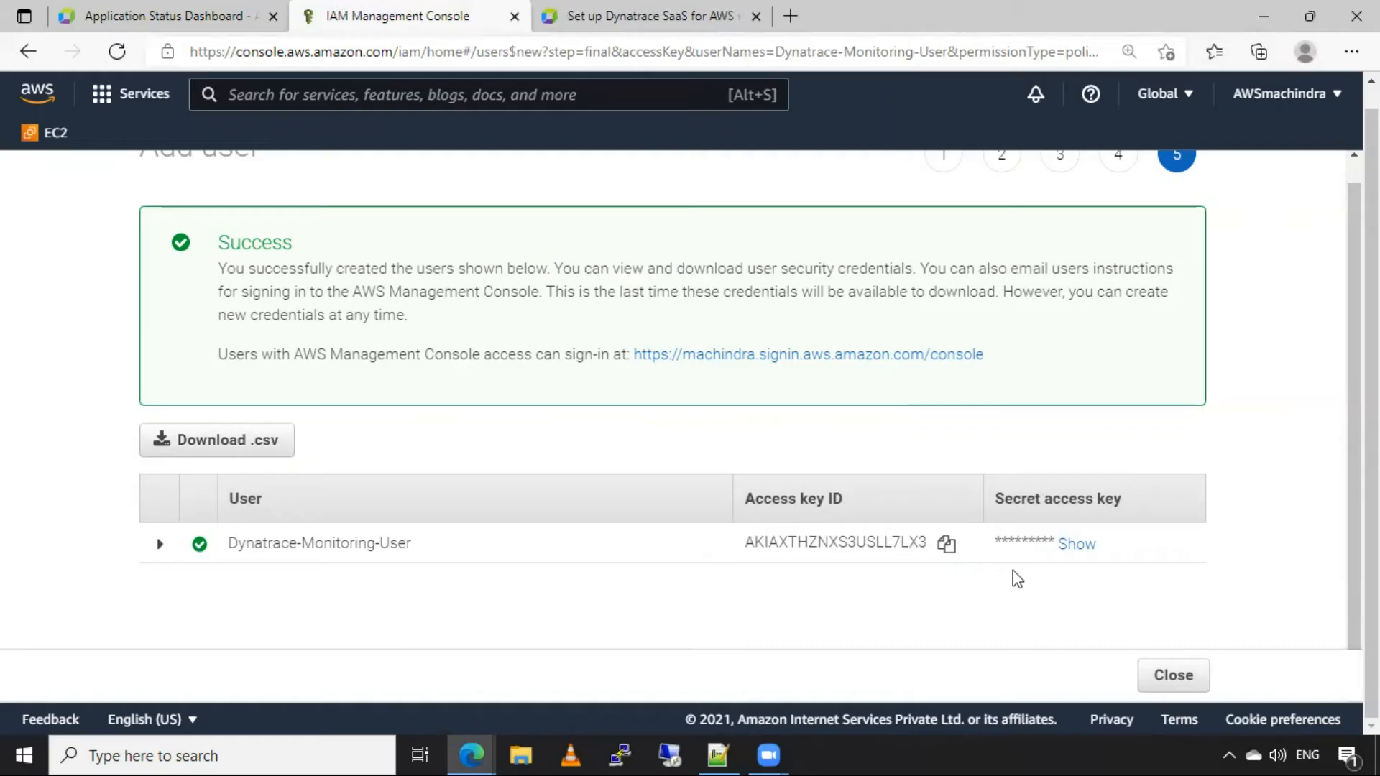
mouse_move(1025, 584)
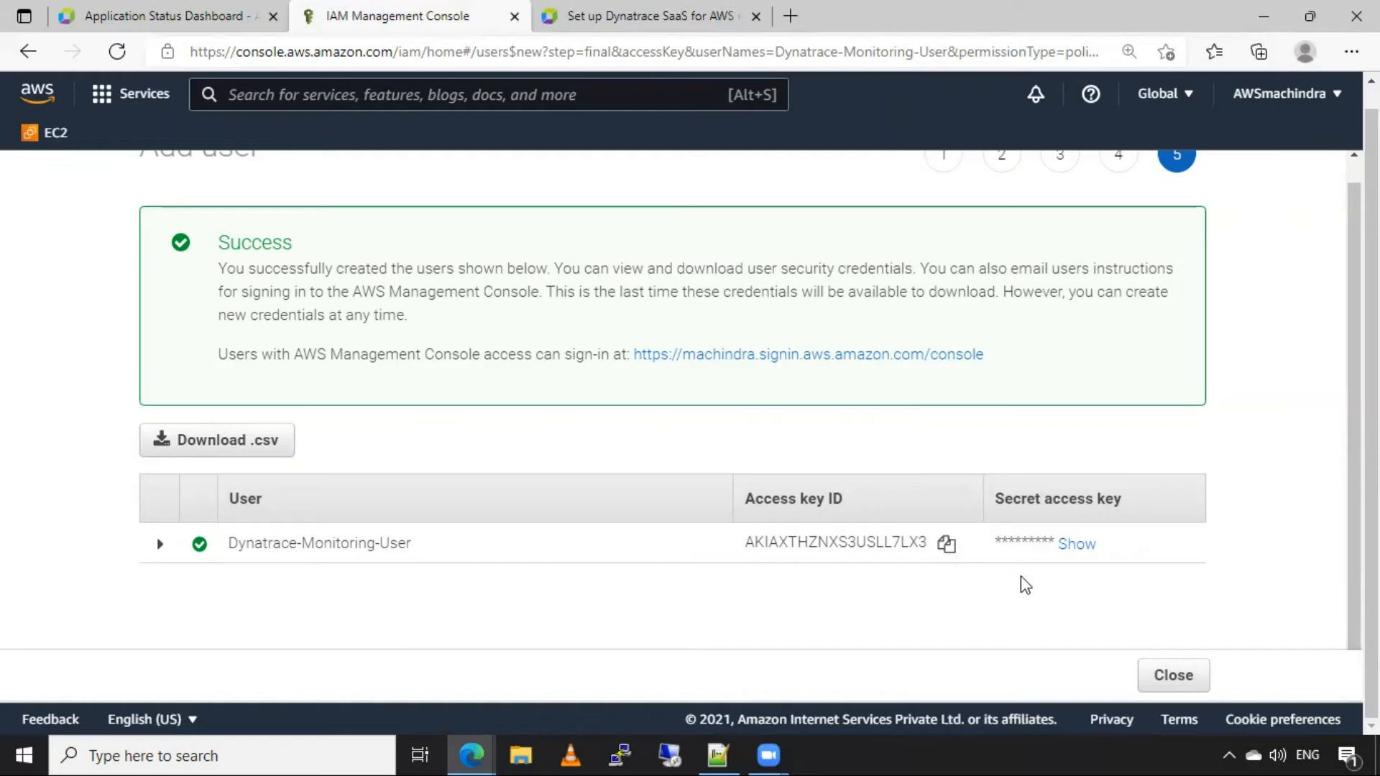
mouse_move(900, 638)
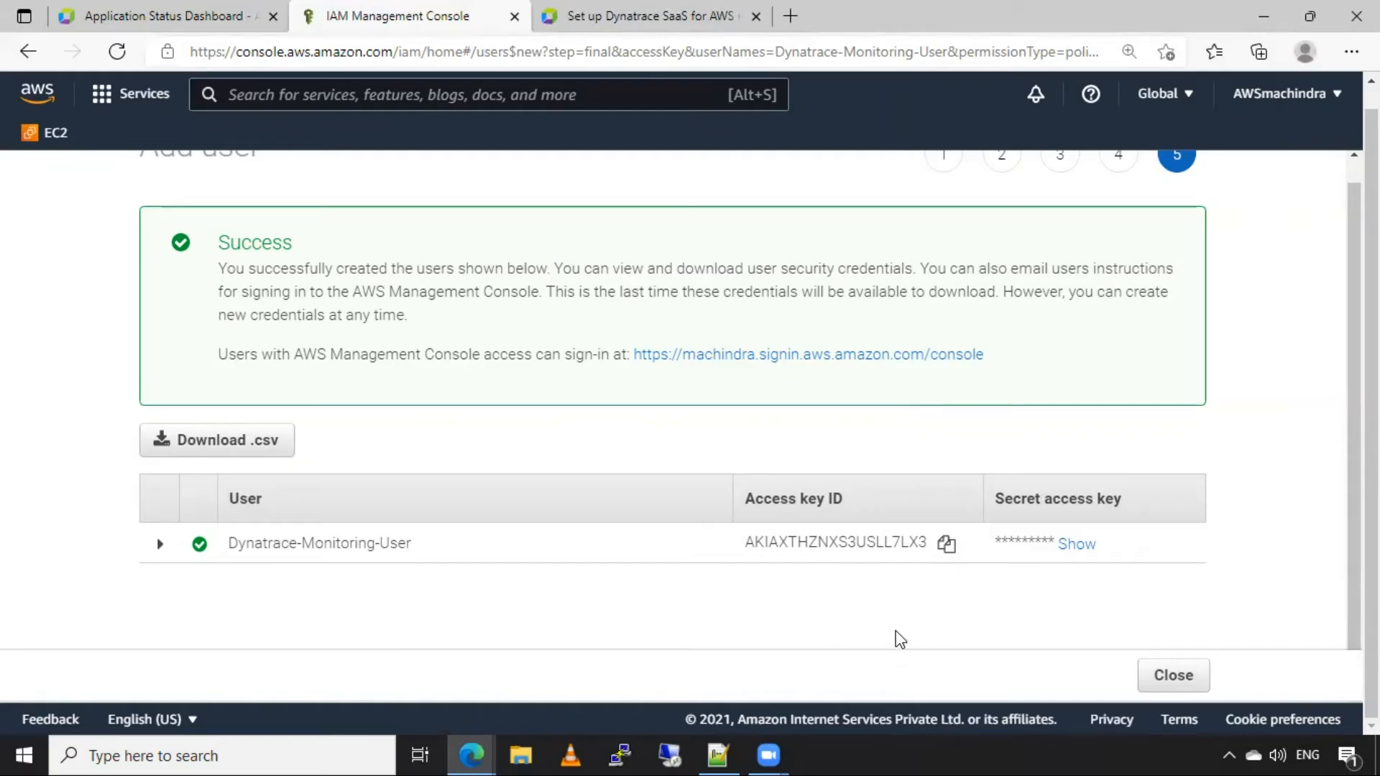
mouse_move(726, 605)
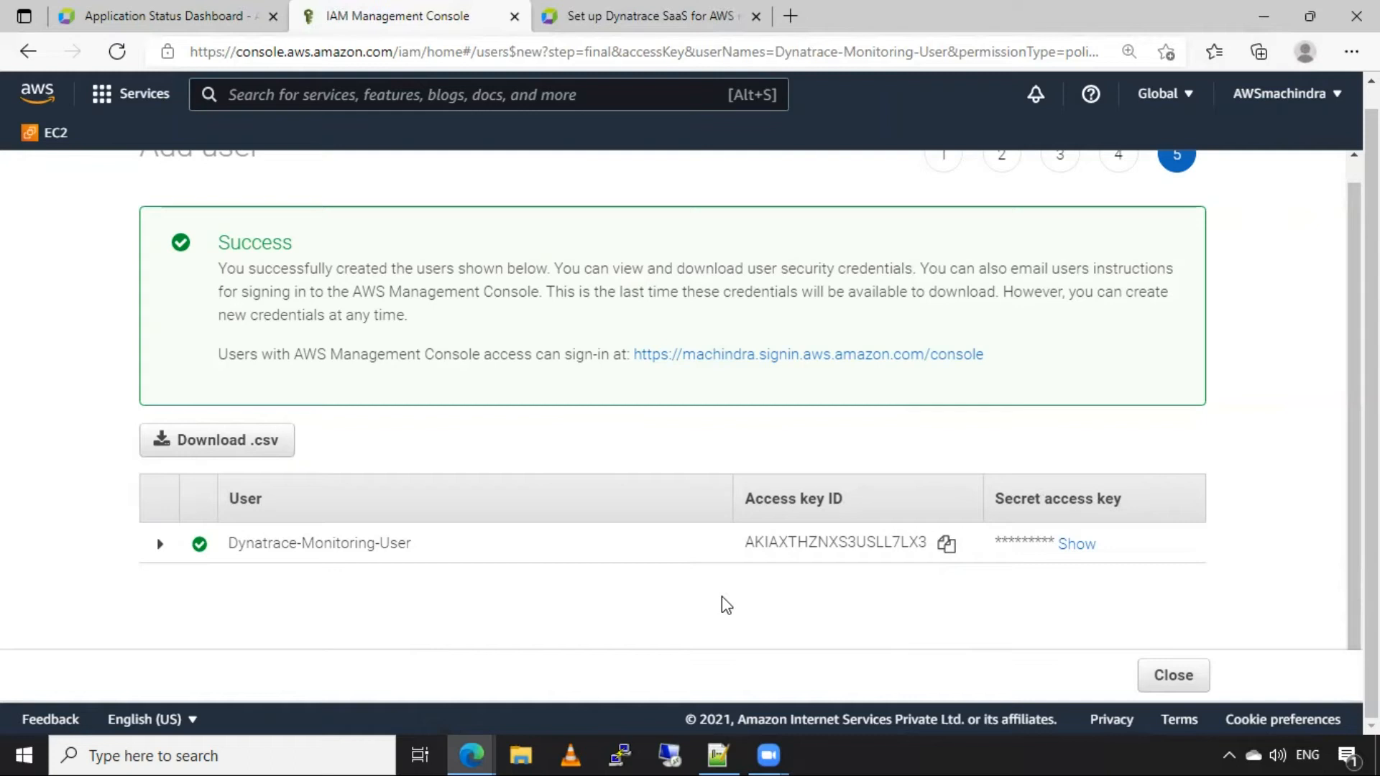
Step: In Dynatrace Settings, expand the Cloud and virtualization group listing AWS, VMware and Azure
left_click(163, 16)
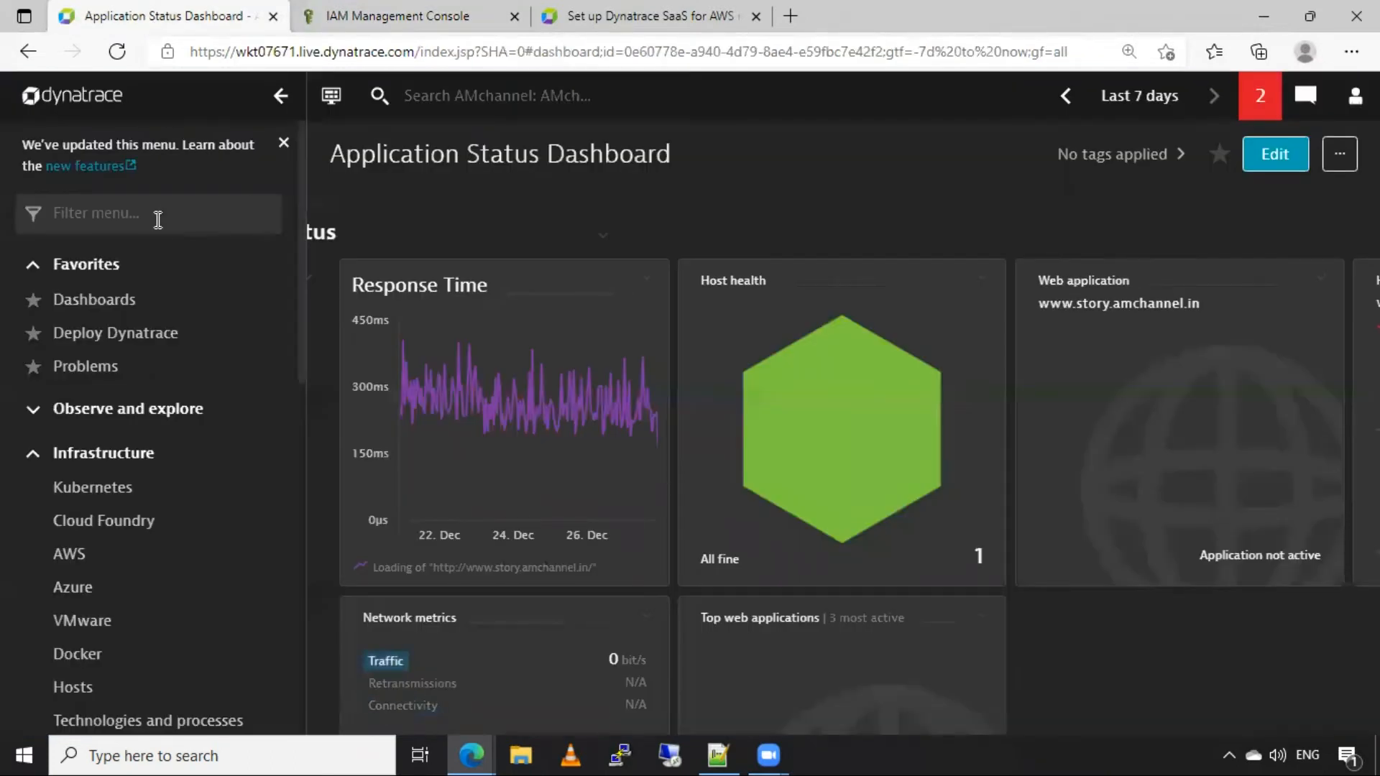
type("setting")
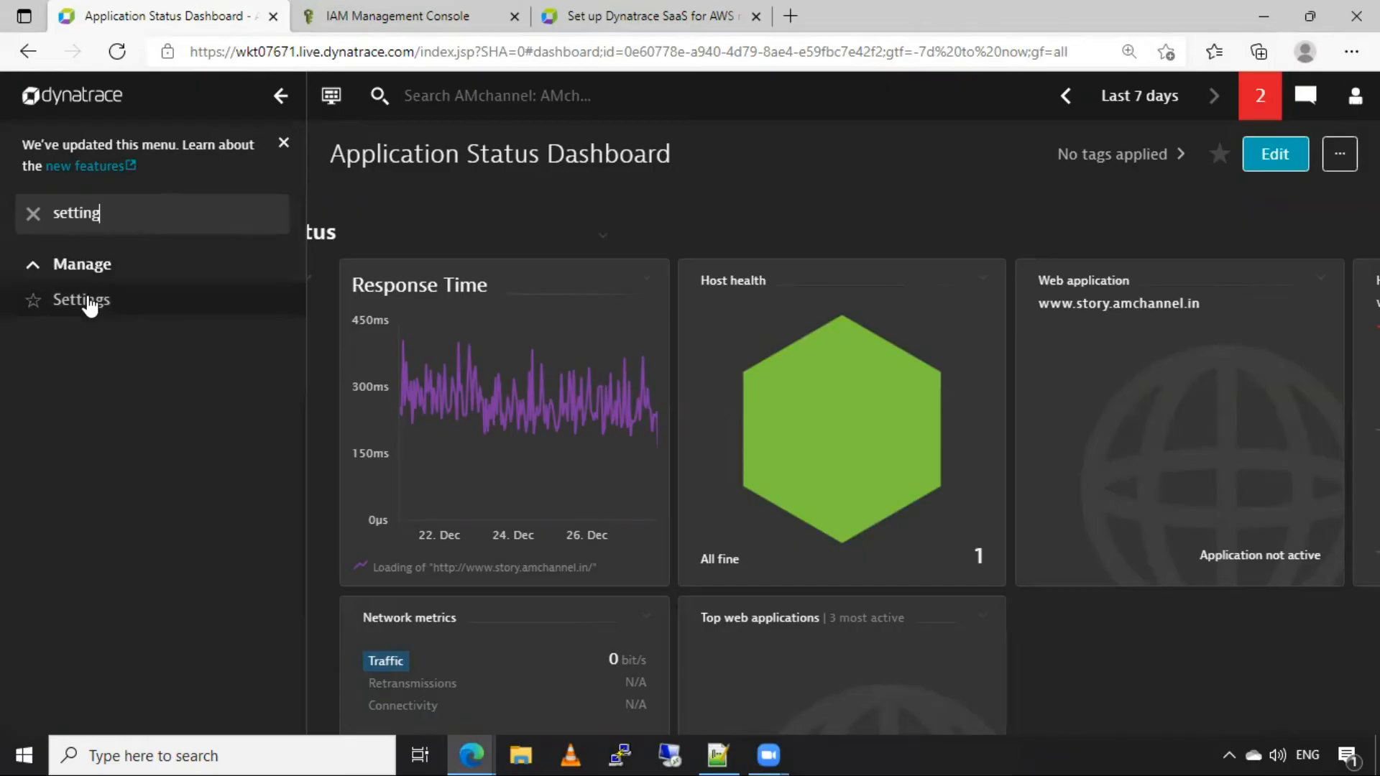
left_click(81, 300)
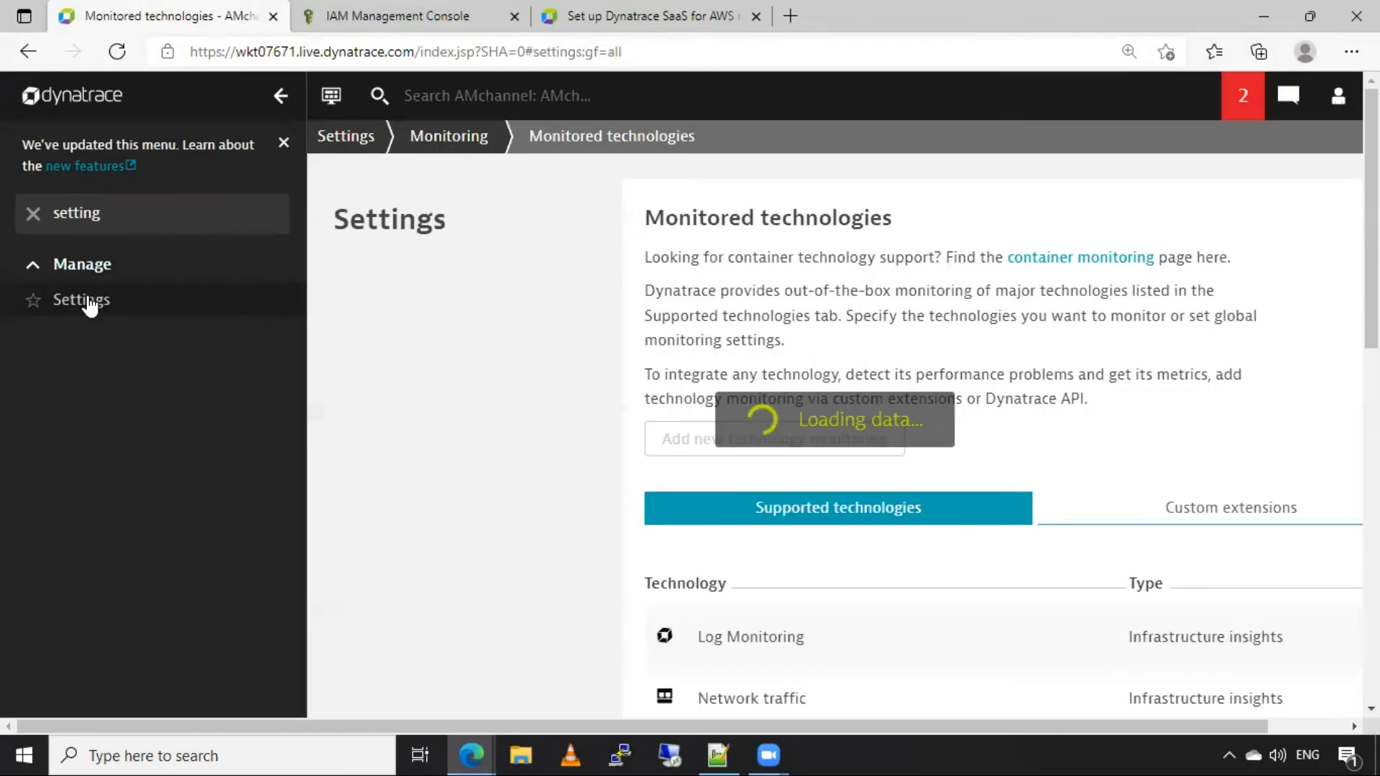
left_click(80, 300)
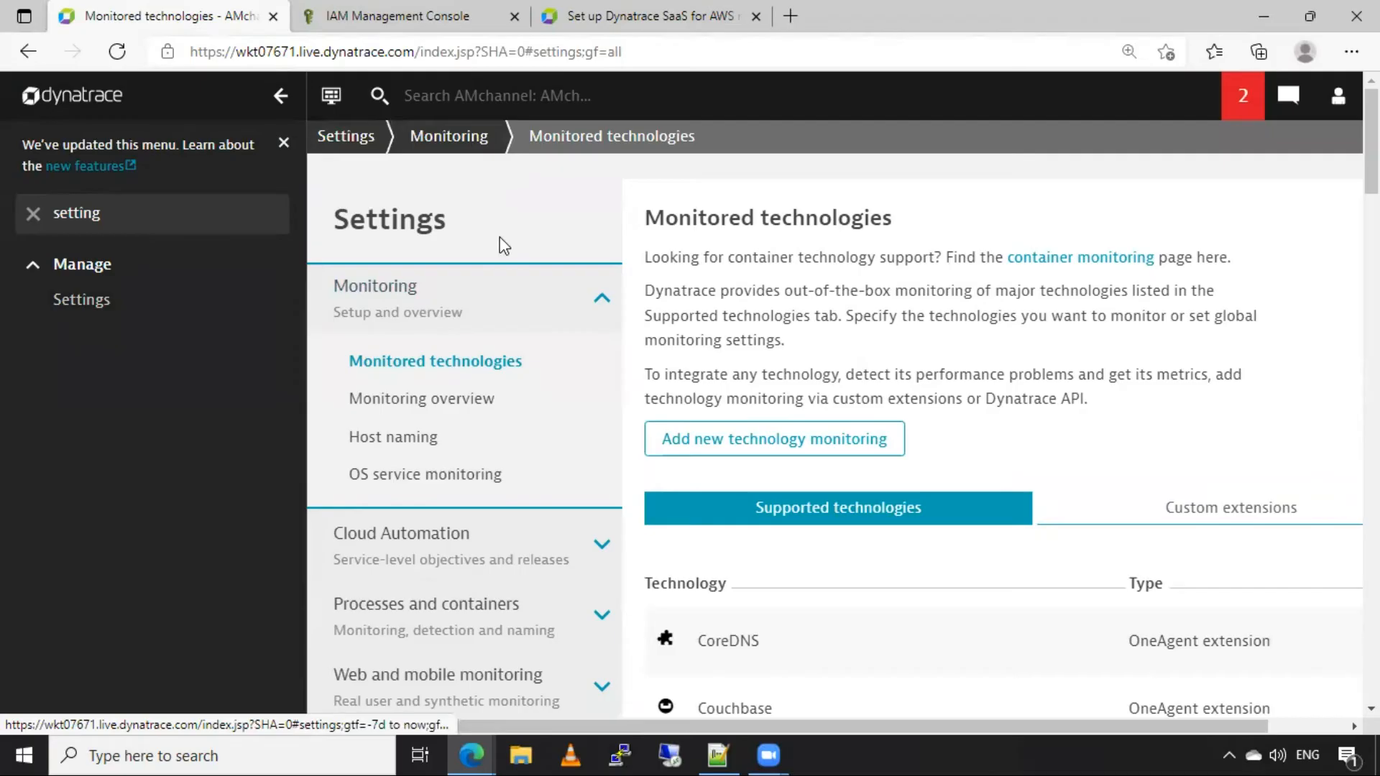
scroll("down", 3)
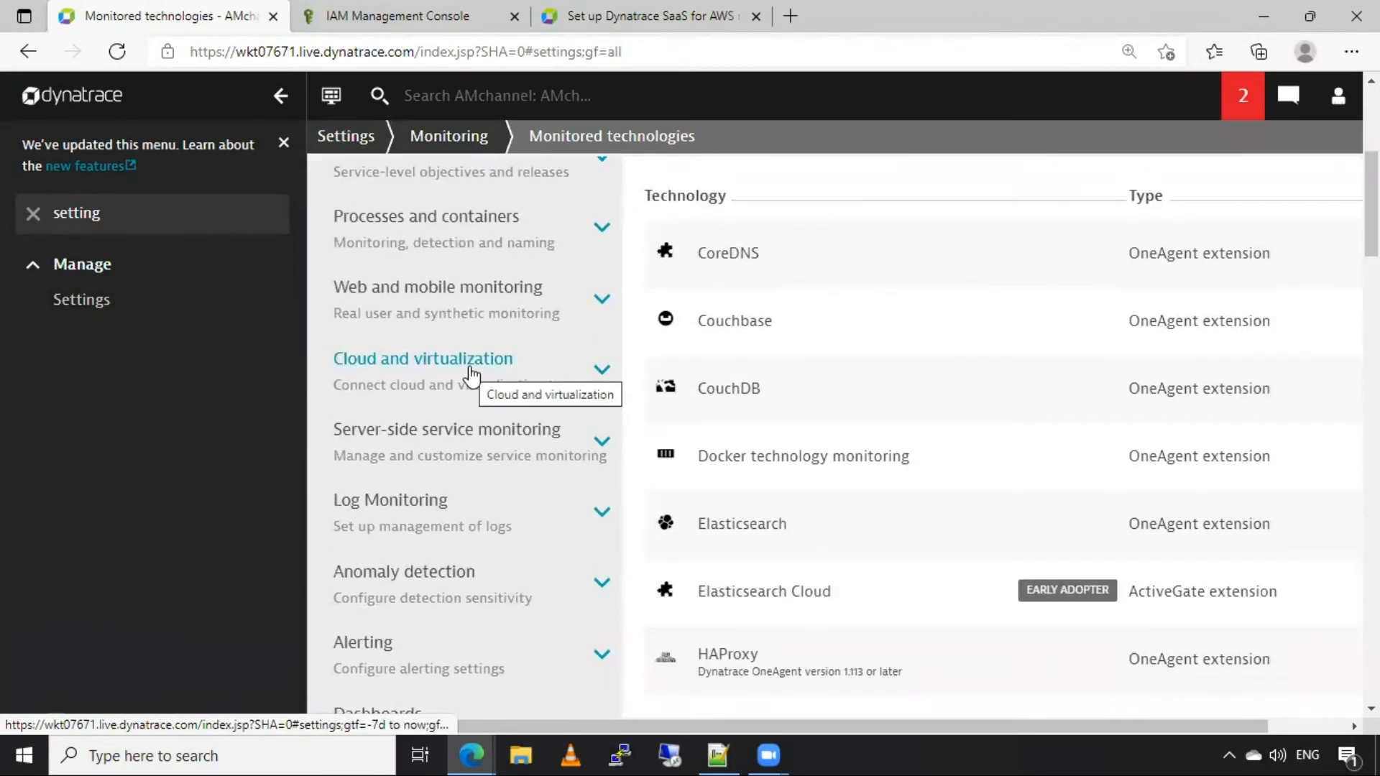
left_click(422, 357)
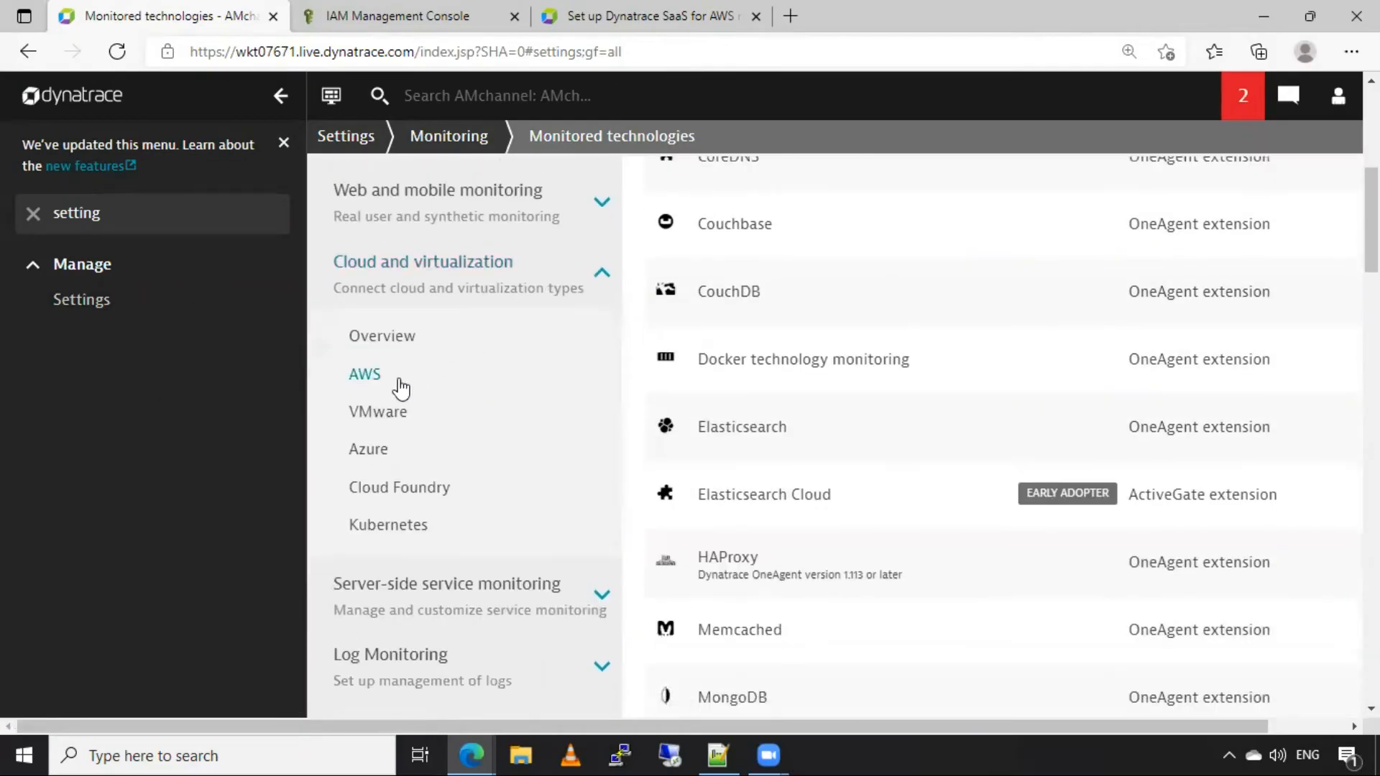
Step: Bring up the AWS connection page under Cloud and virtualization settings
left_click(364, 374)
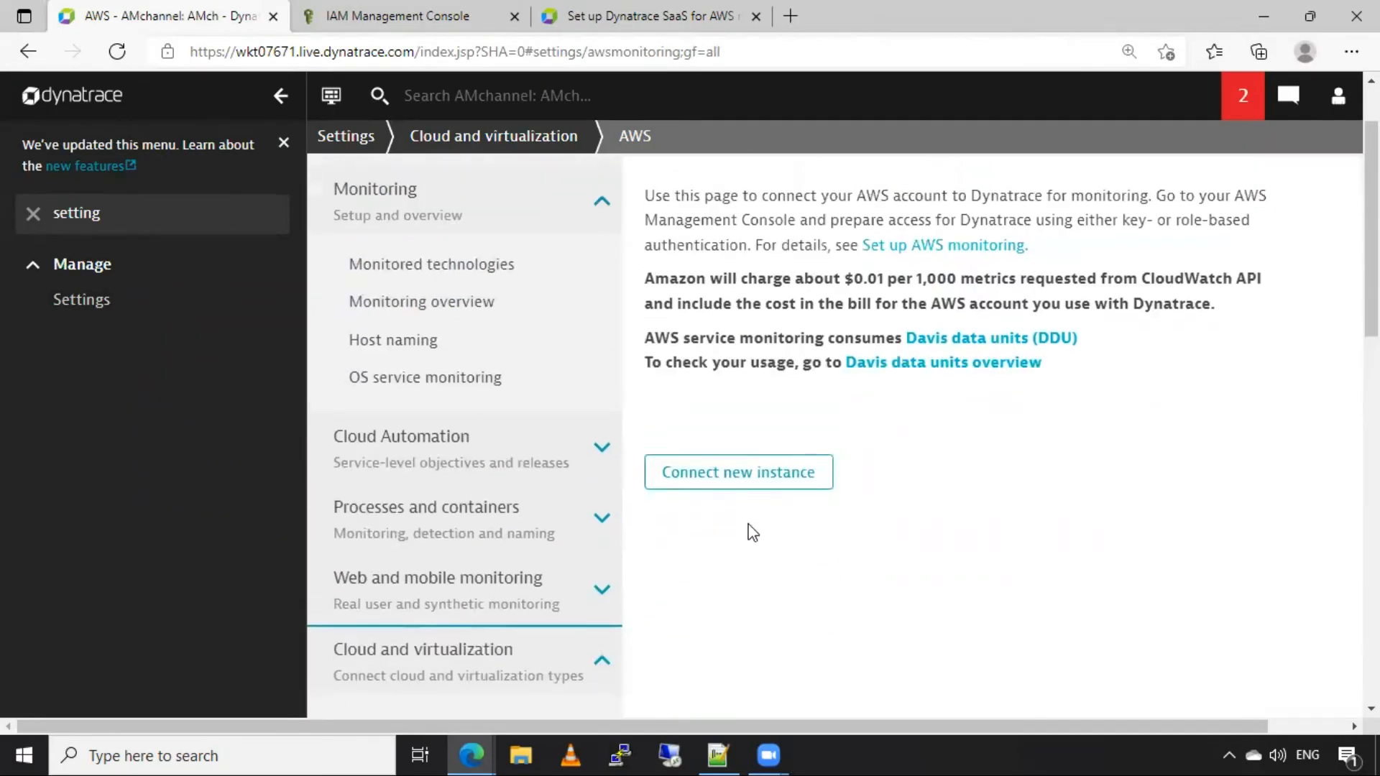
mouse_move(757, 492)
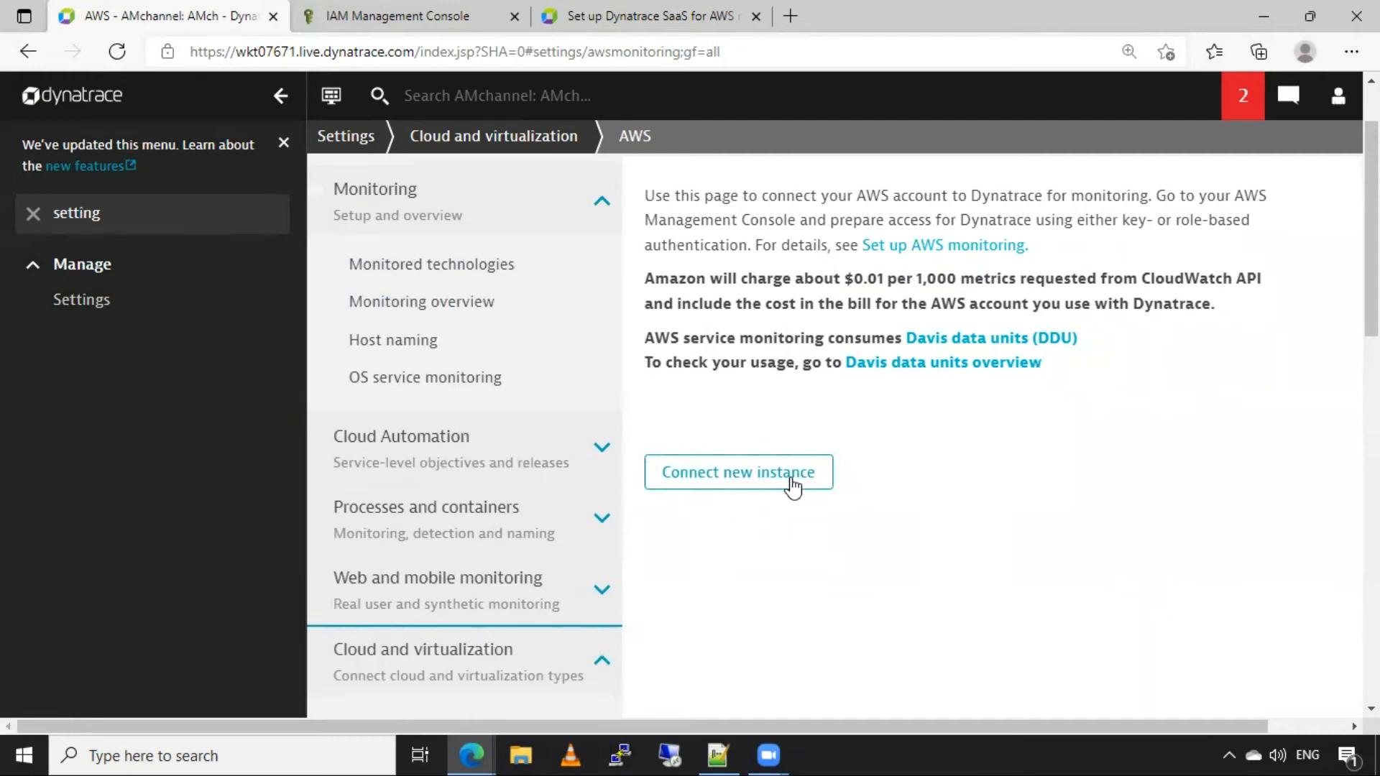
mouse_move(841, 444)
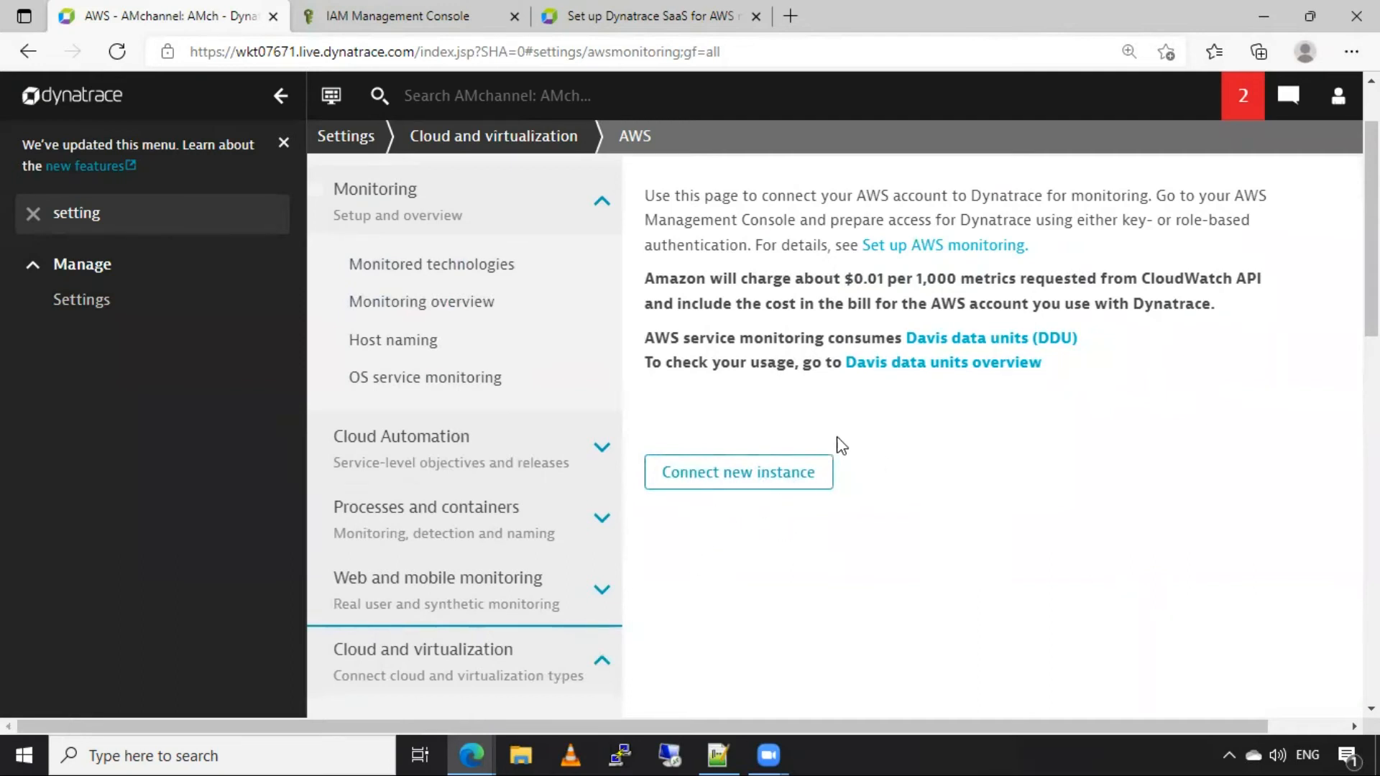
double_click(858, 277)
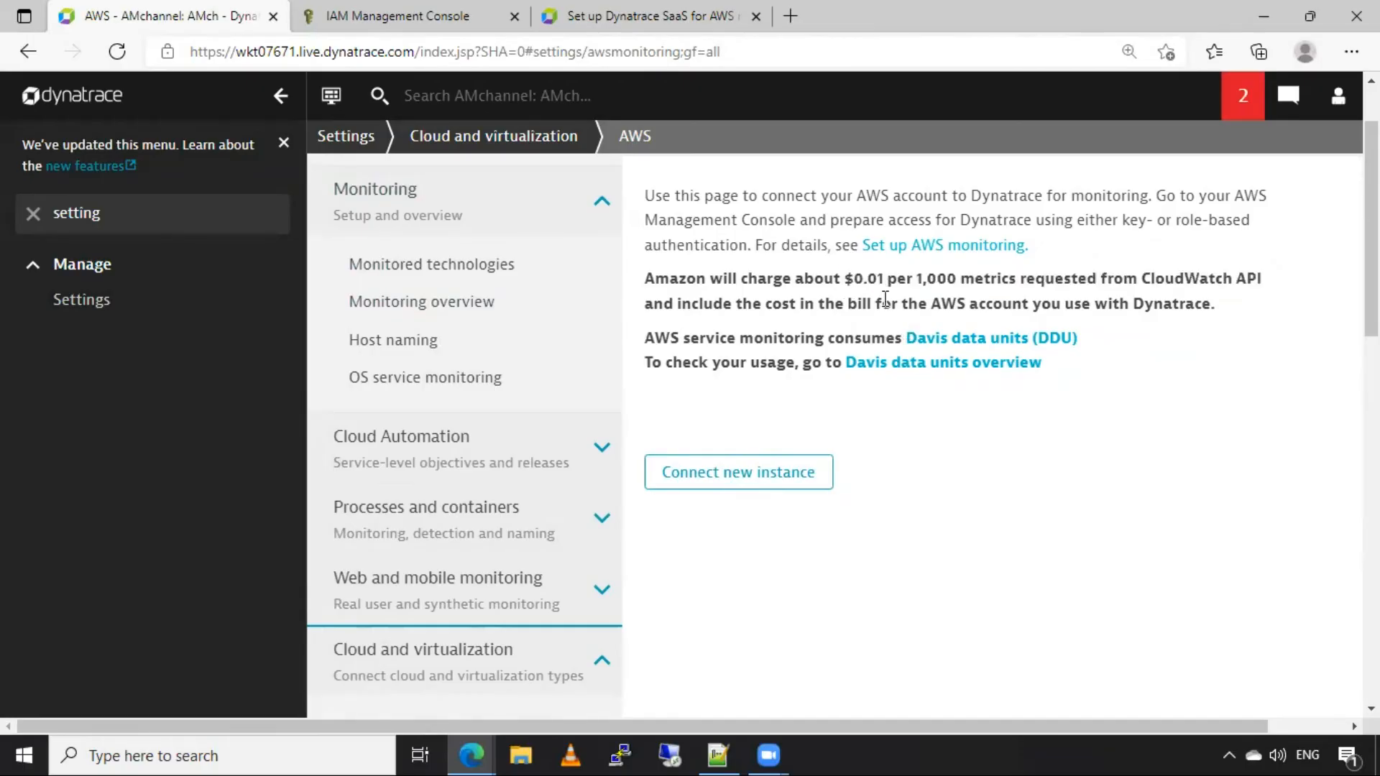
mouse_move(825, 334)
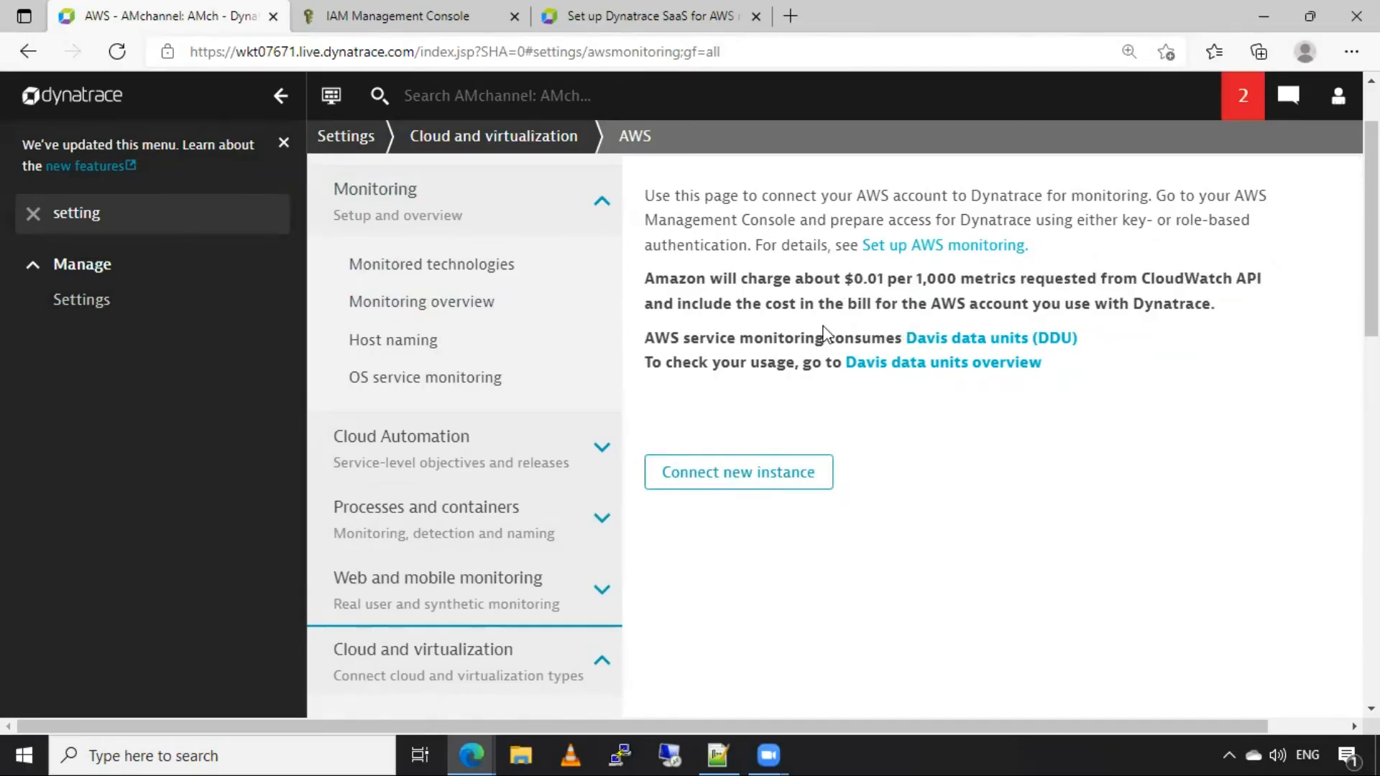
mouse_move(863, 332)
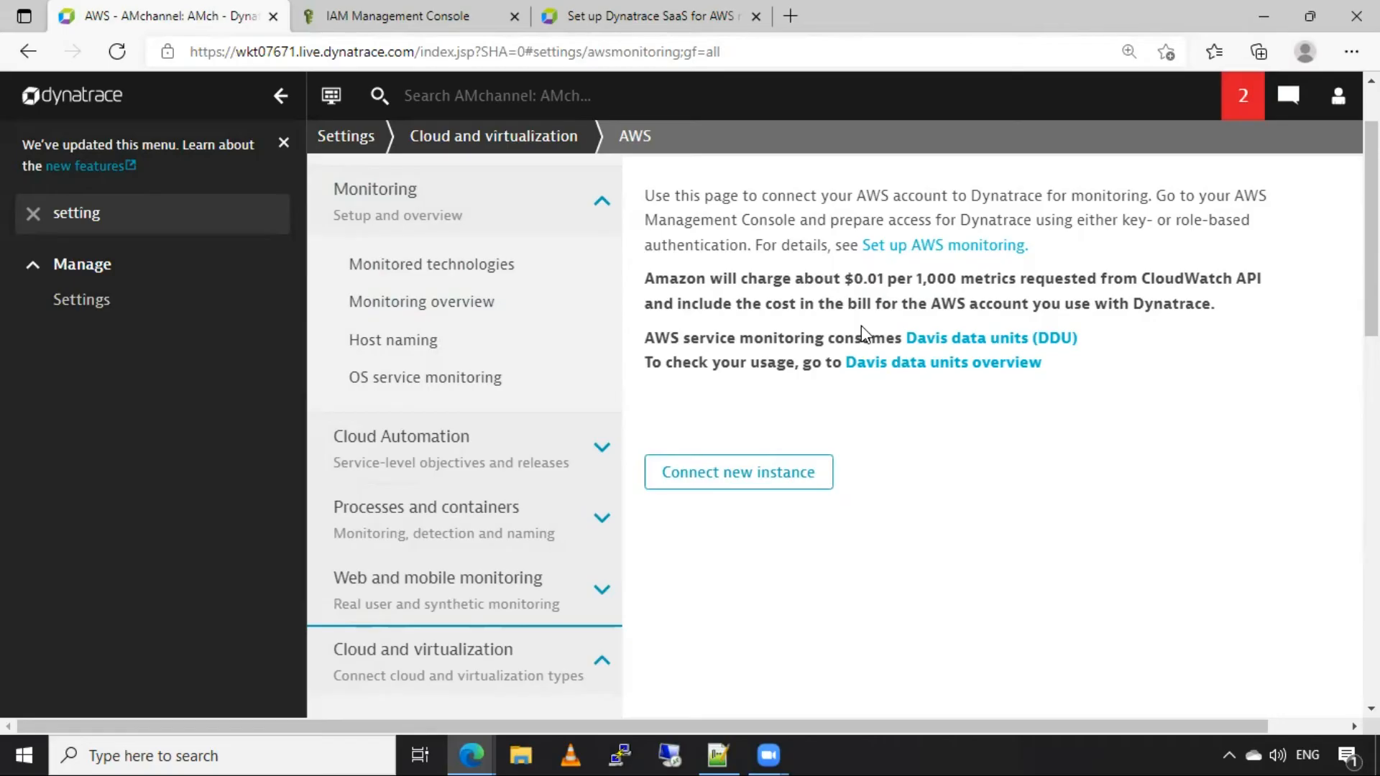
mouse_move(934, 433)
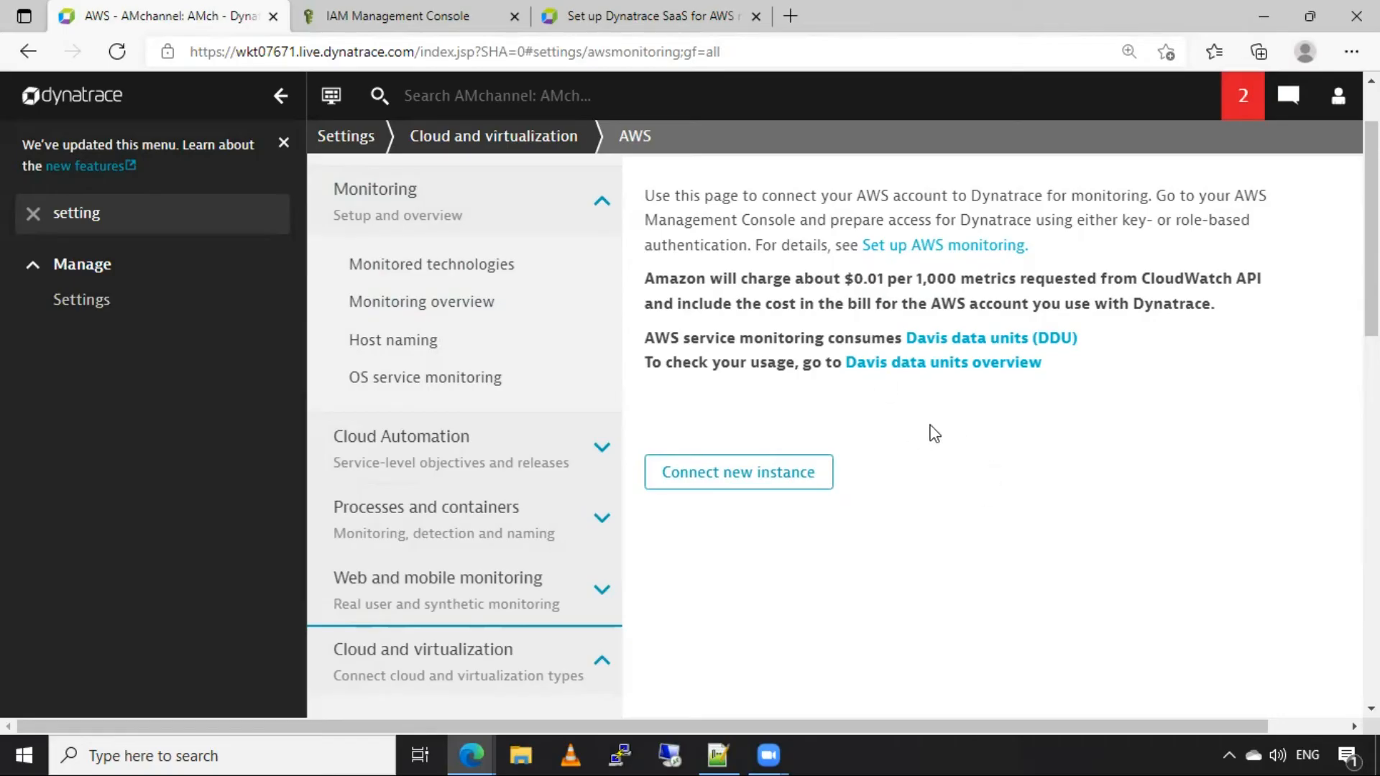
mouse_move(836, 425)
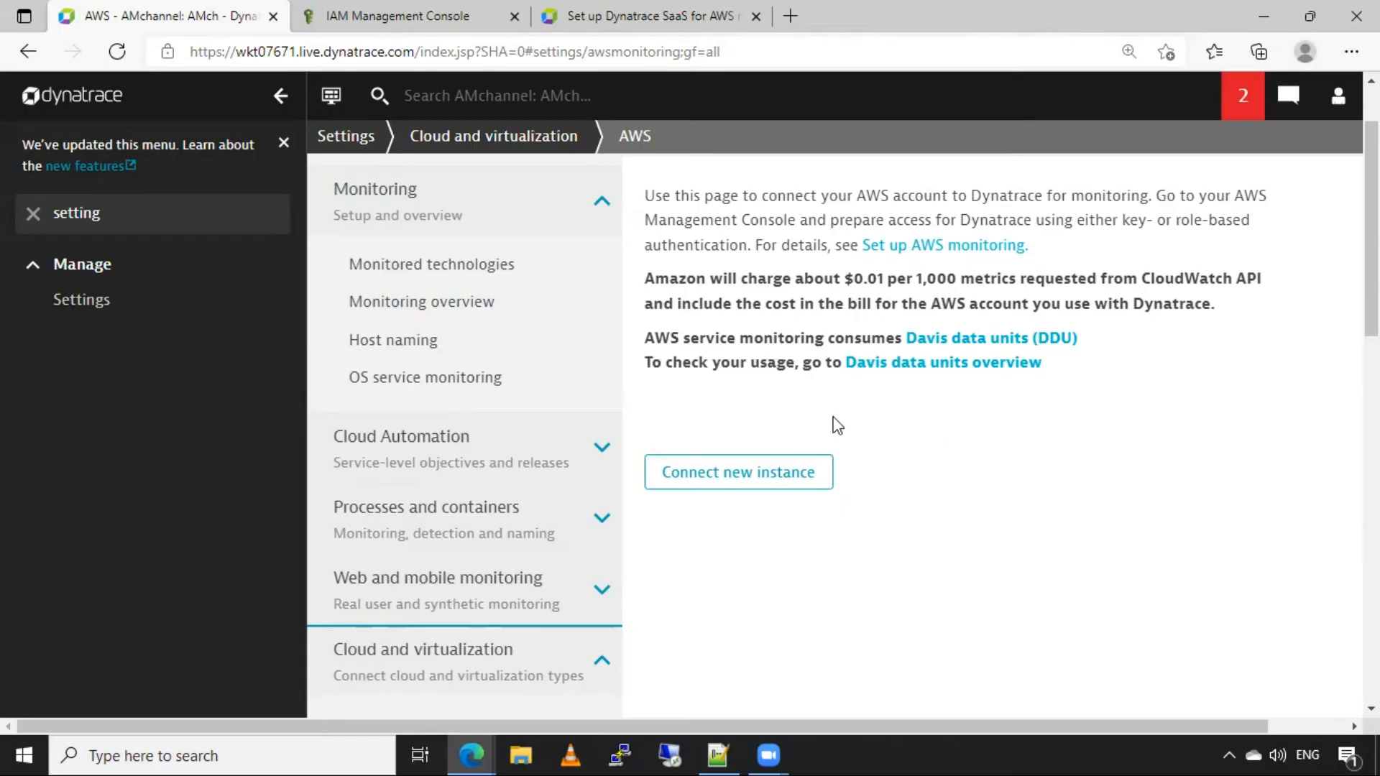
mouse_move(938, 437)
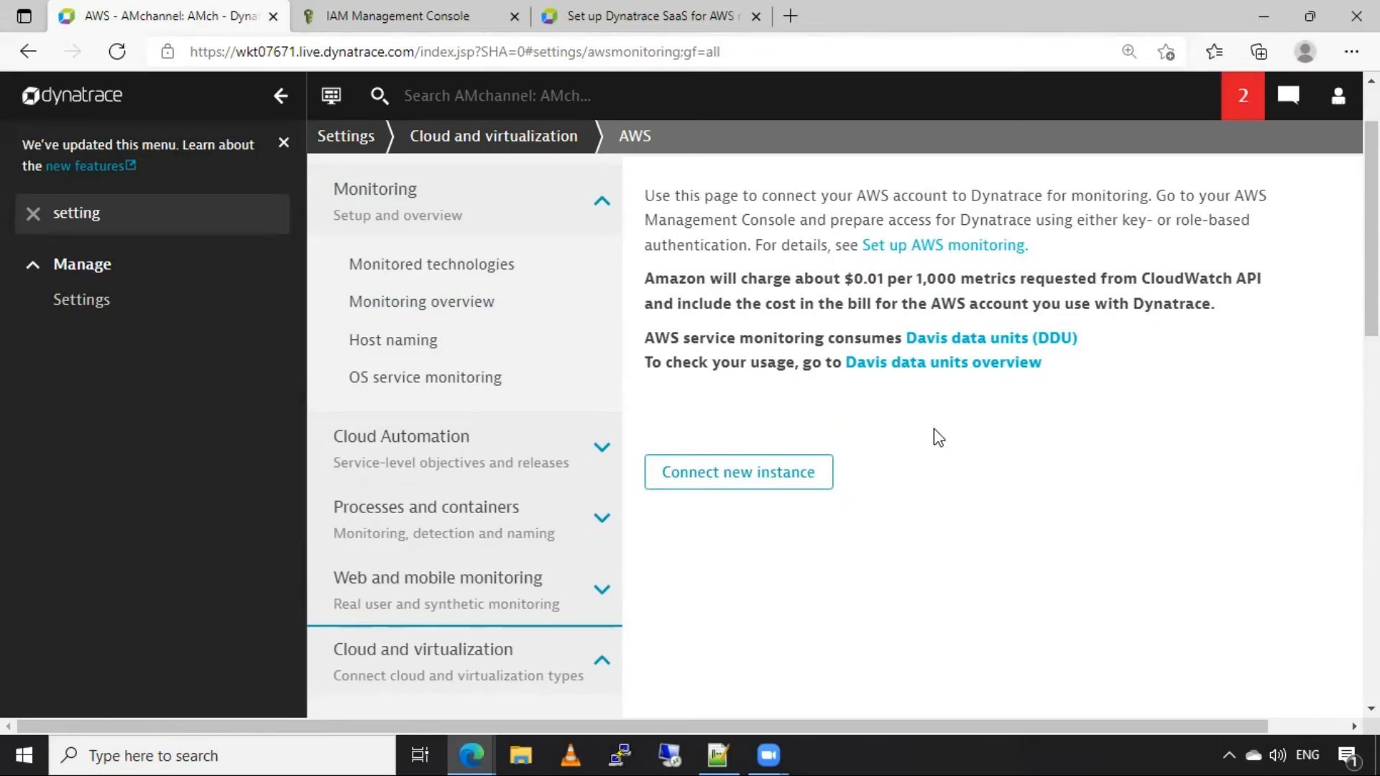
mouse_move(943, 362)
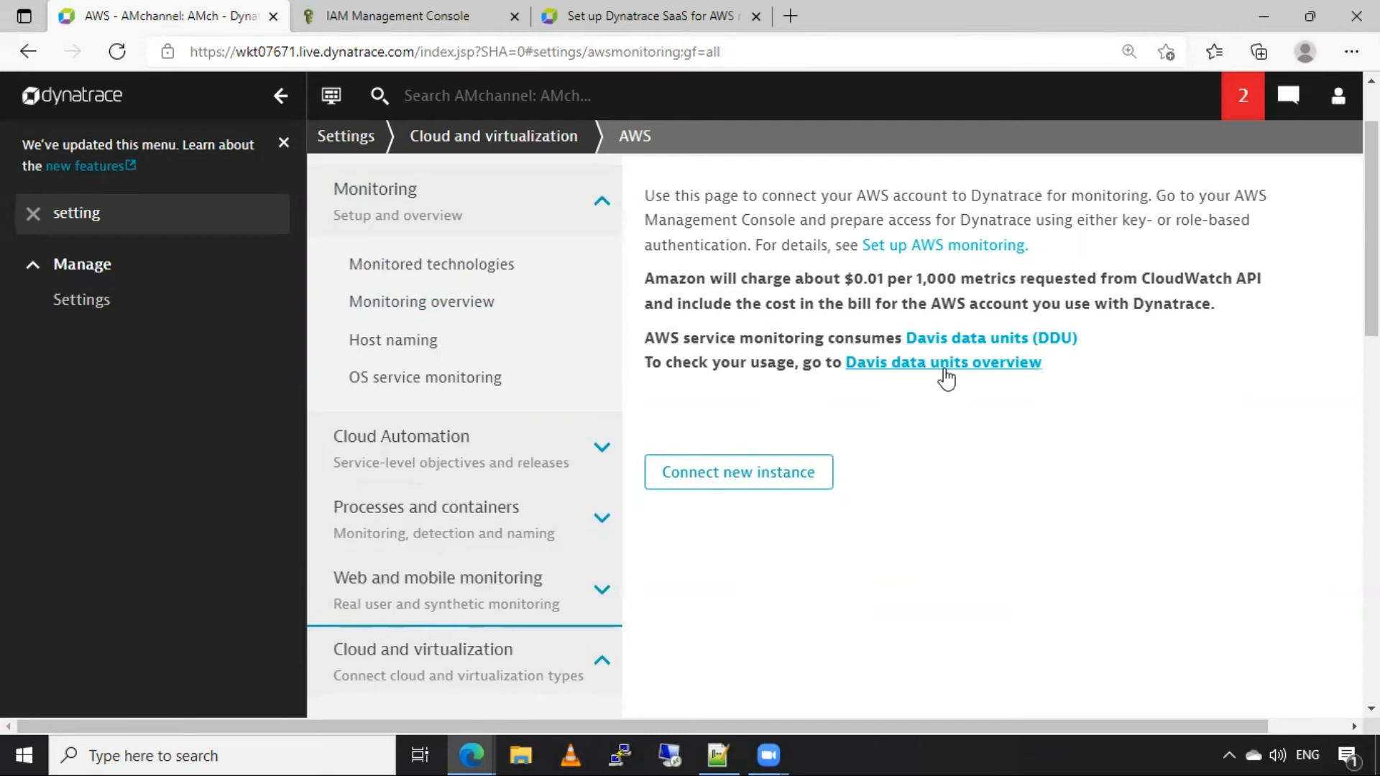
mouse_move(943, 363)
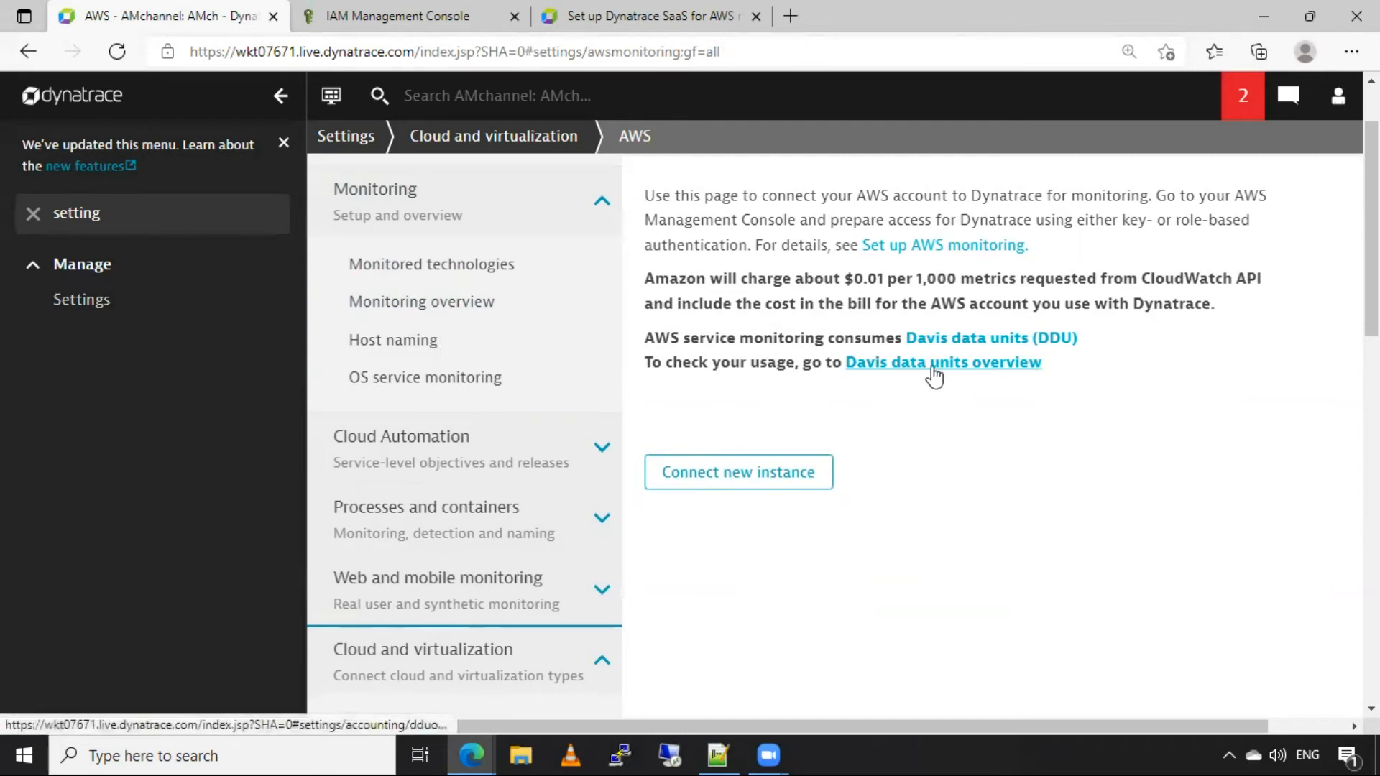
mouse_move(967, 389)
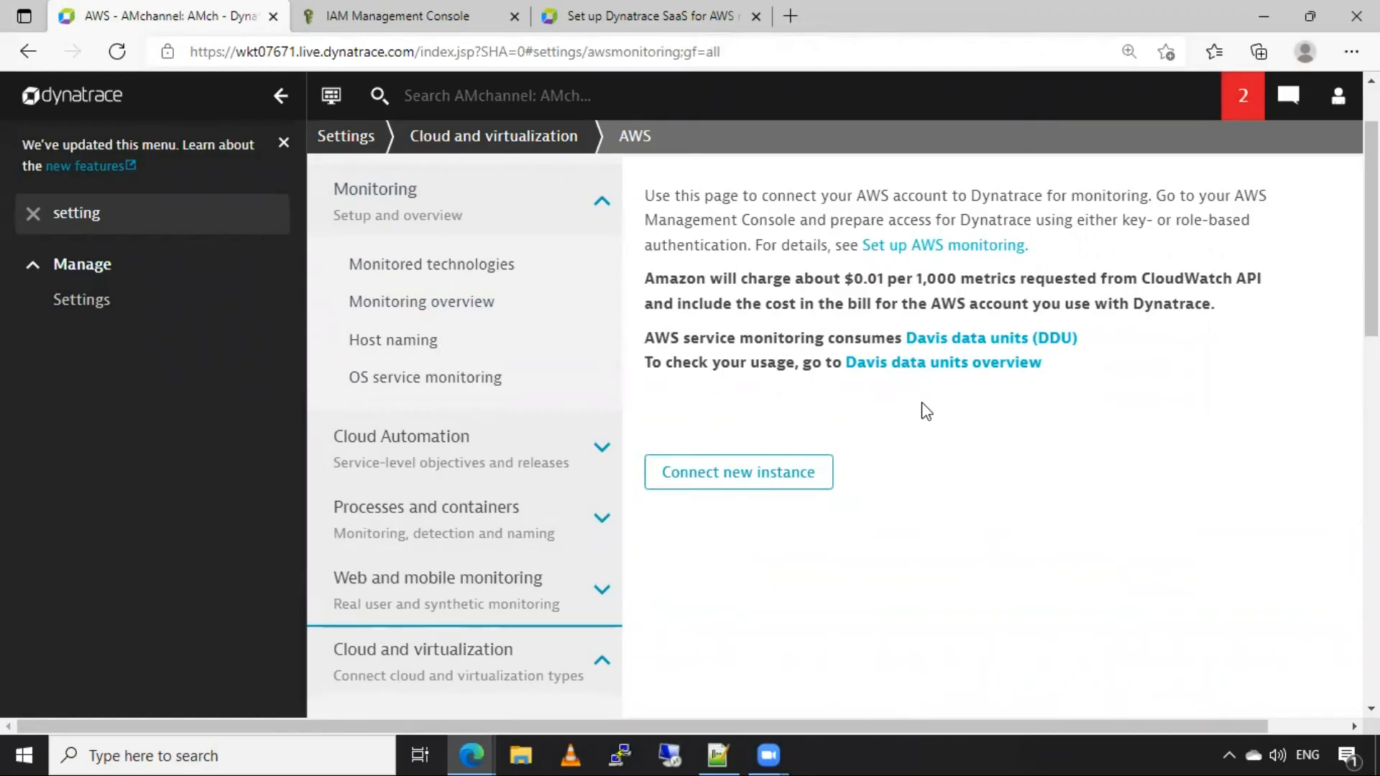
mouse_move(918, 394)
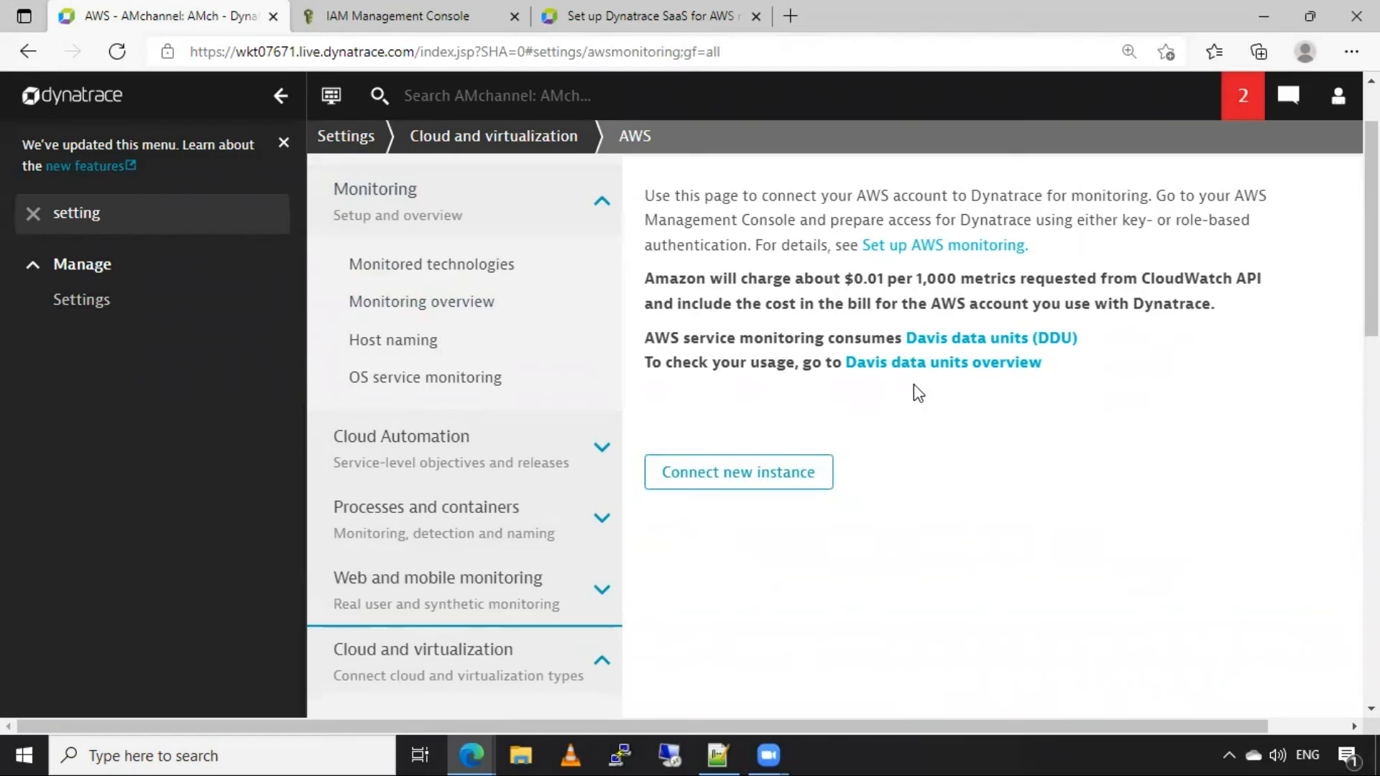
mouse_move(902, 430)
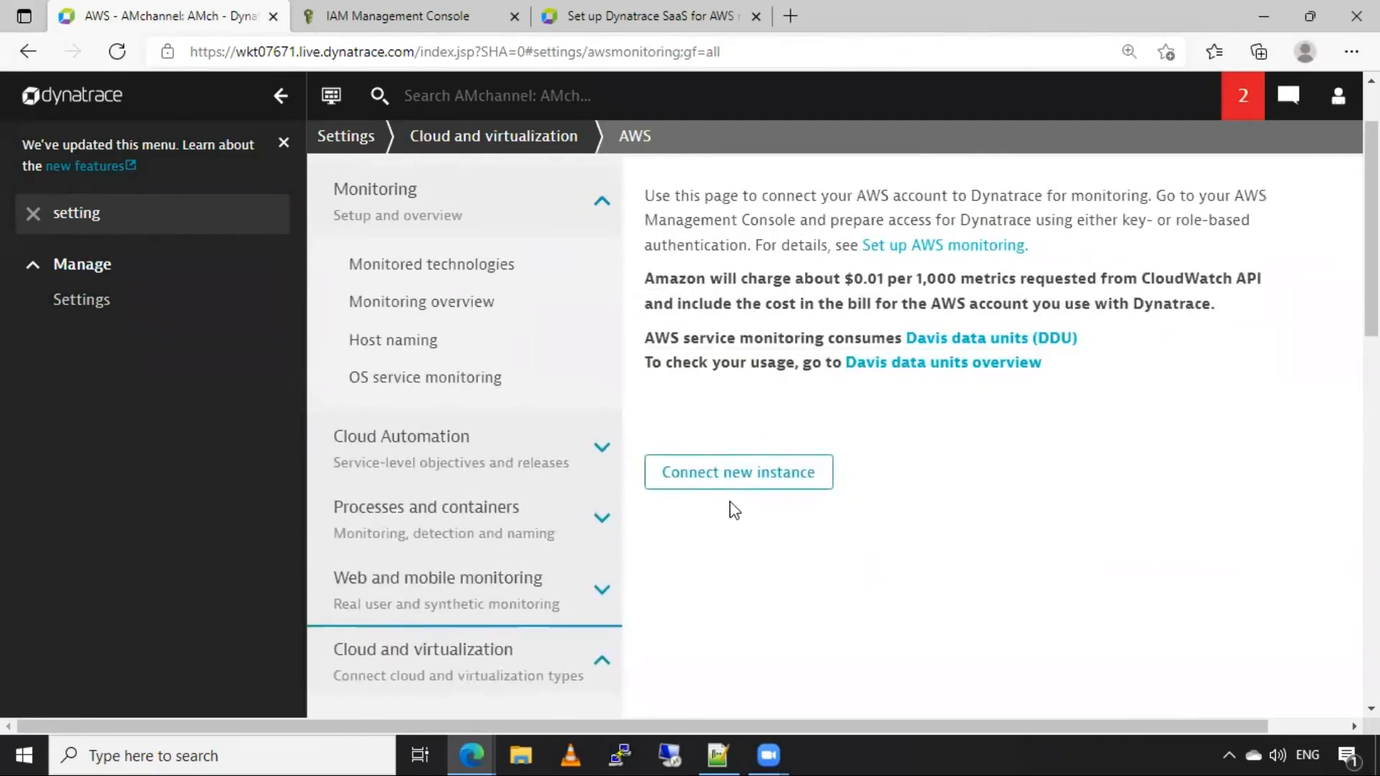
Step: Start a new AWS instance and name it 'Dynatrace AWS Cloud Integration'
left_click(737, 471)
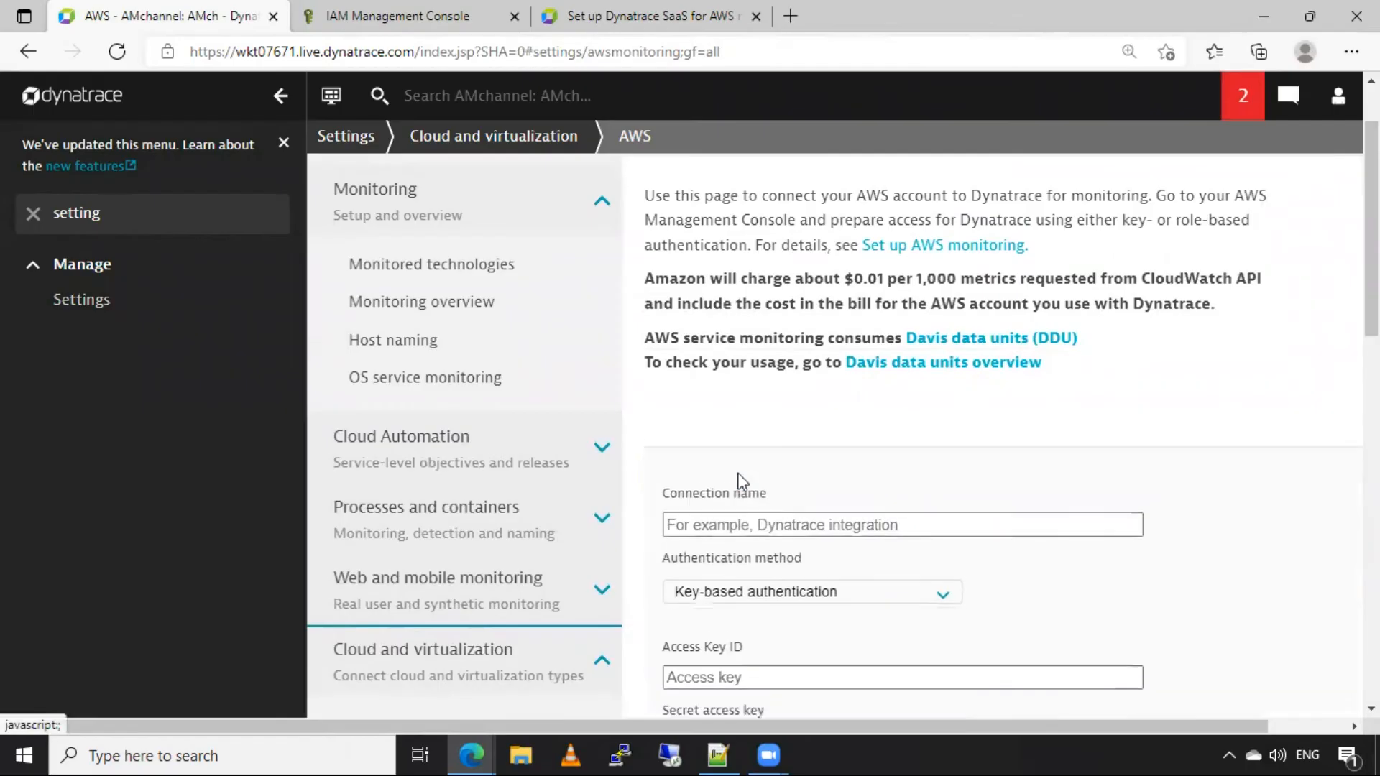
scroll("down", 3)
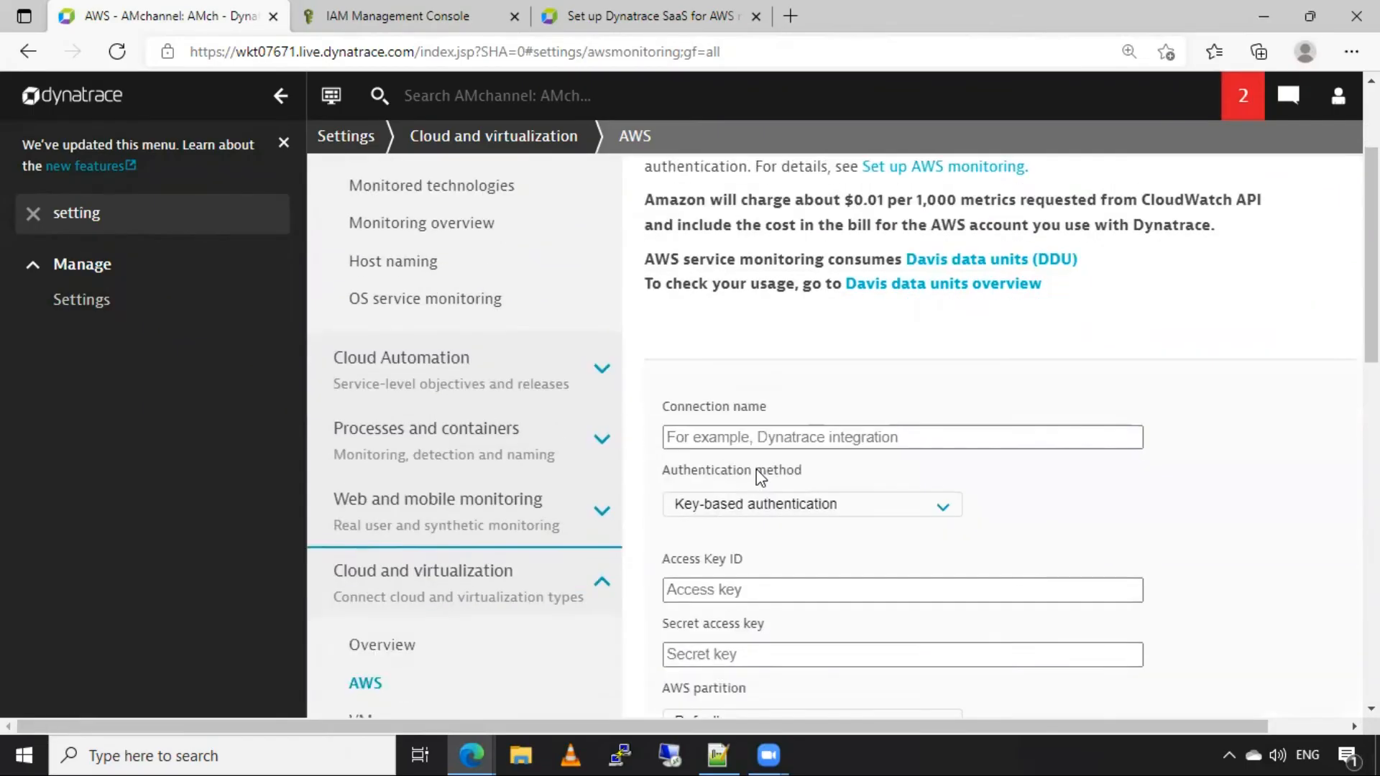
scroll("down", 3)
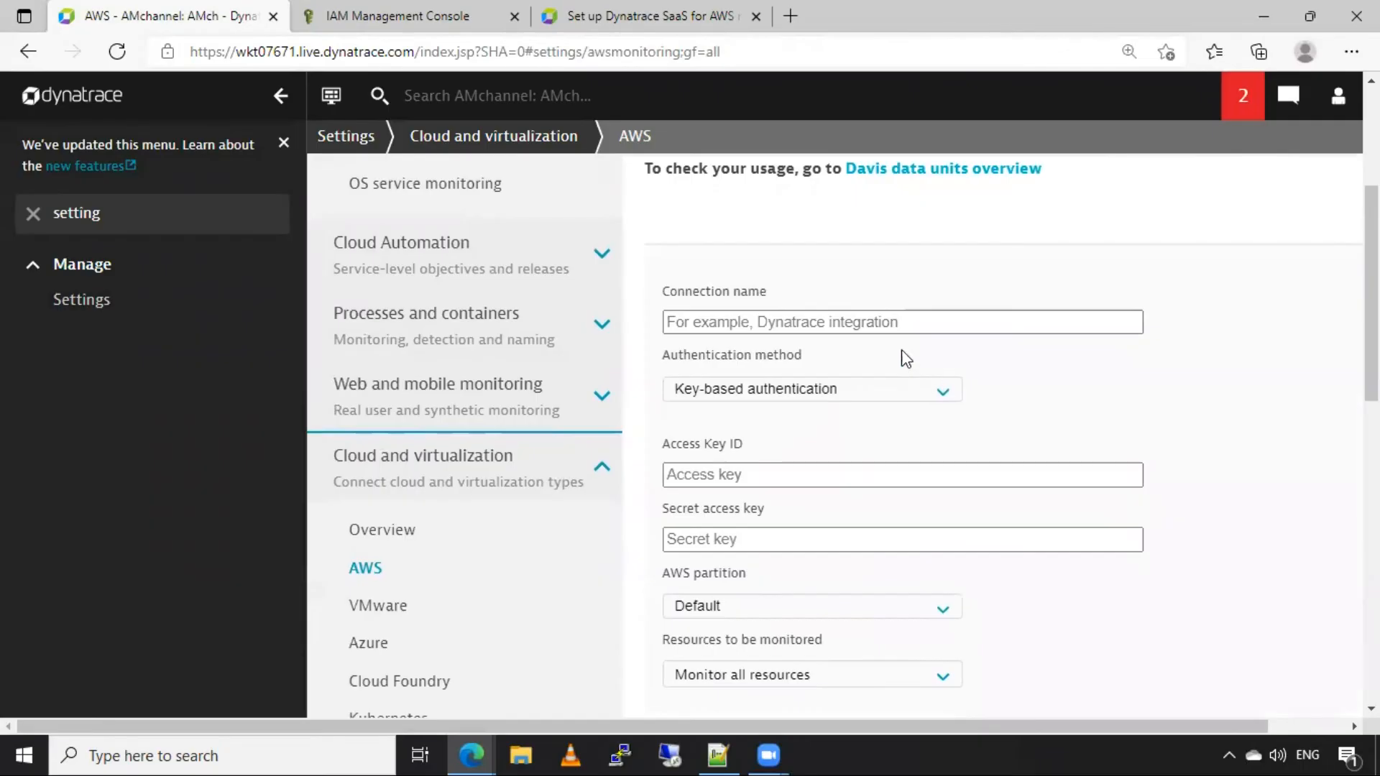
left_click(901, 321)
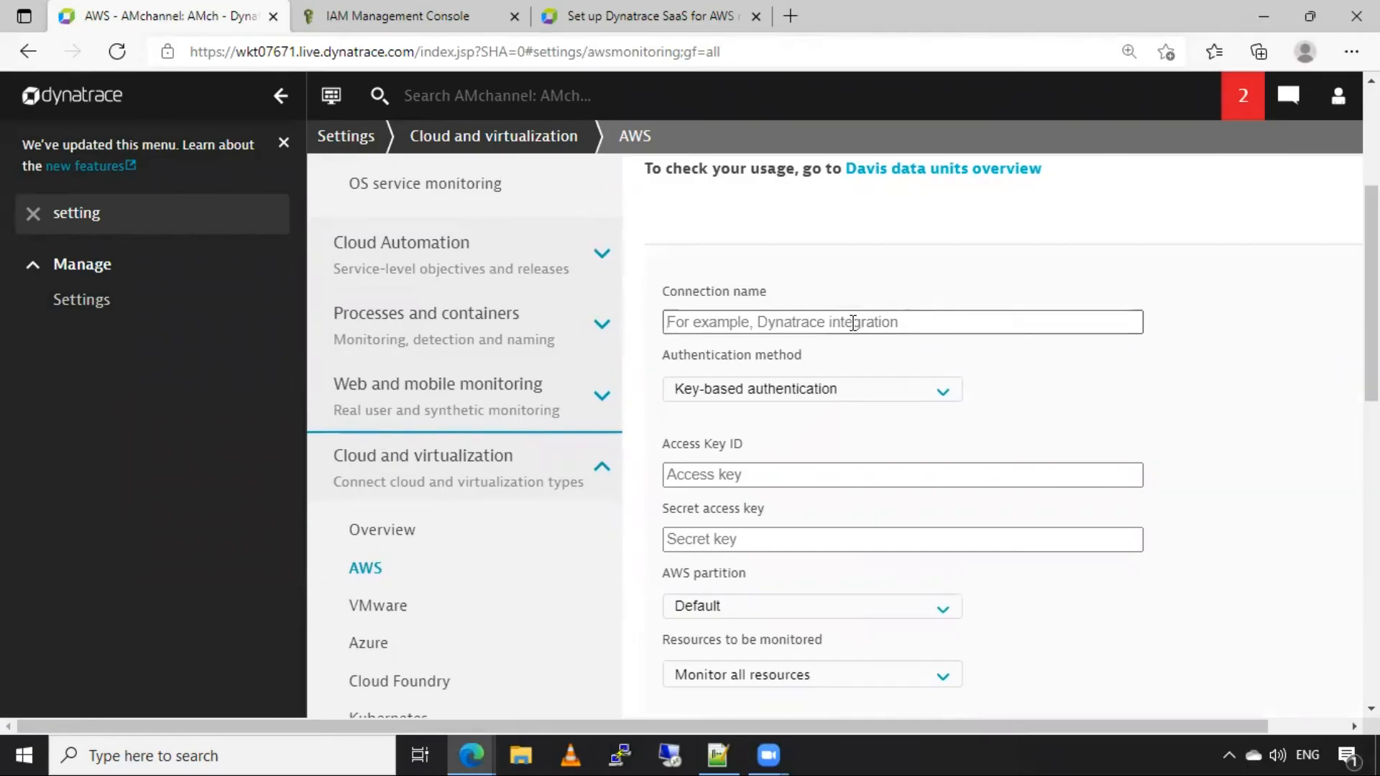
type("Dyna")
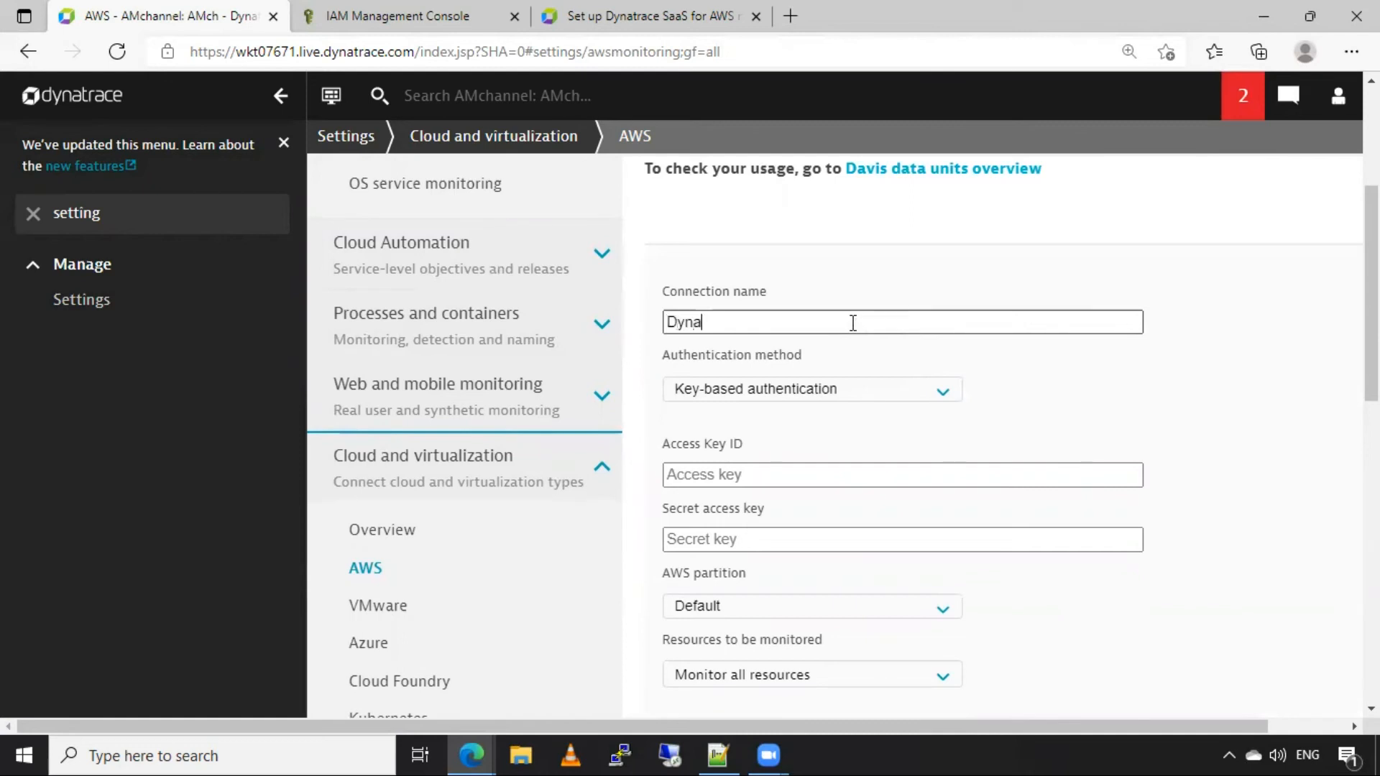
type("trace AWS")
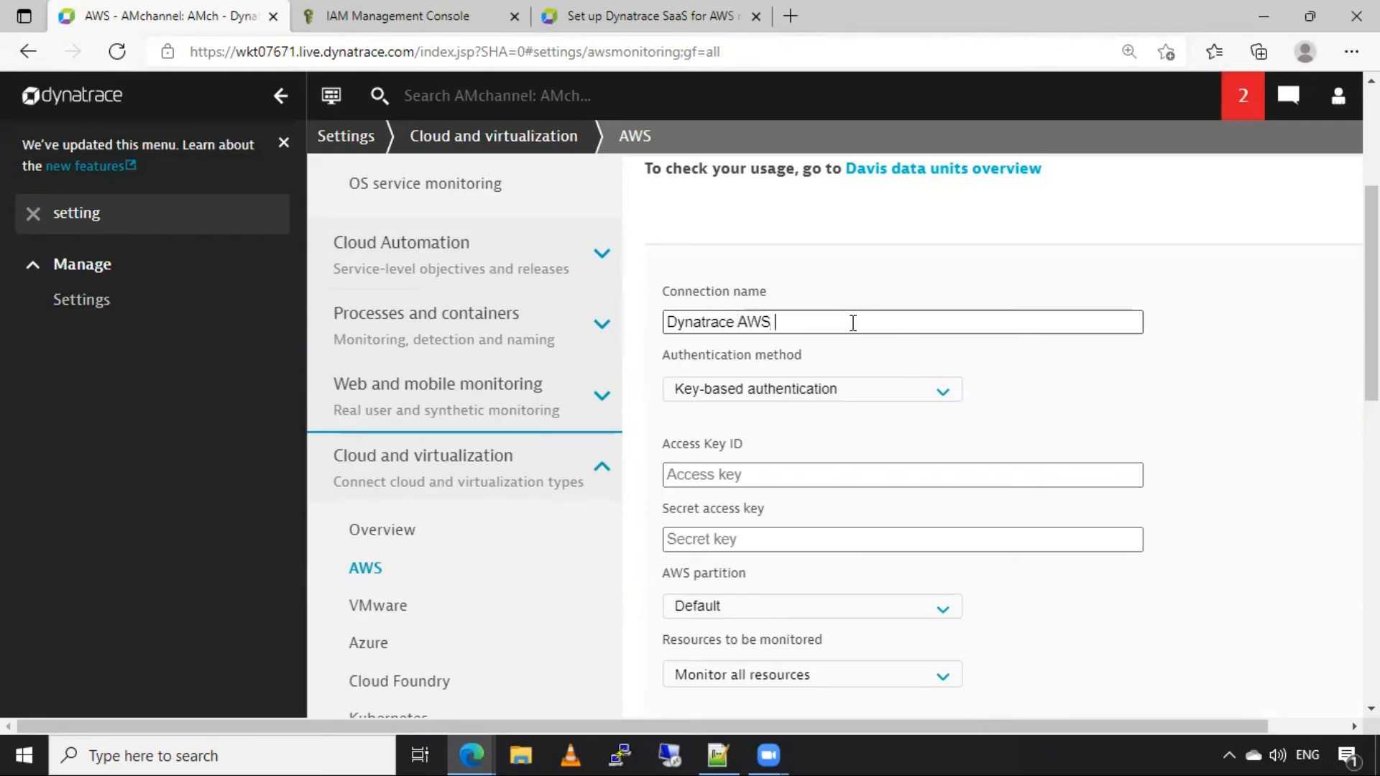
type("Clo")
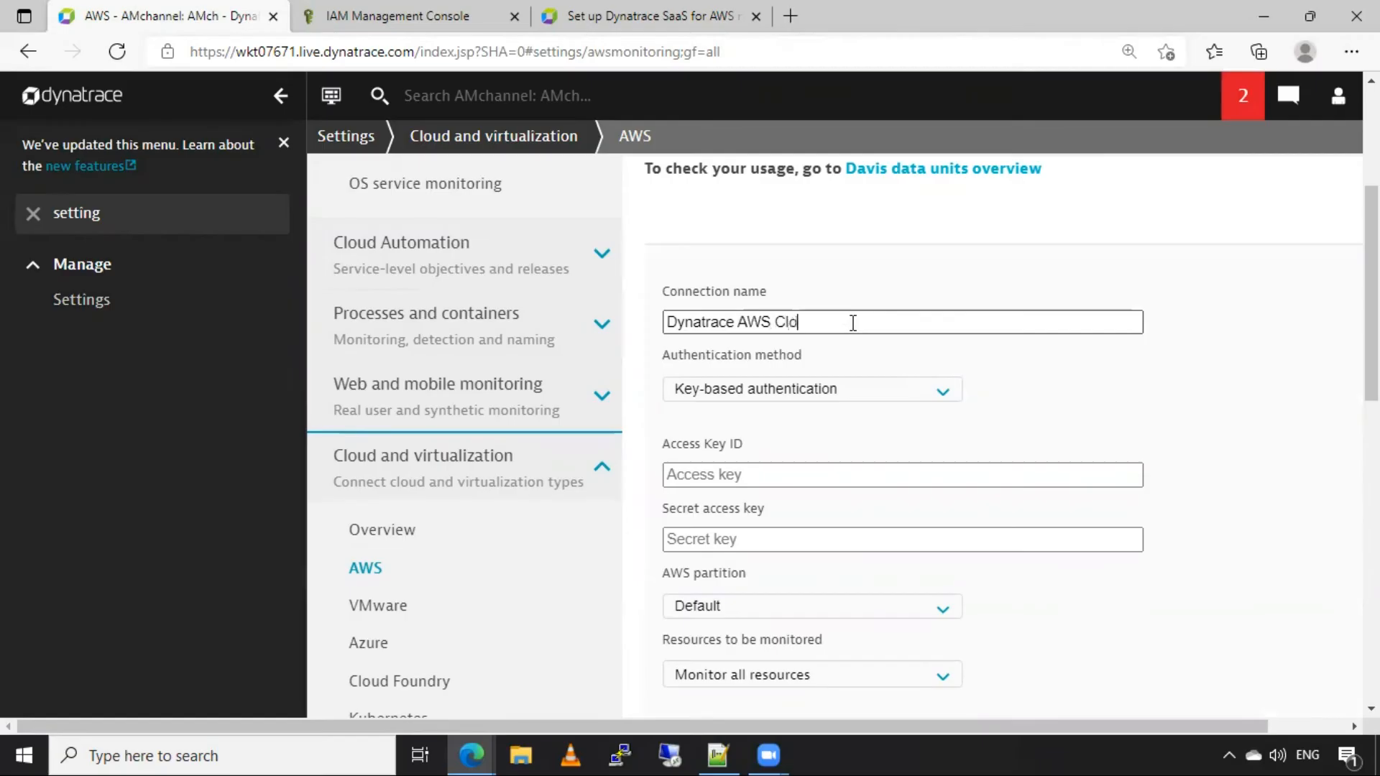
type("ud Integratio")
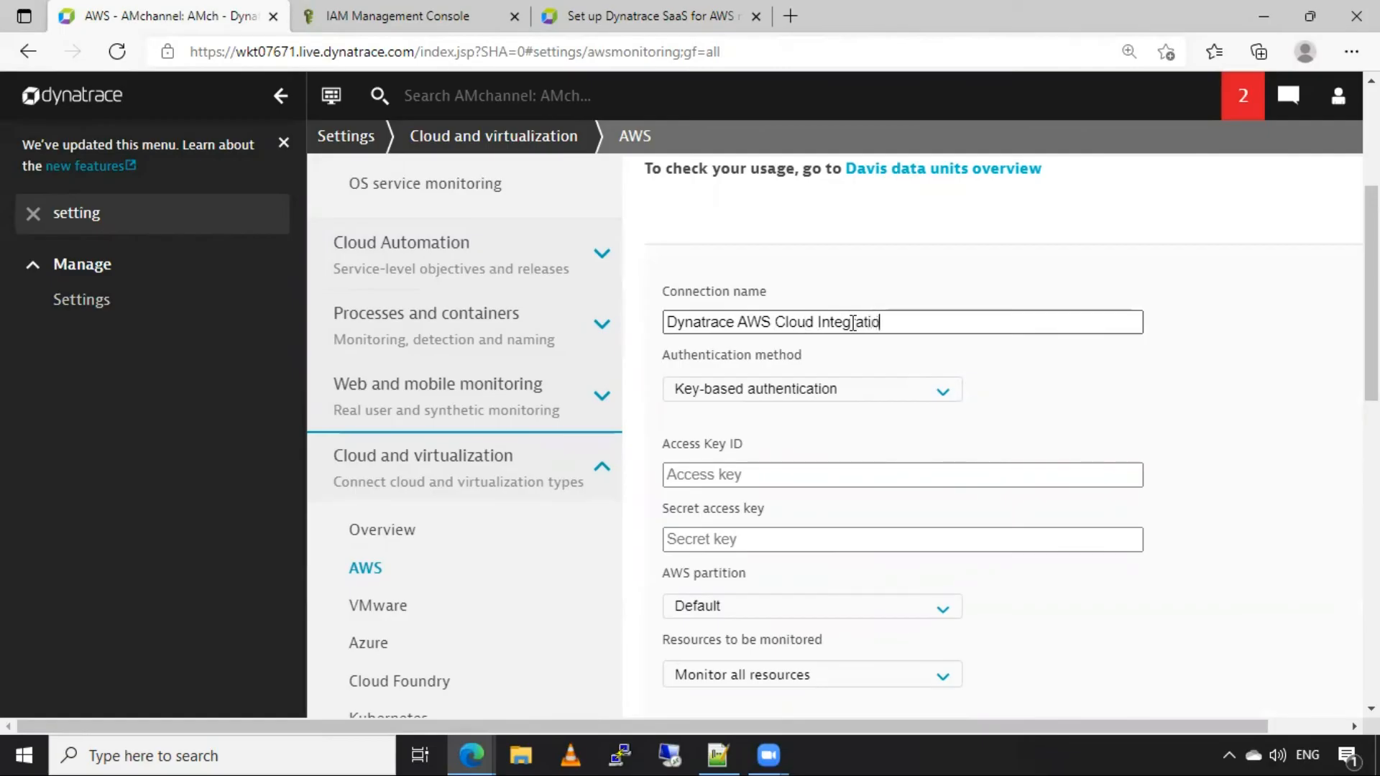
type("n")
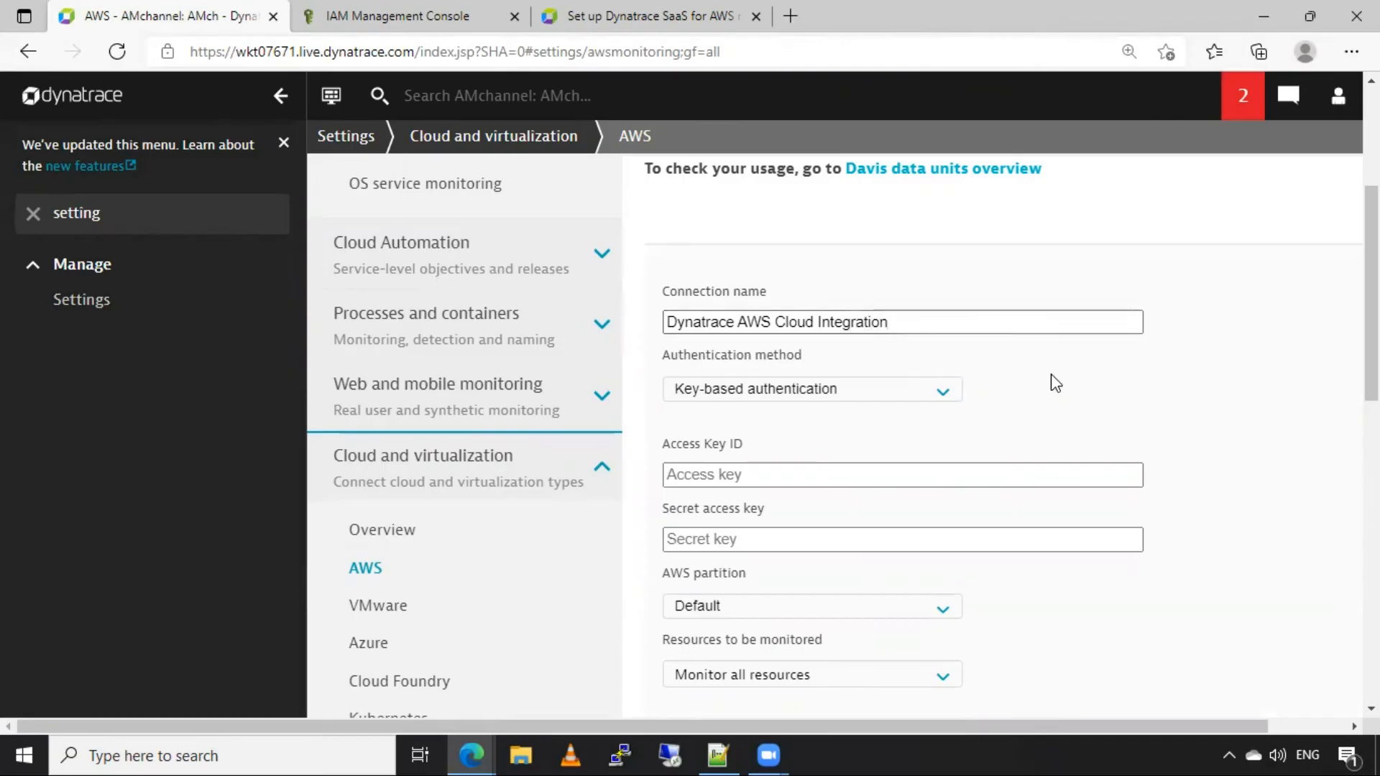
Step: Choose key-based authentication as the connection's authentication method
scroll("down", 3)
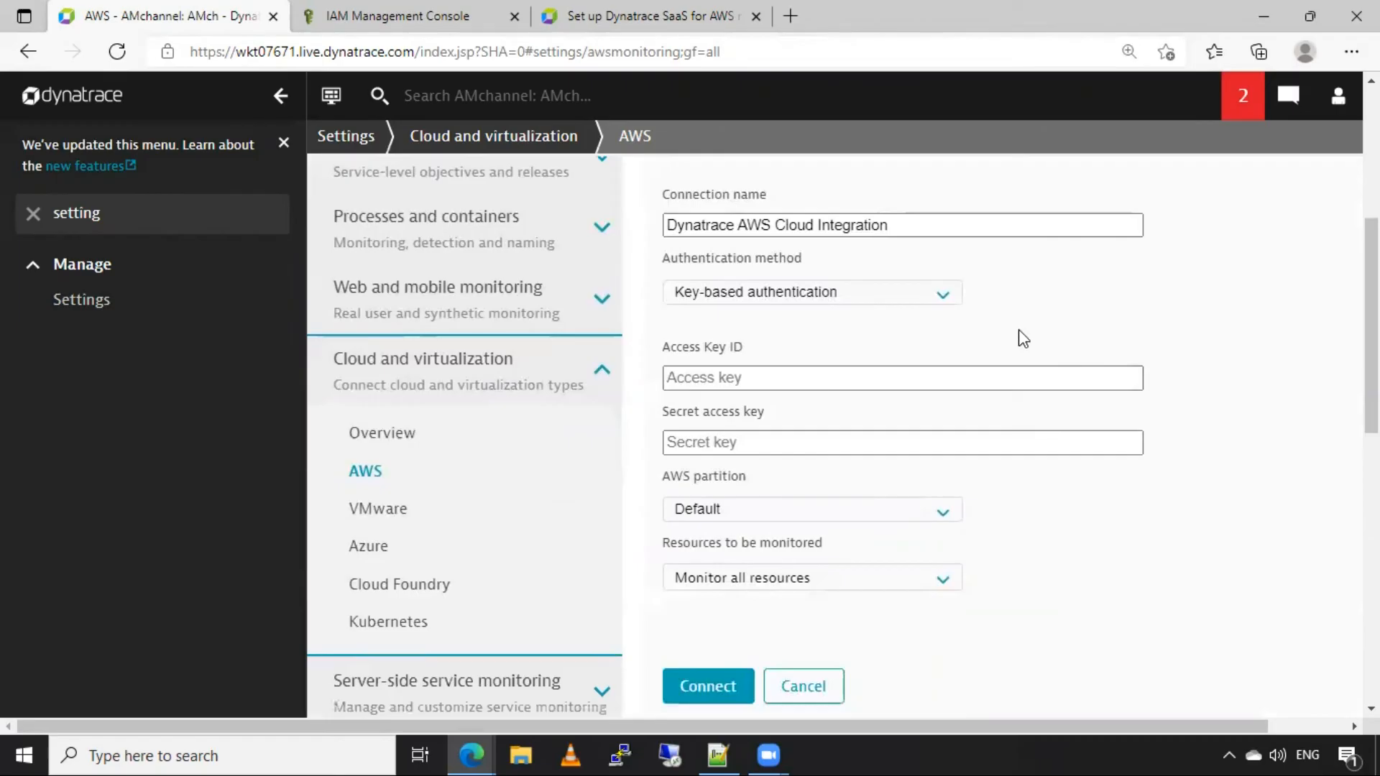
mouse_move(920, 349)
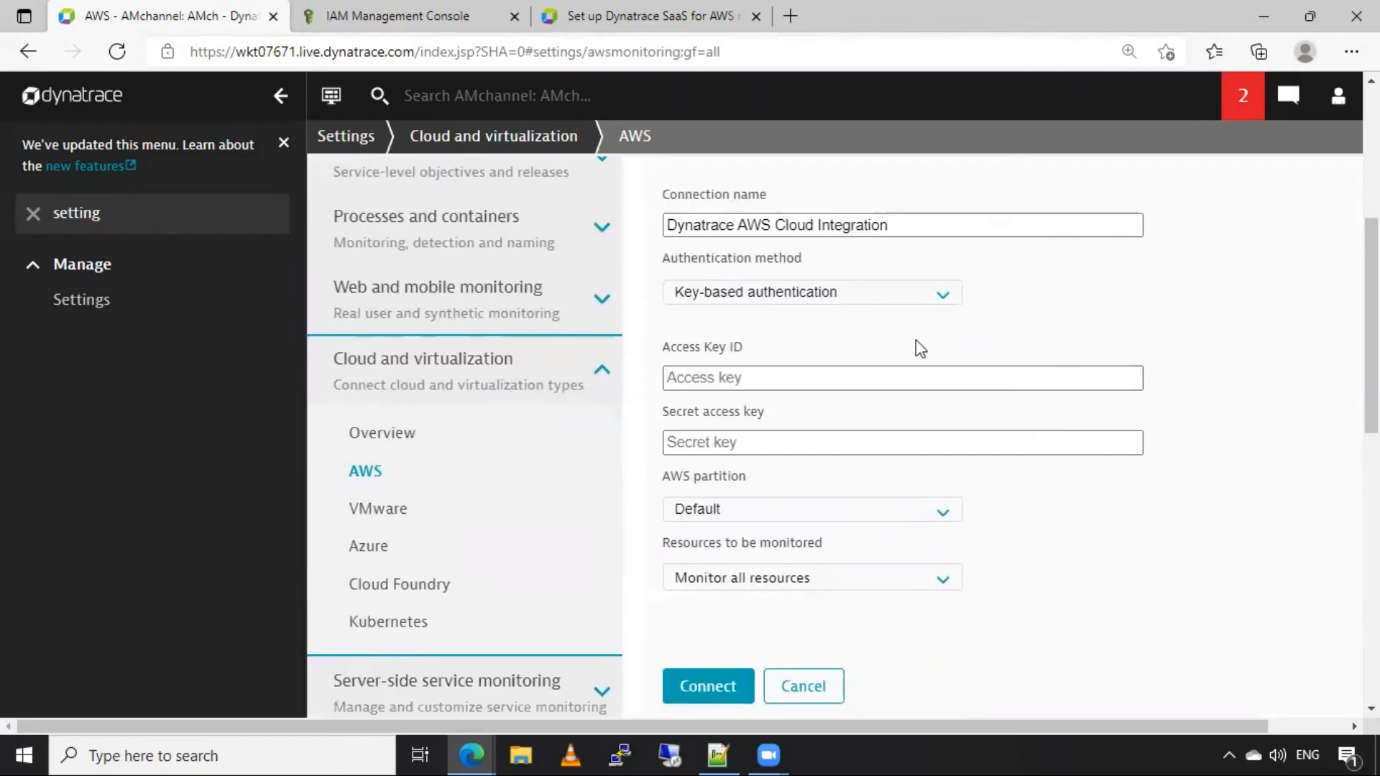
mouse_move(810, 304)
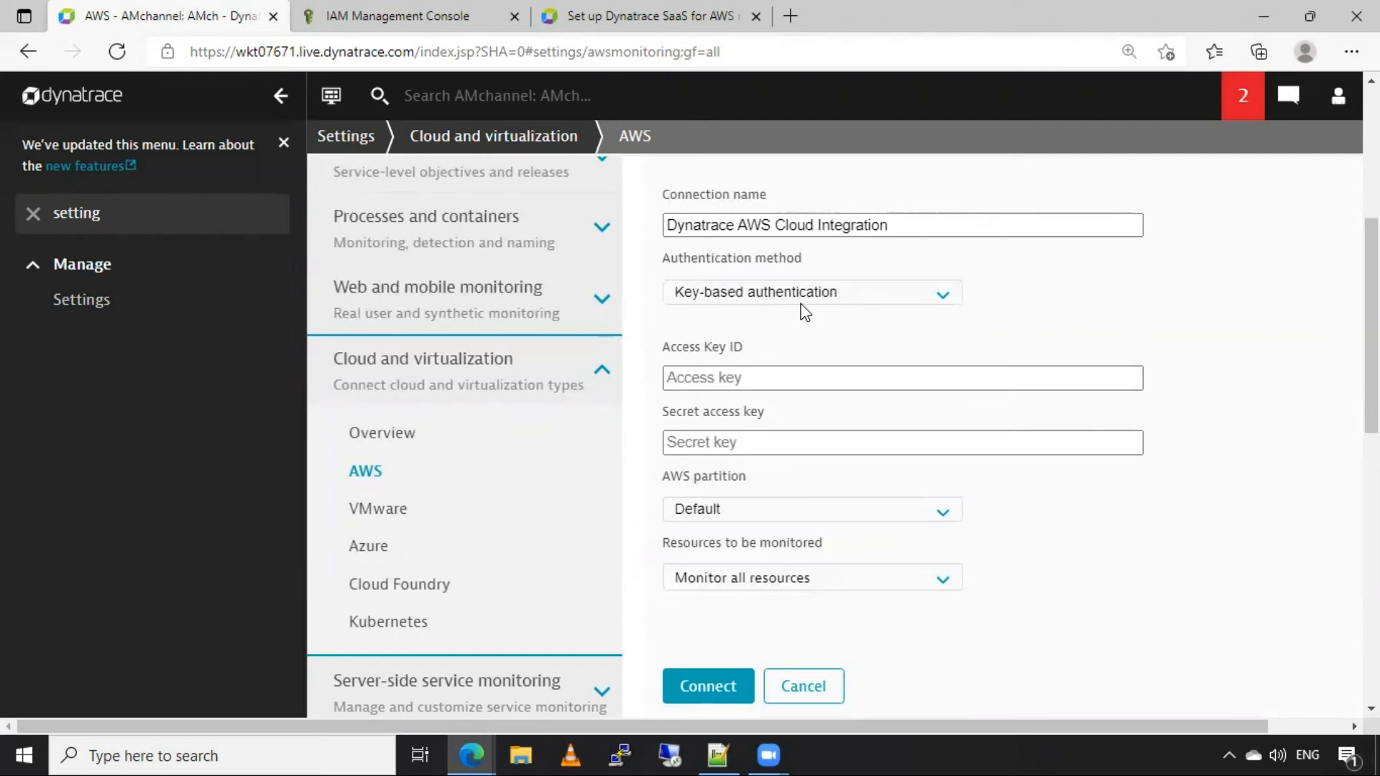
left_click(903, 377)
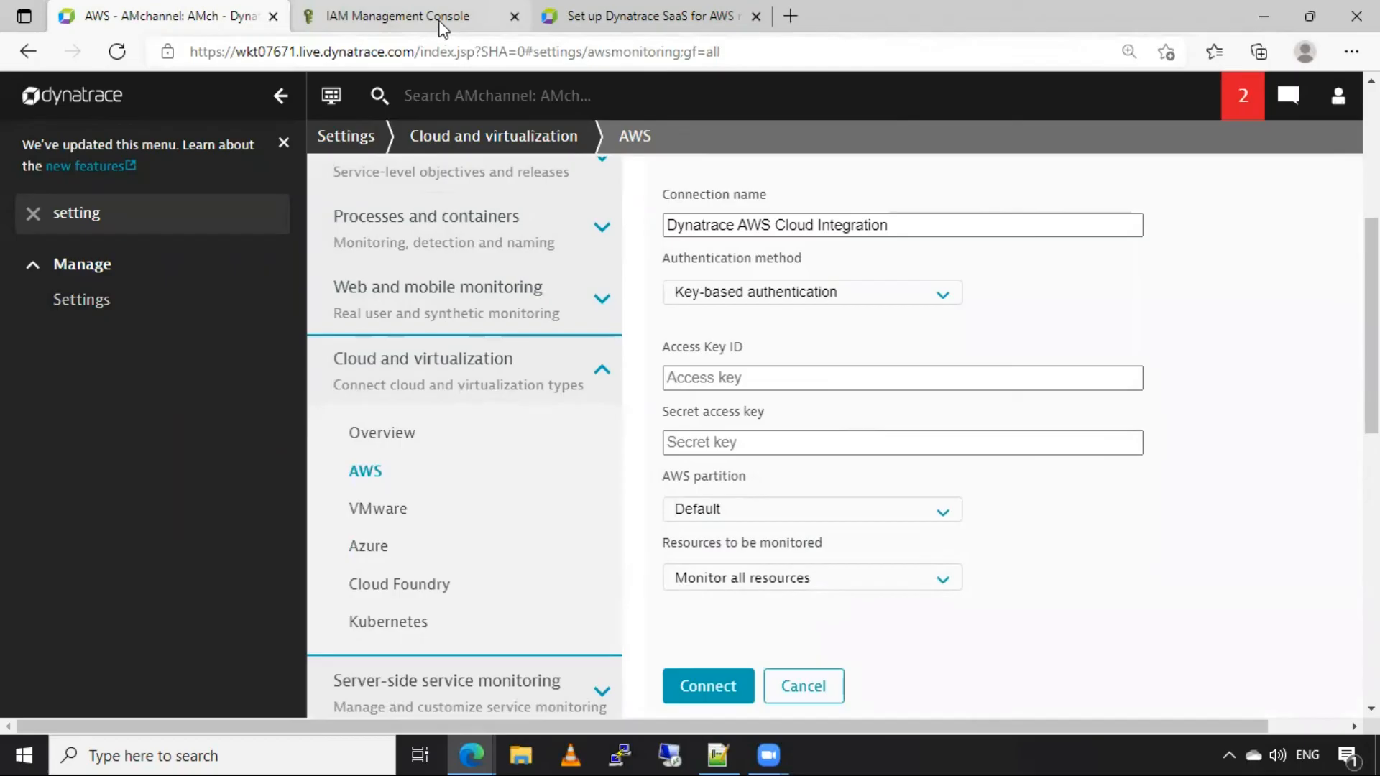
left_click(393, 16)
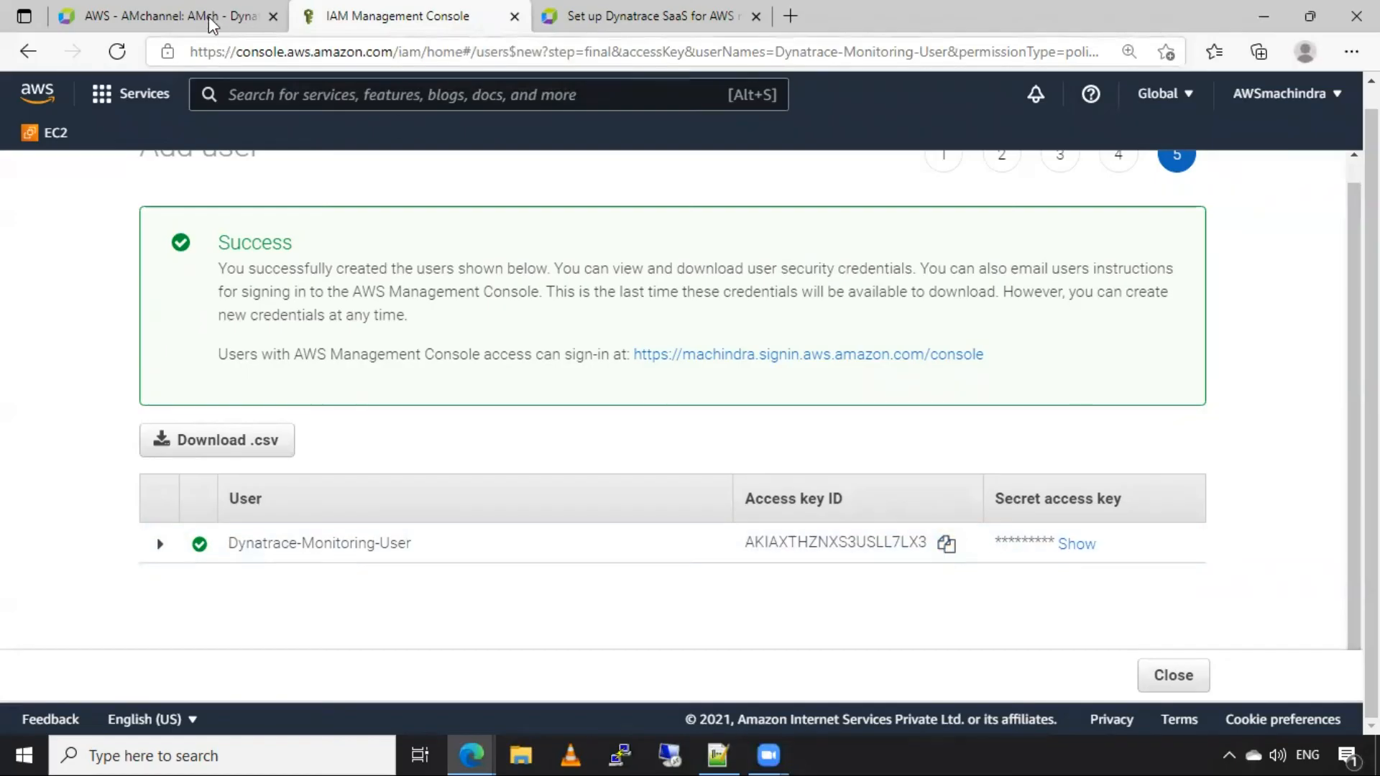
left_click(167, 16)
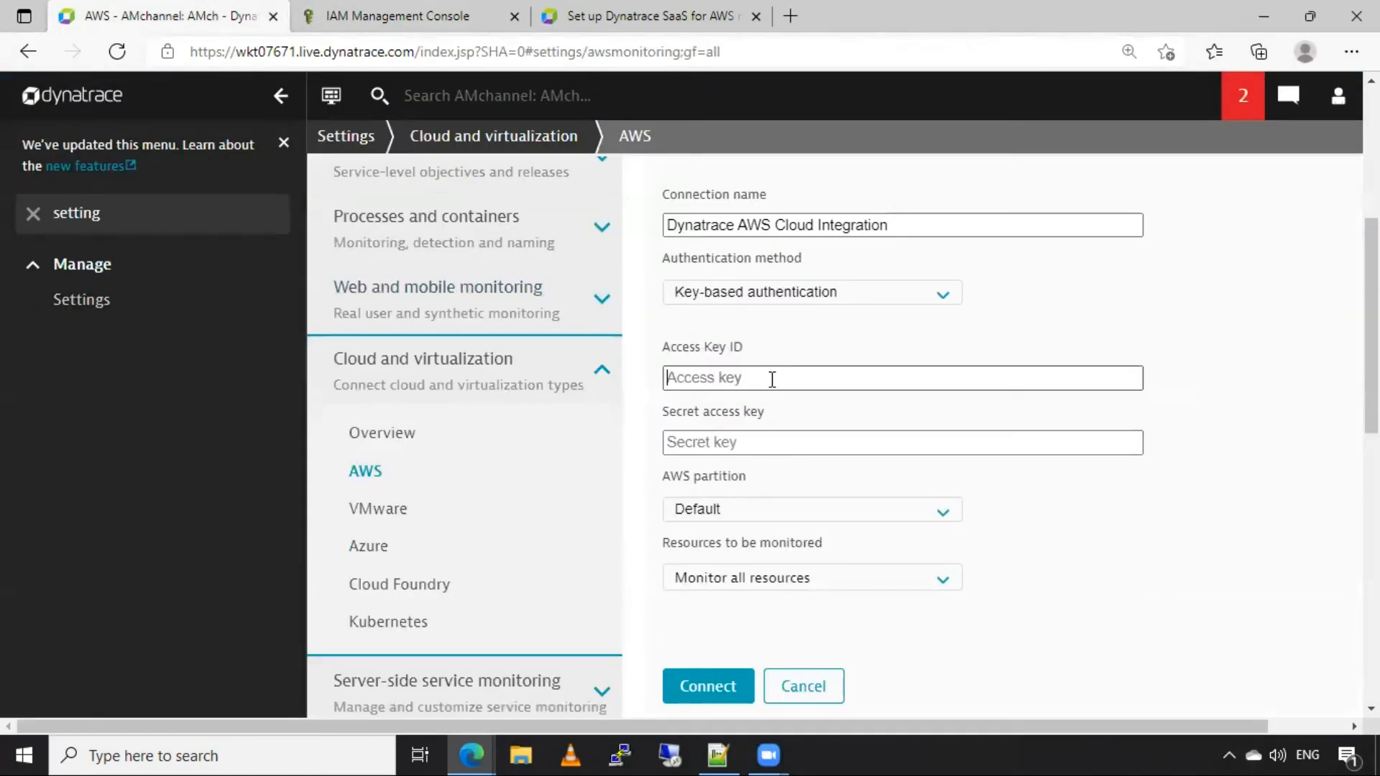
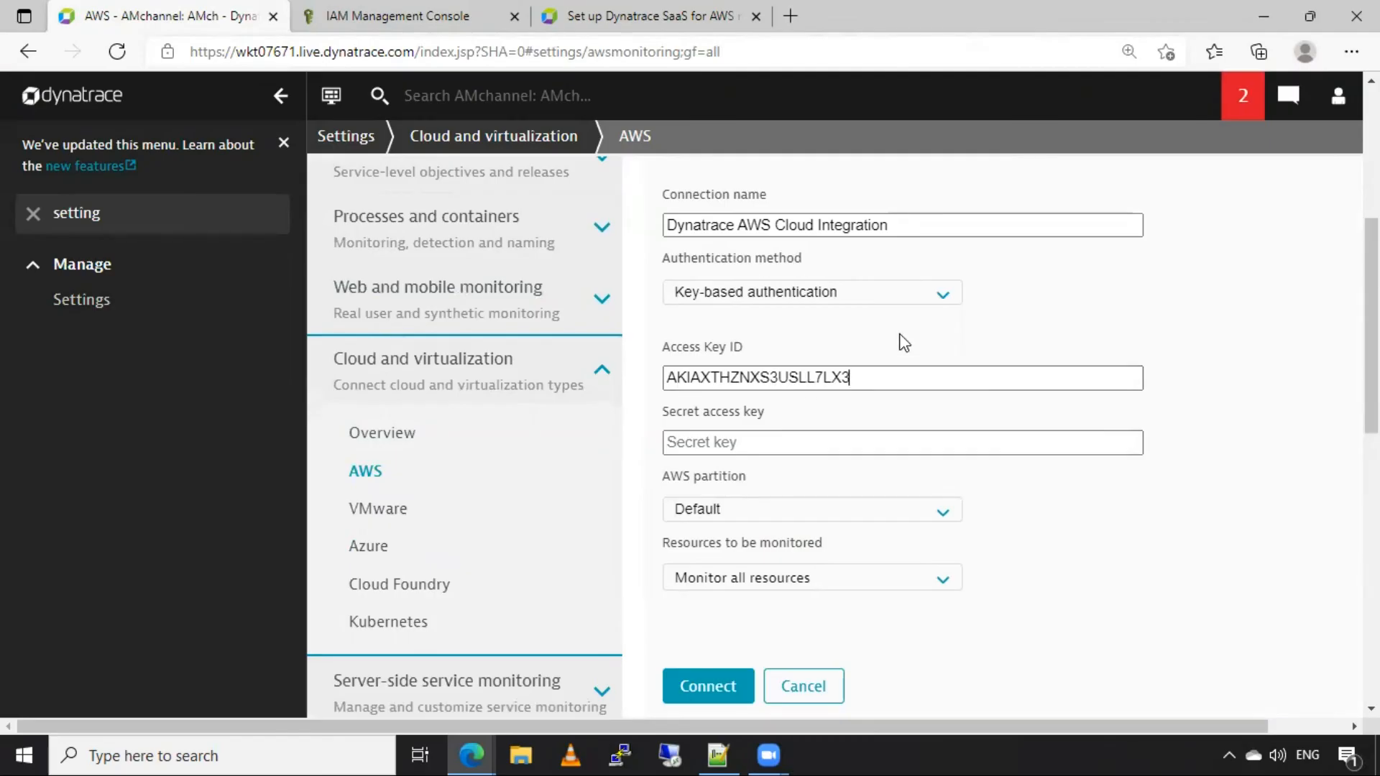
left_click(397, 16)
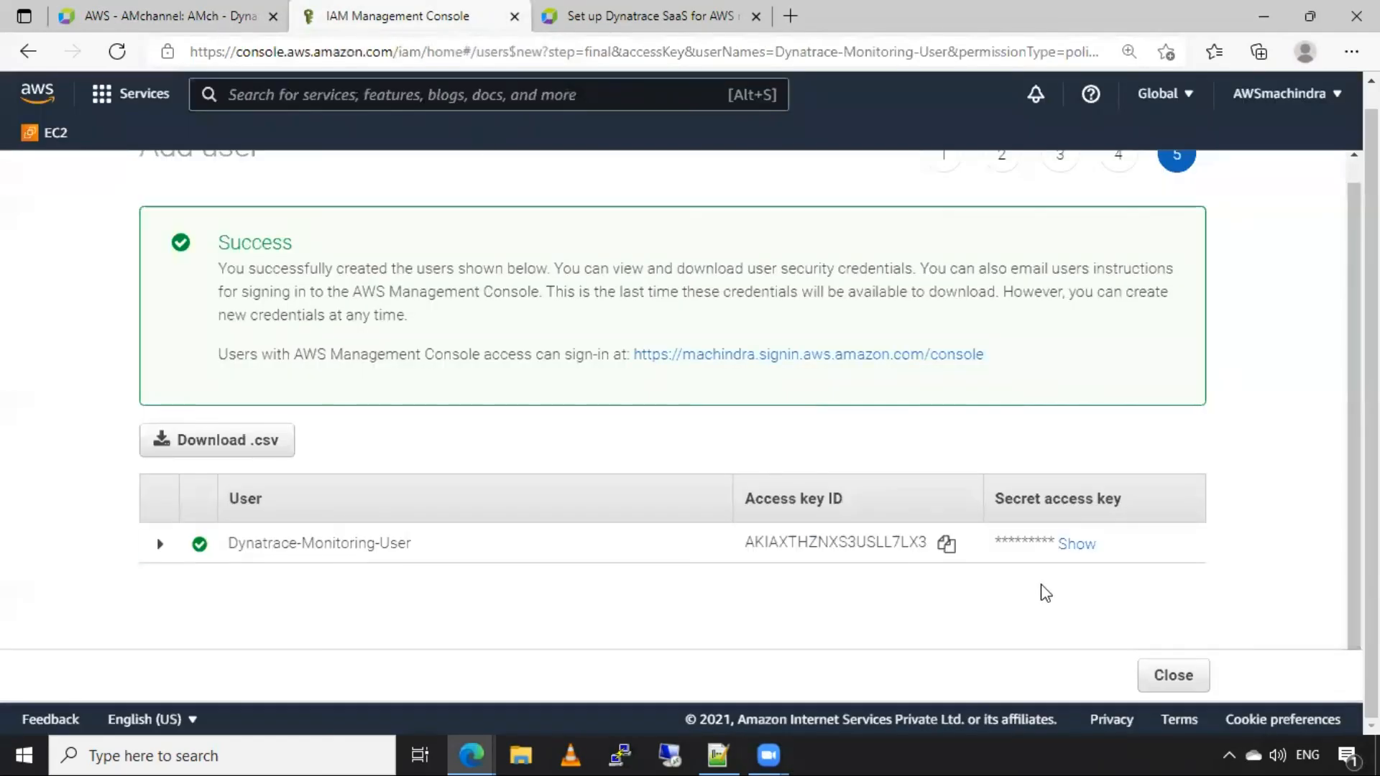
left_click(1076, 544)
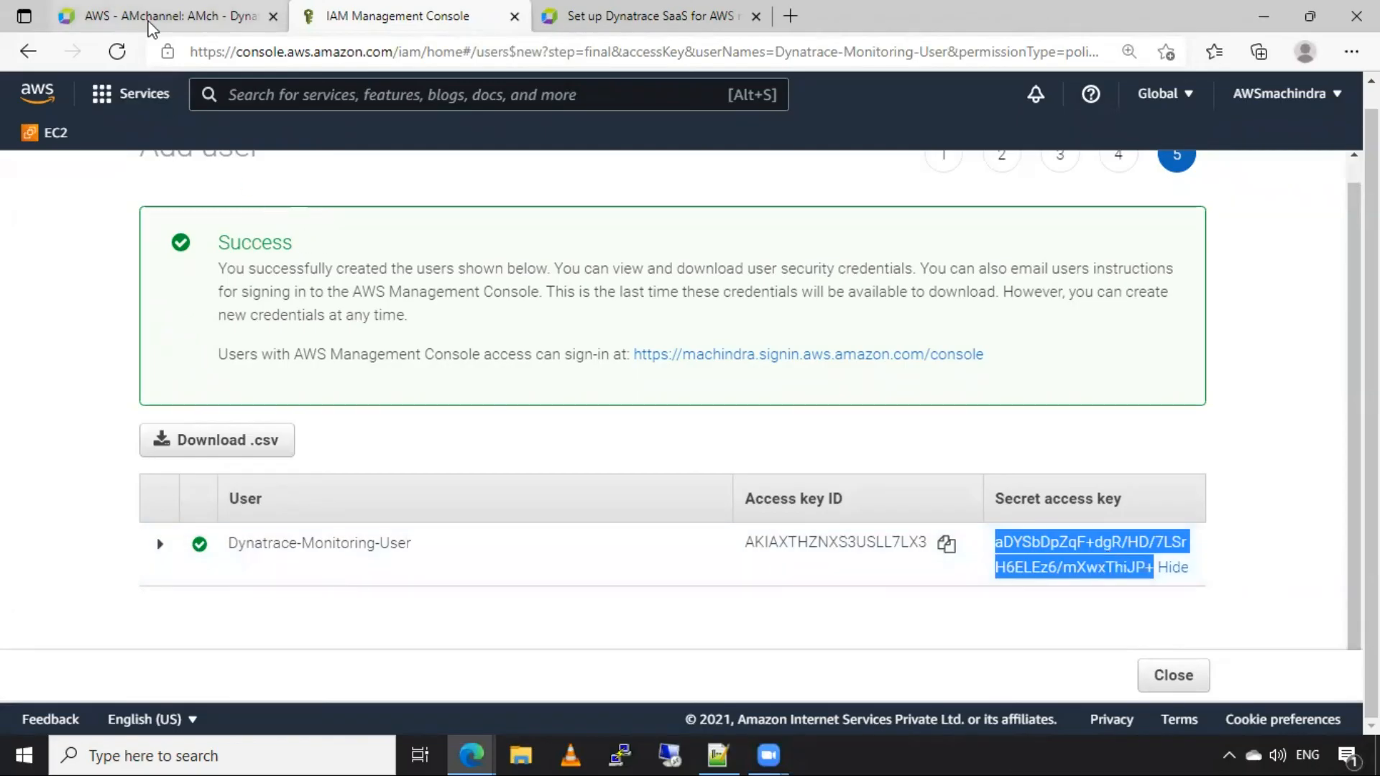
left_click(167, 16)
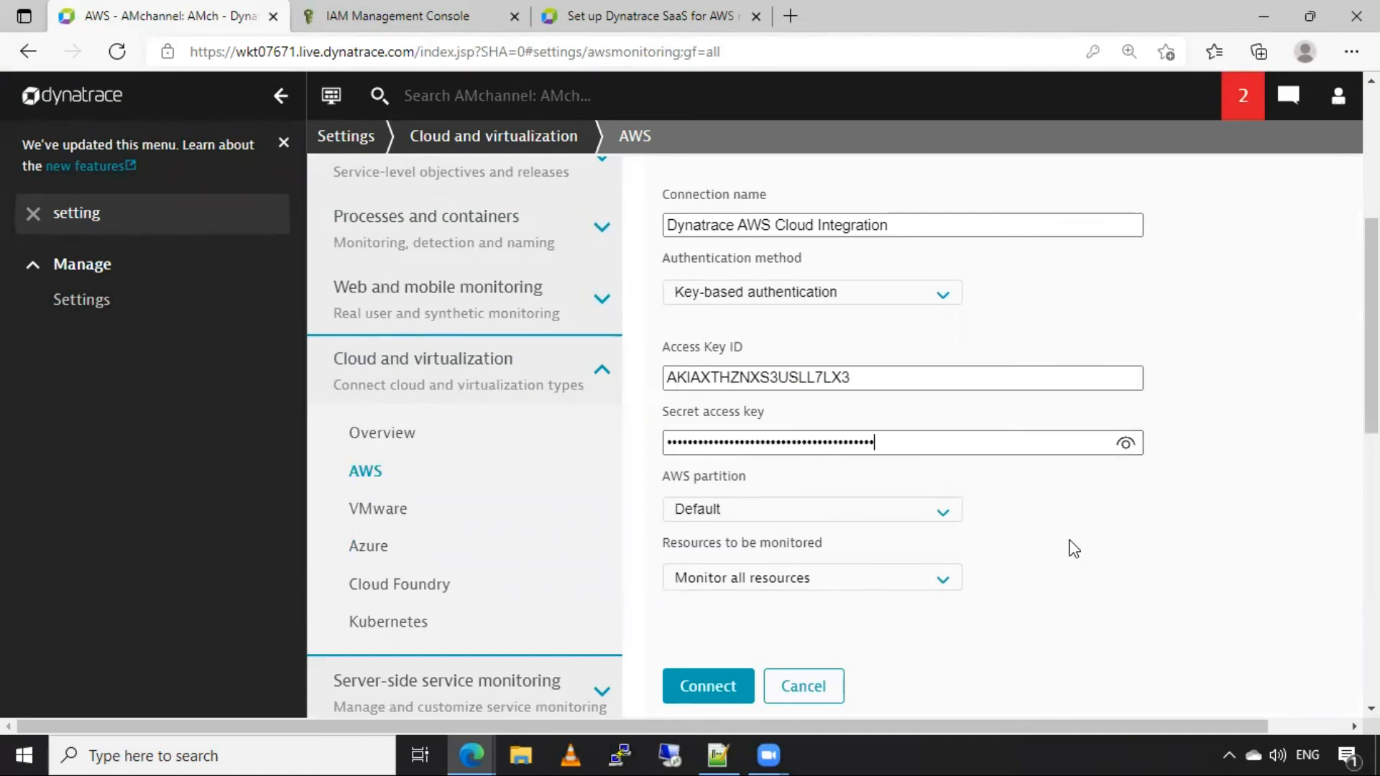
mouse_move(975, 484)
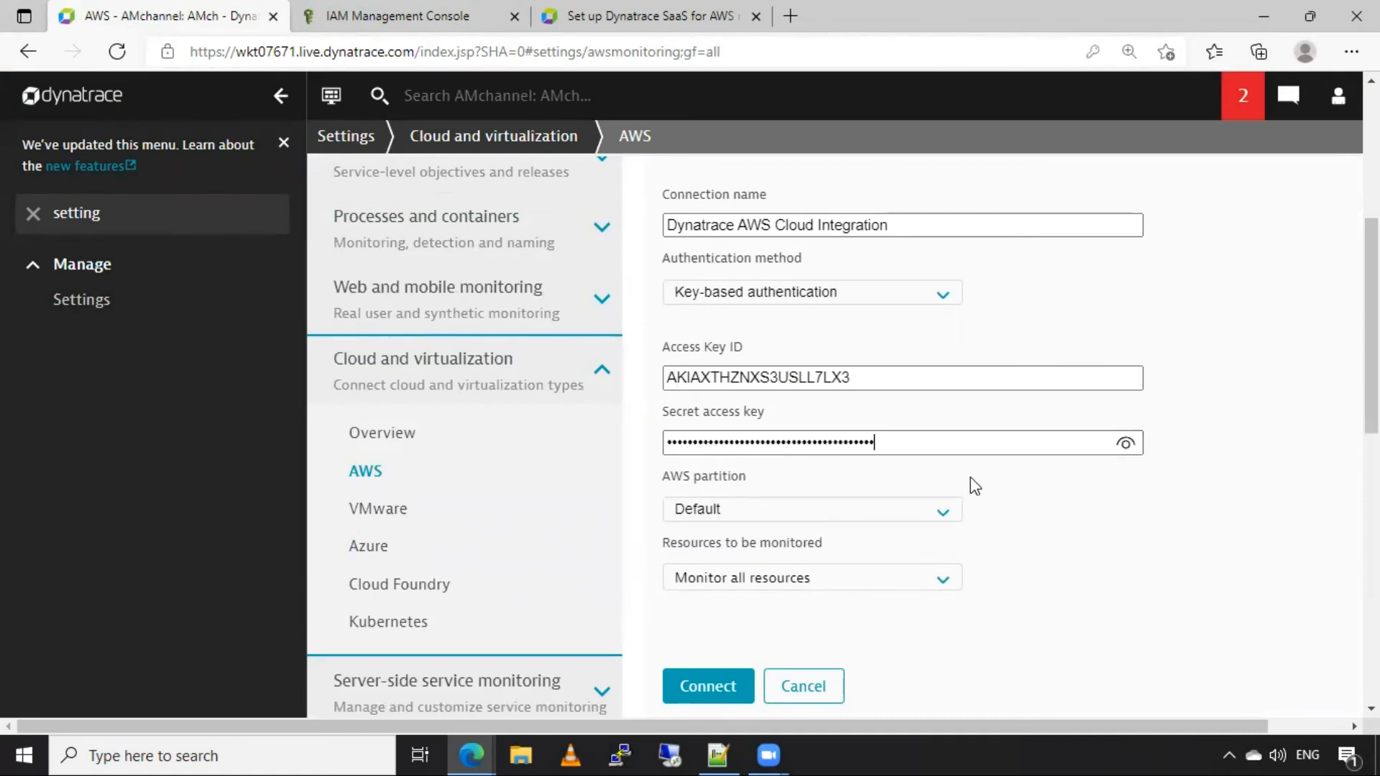
Step: Keep the Default AWS partition and all resources monitored for the connection
scroll("down", 3)
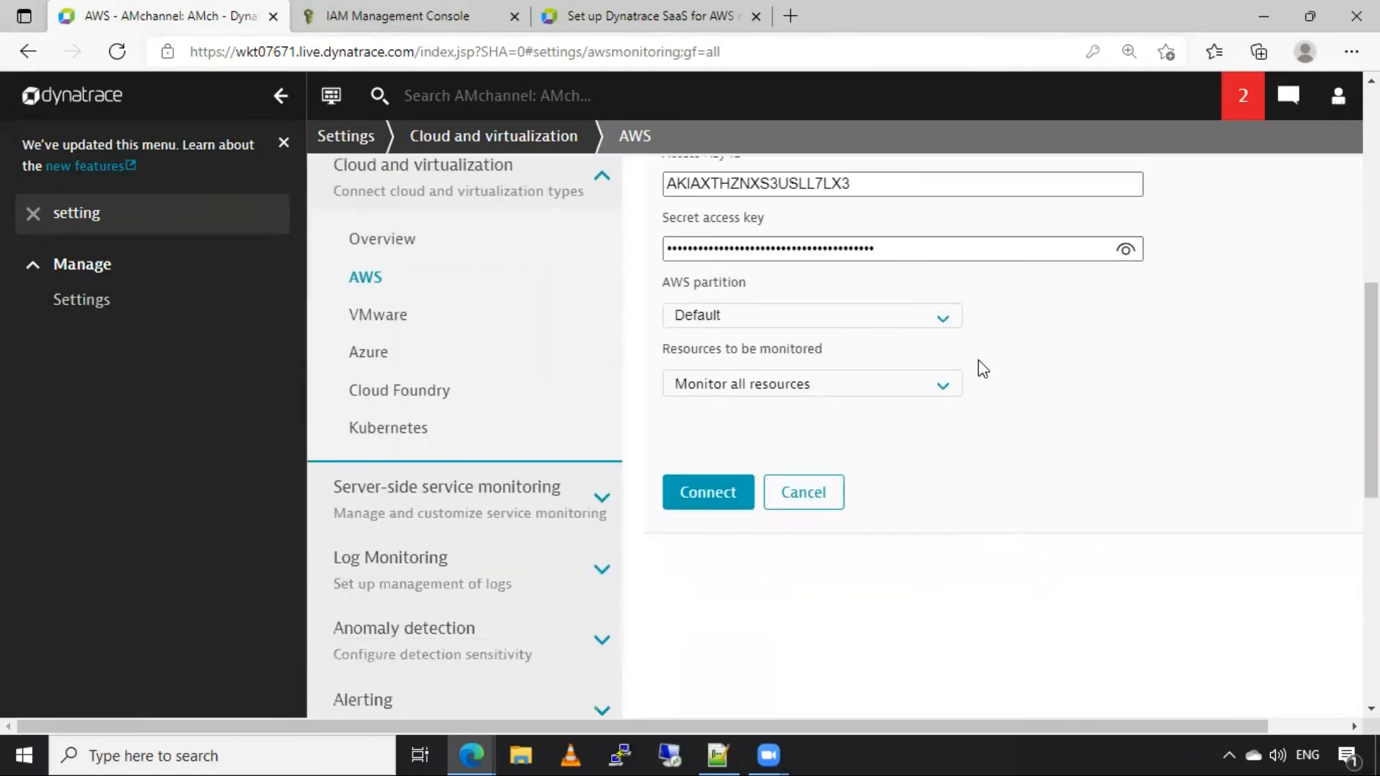
left_click(809, 315)
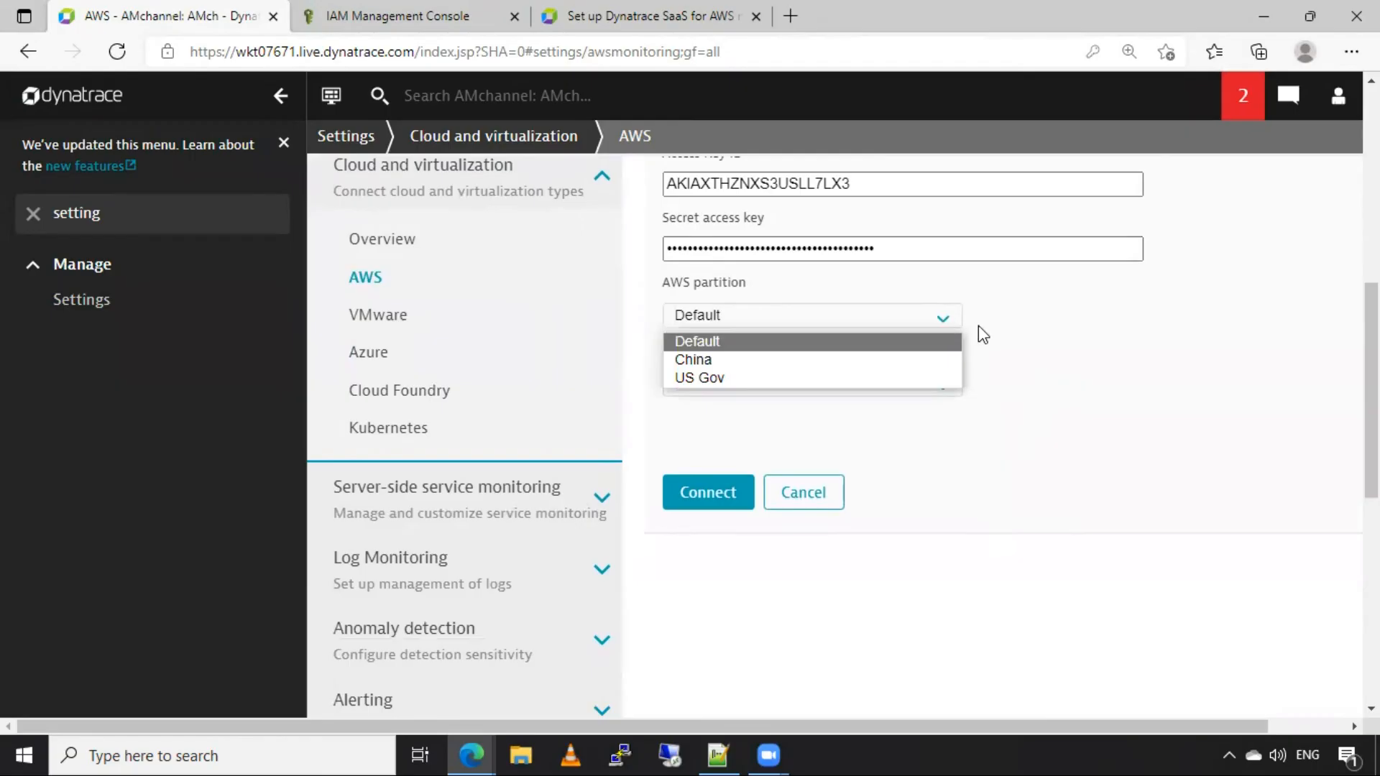
left_click(696, 342)
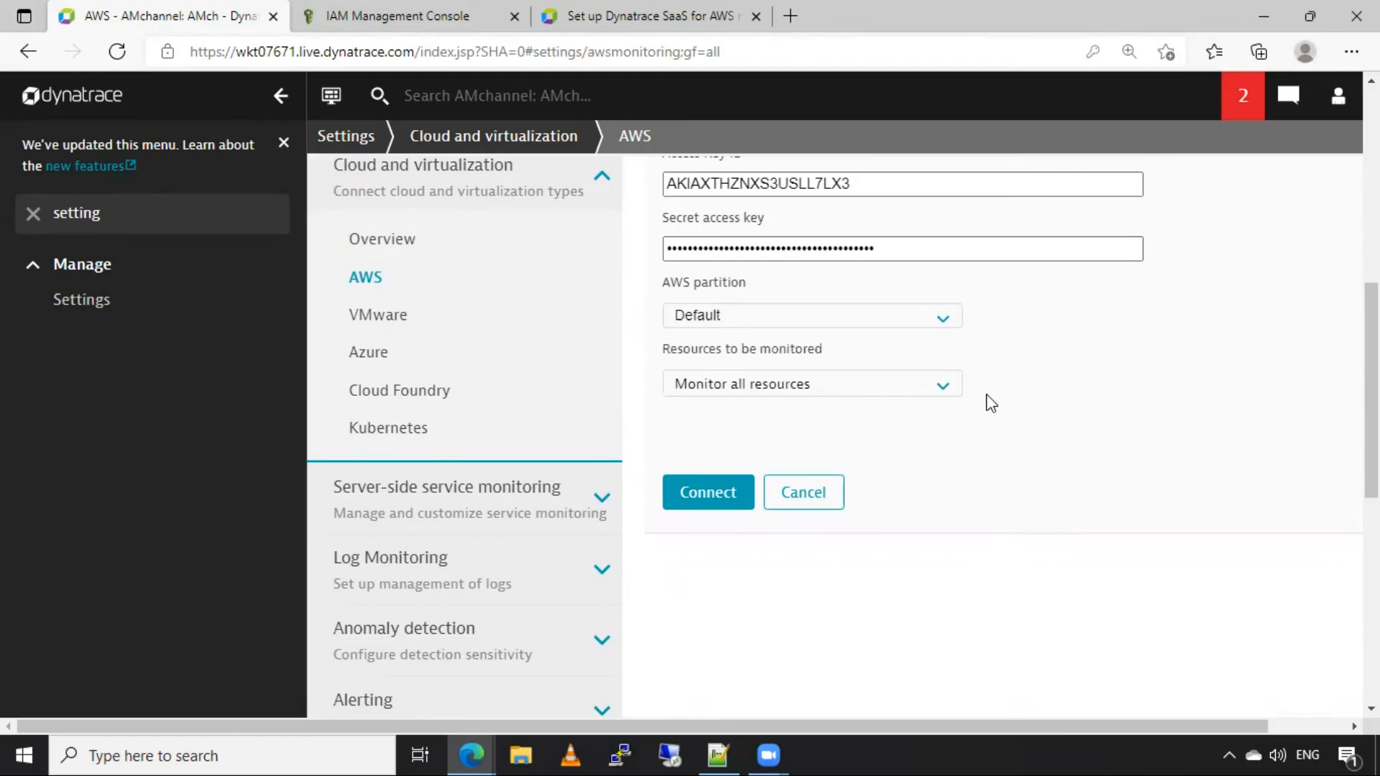
left_click(810, 384)
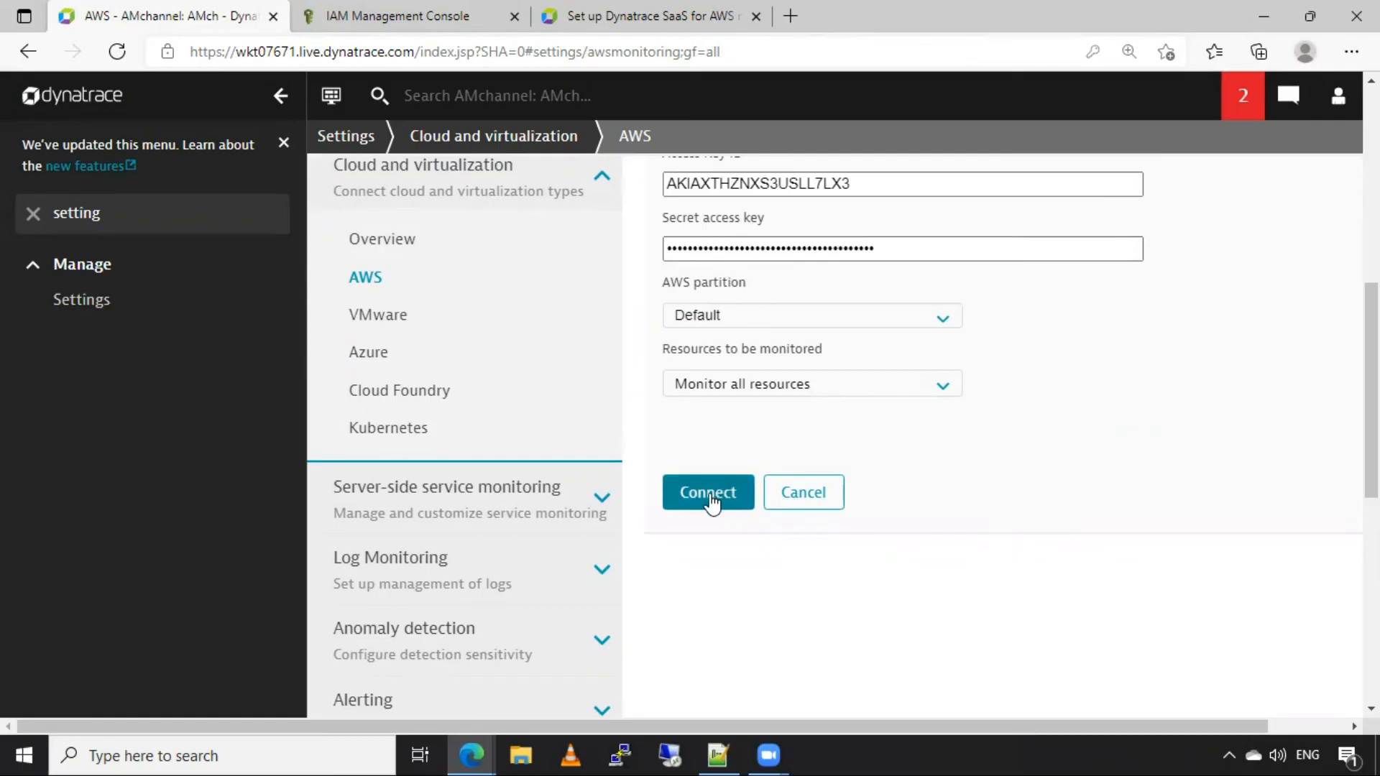
Step: Connect the account and decline the browser's offer to save the keys
left_click(707, 492)
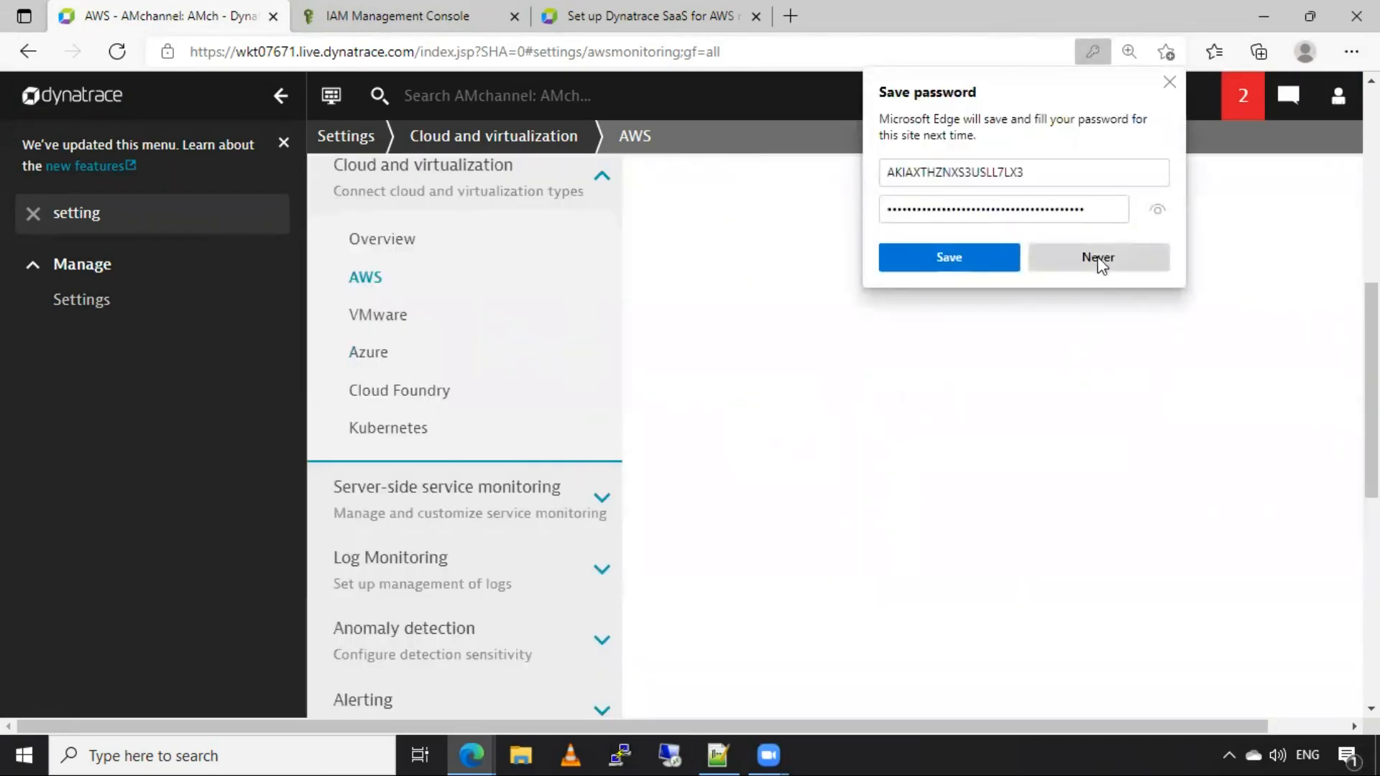
left_click(1097, 258)
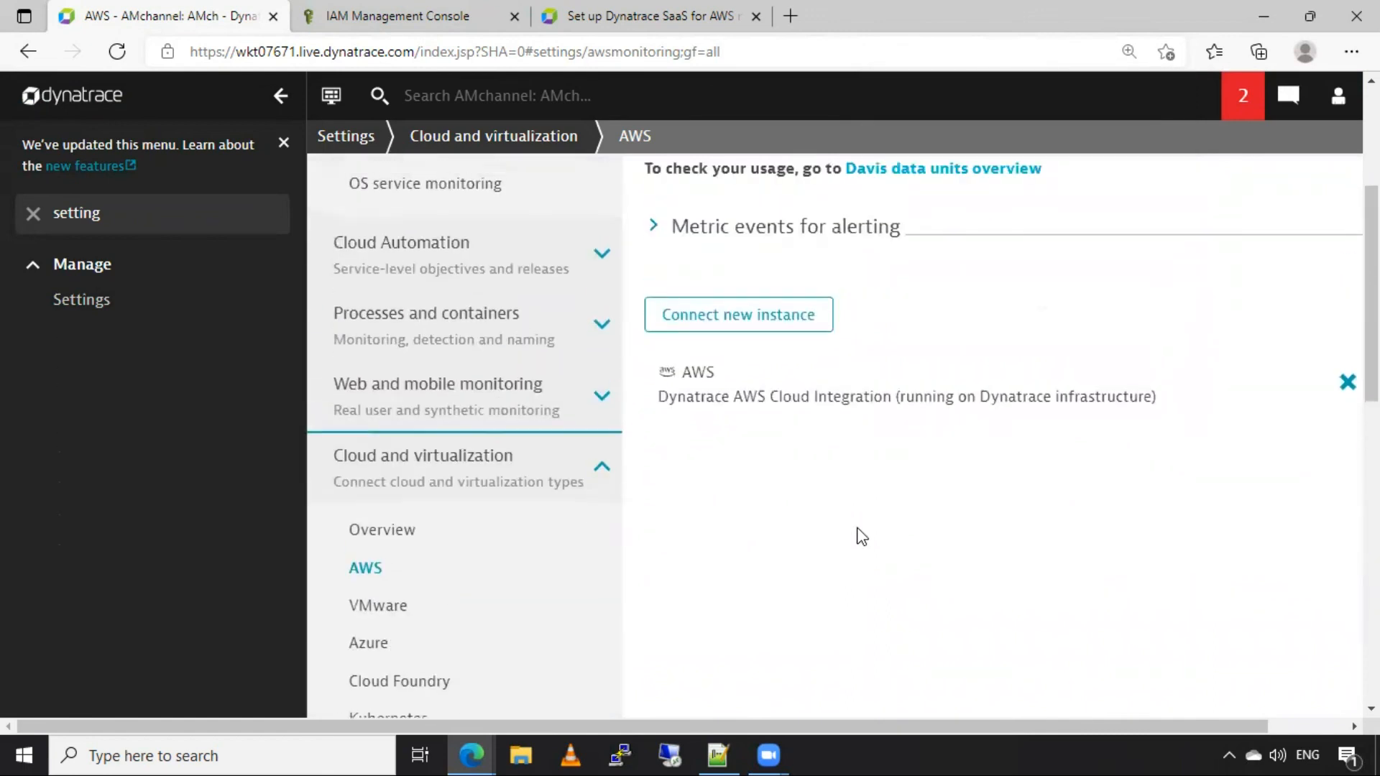
mouse_move(730, 458)
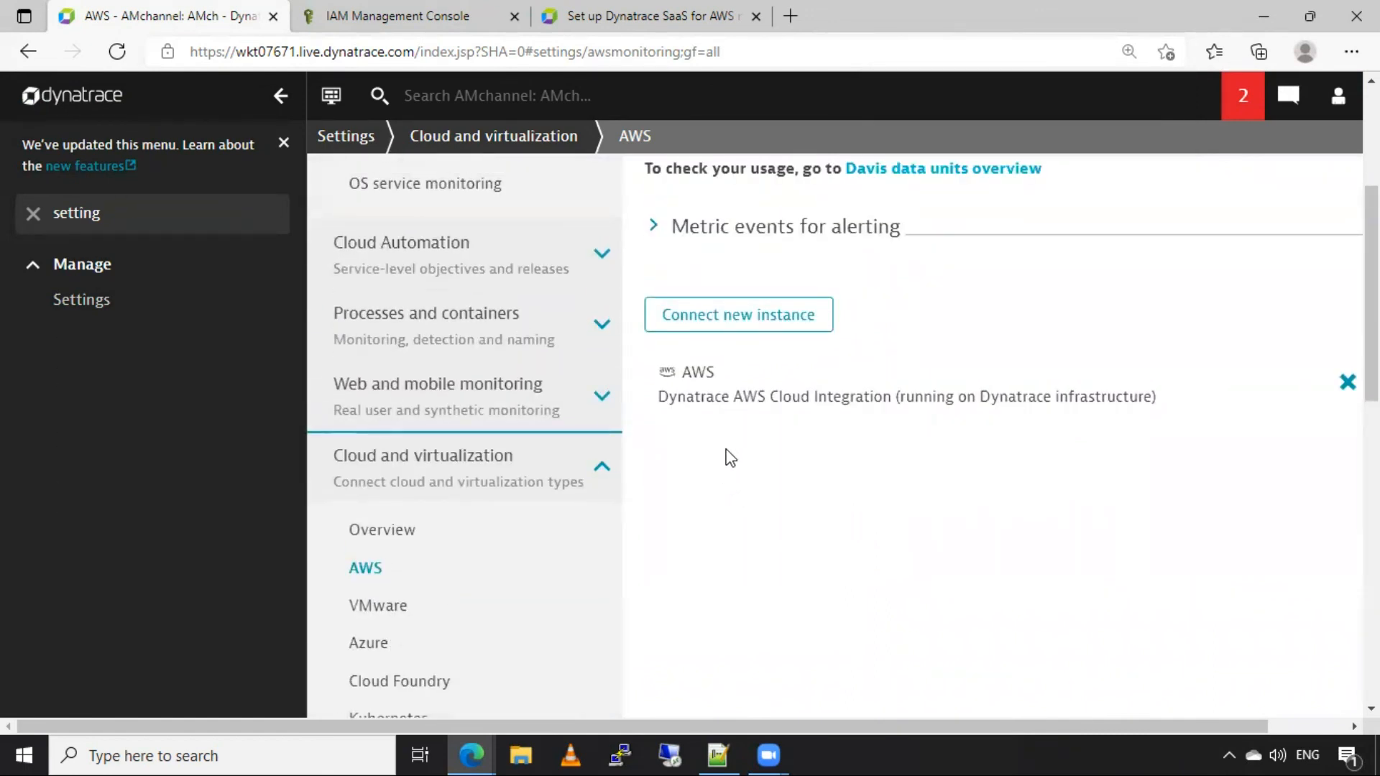
mouse_move(759, 443)
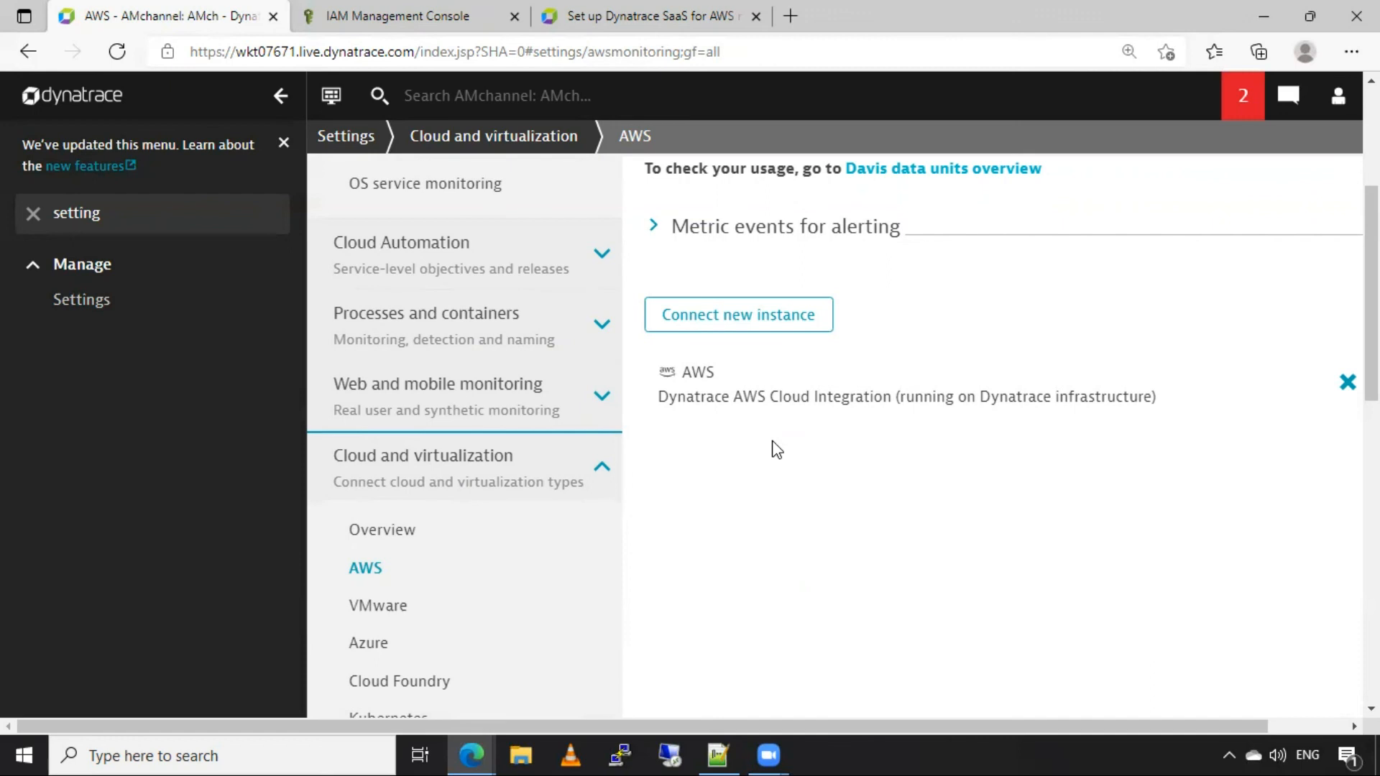
mouse_move(797, 483)
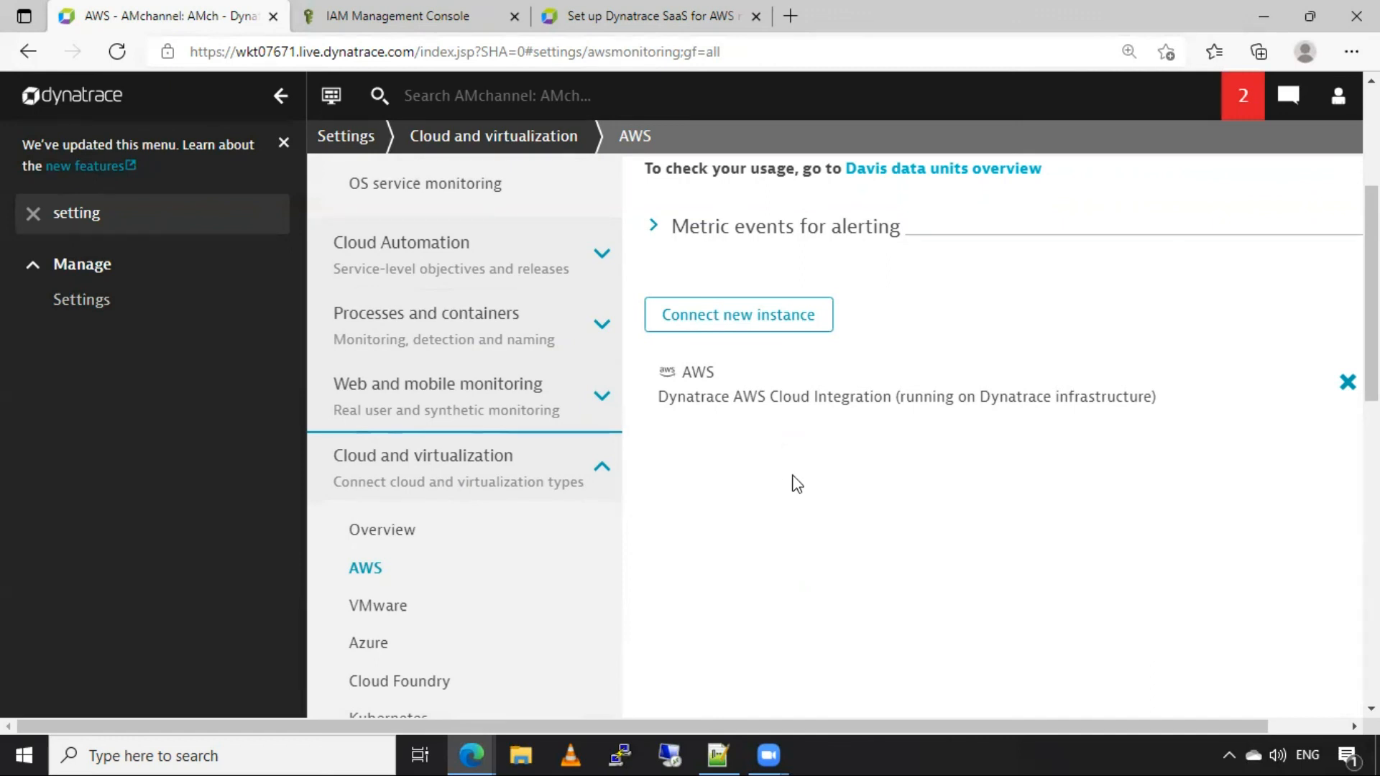
mouse_move(713, 473)
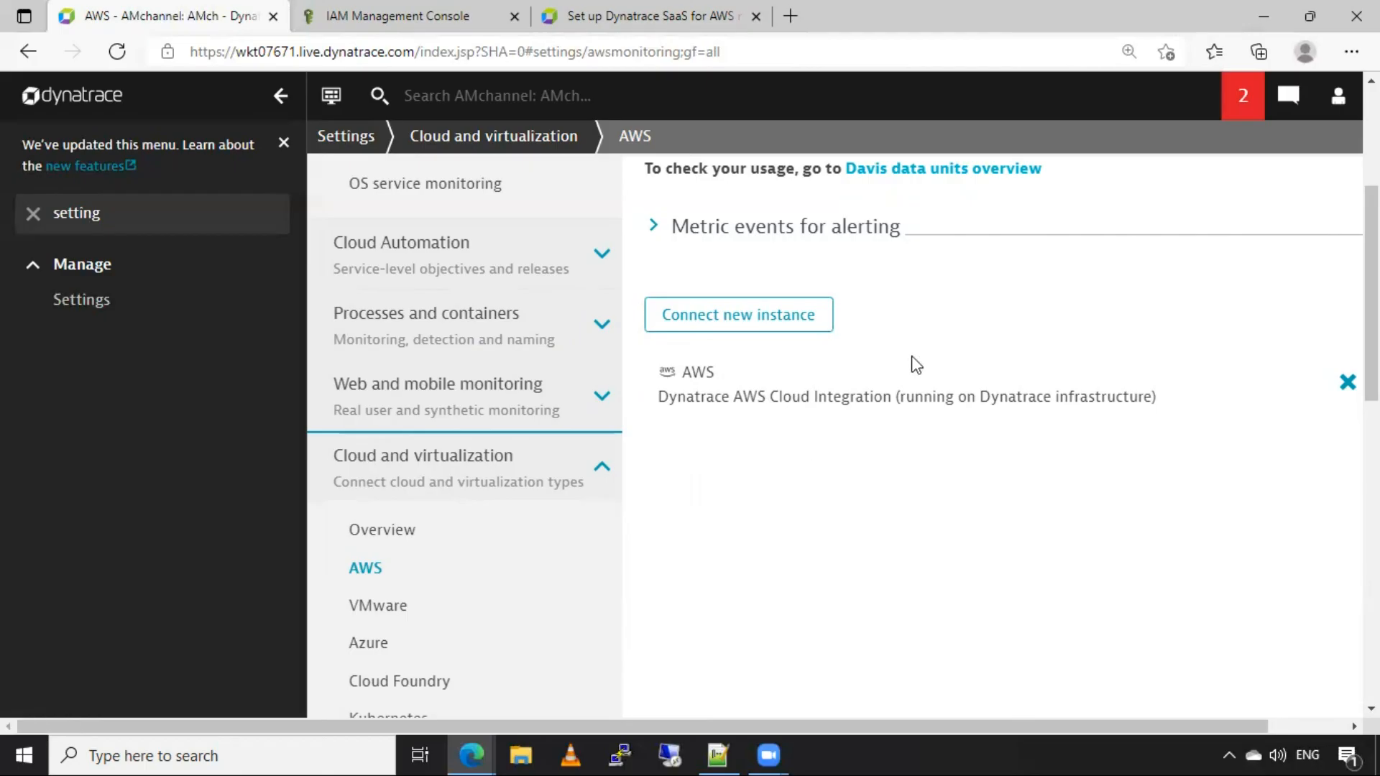
mouse_move(939, 340)
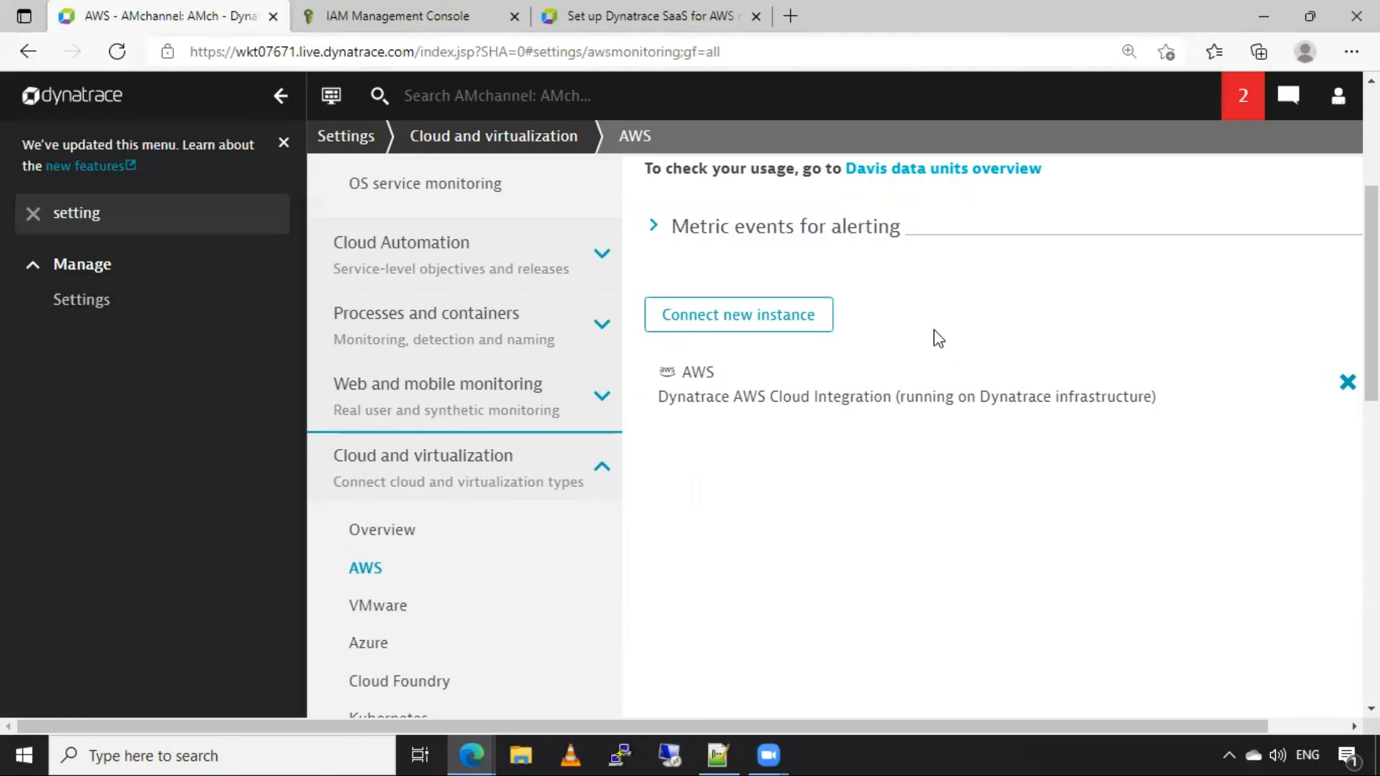
mouse_move(950, 515)
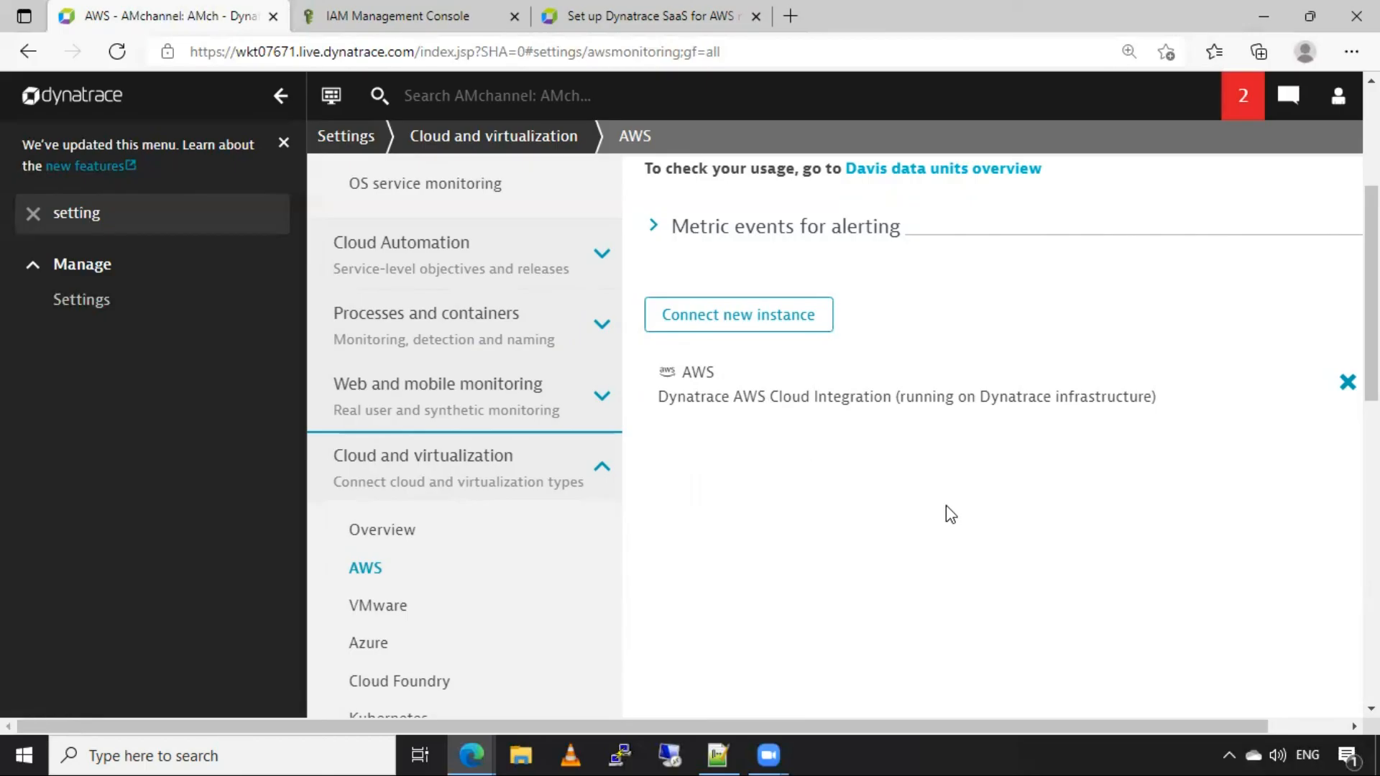
mouse_move(909, 536)
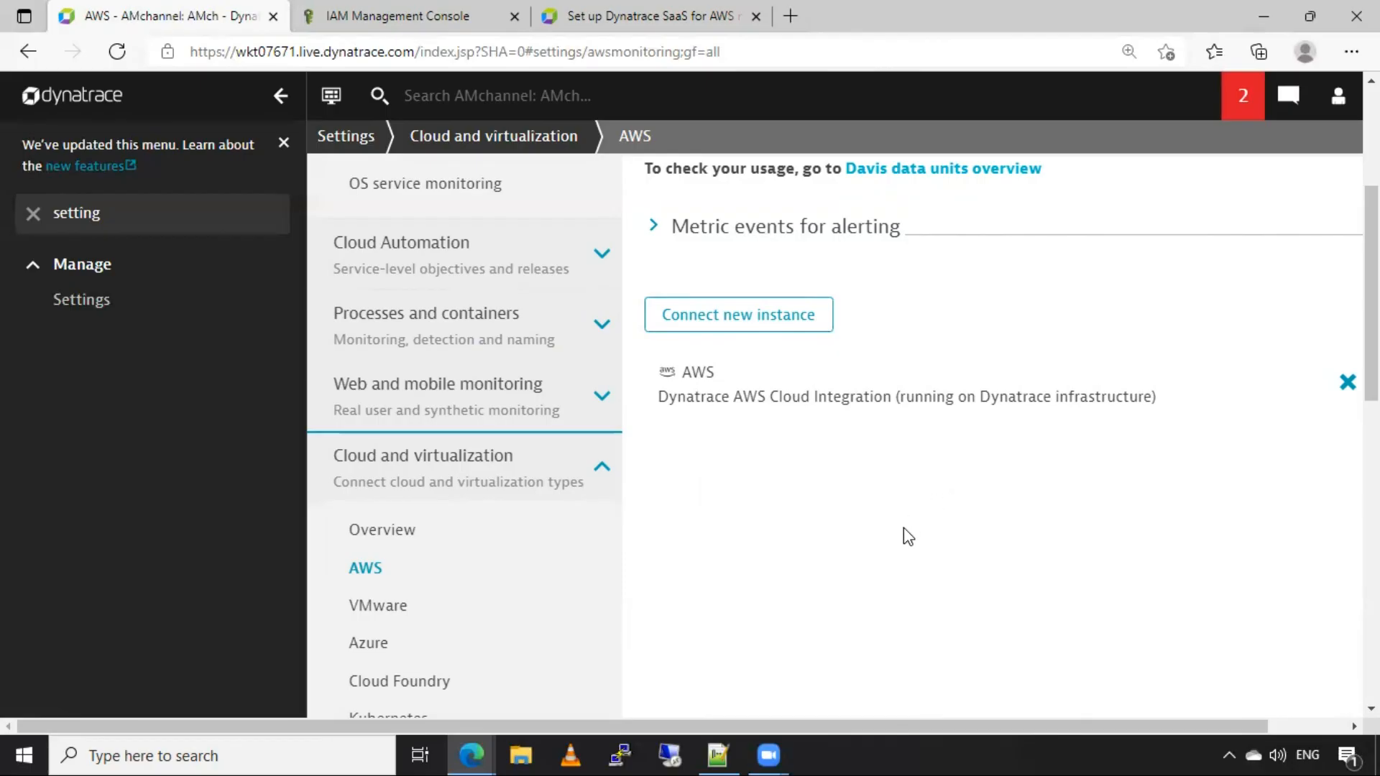
mouse_move(889, 517)
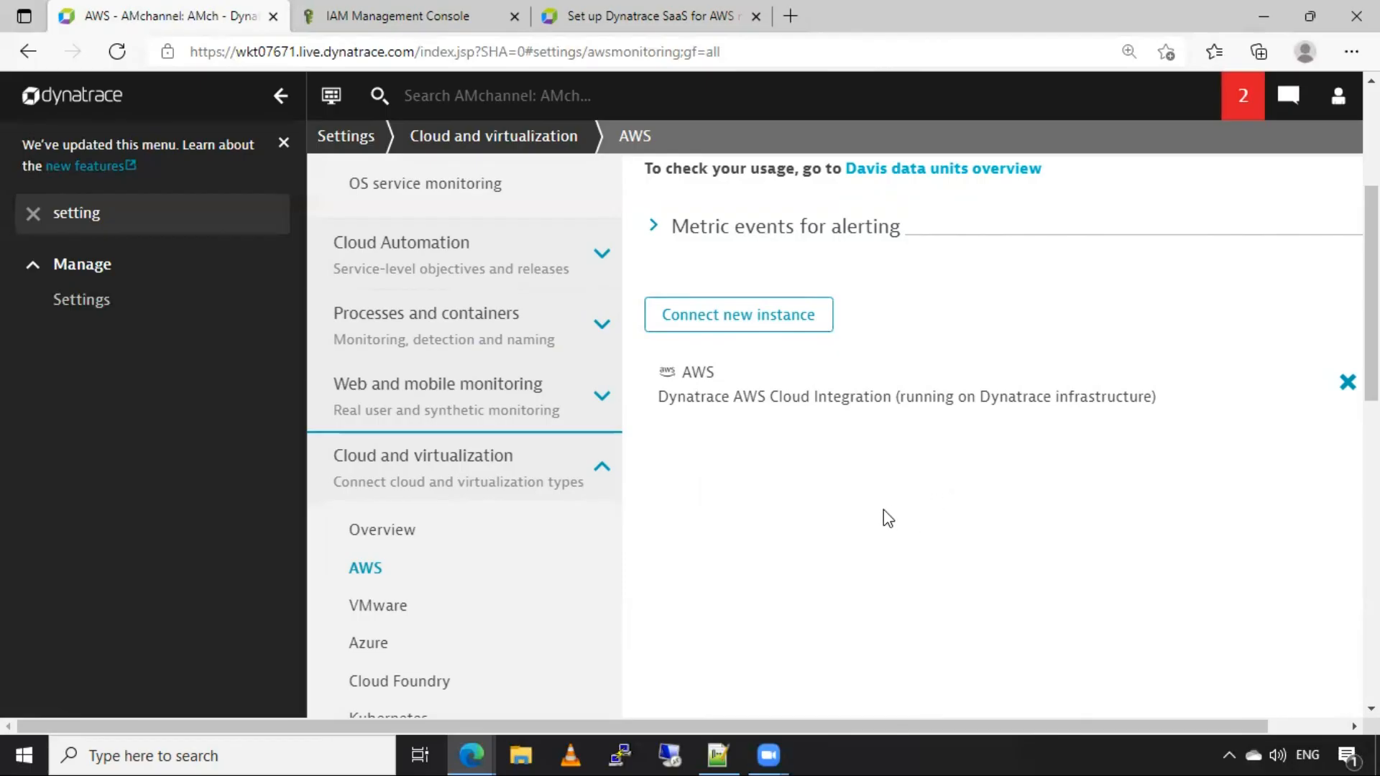